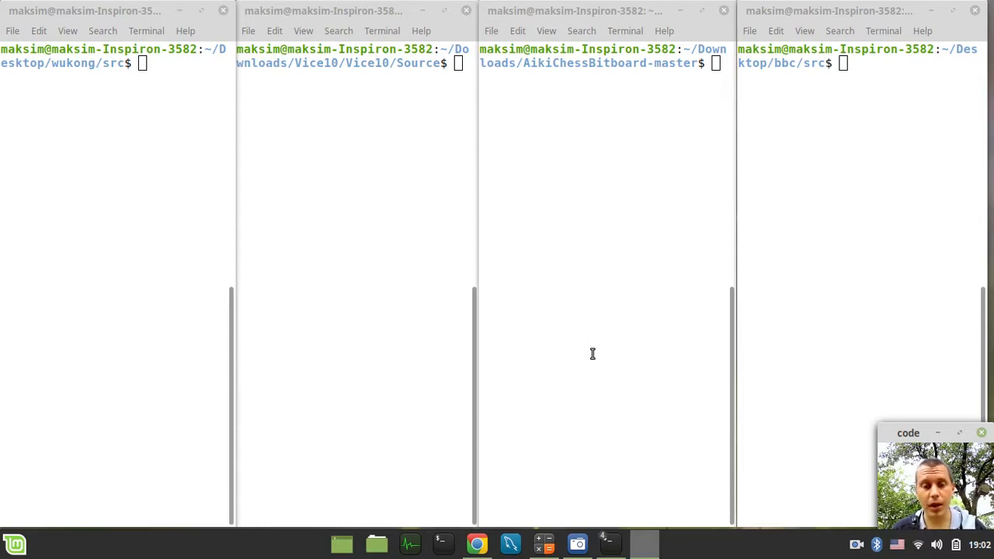
mouse_move(103, 105)
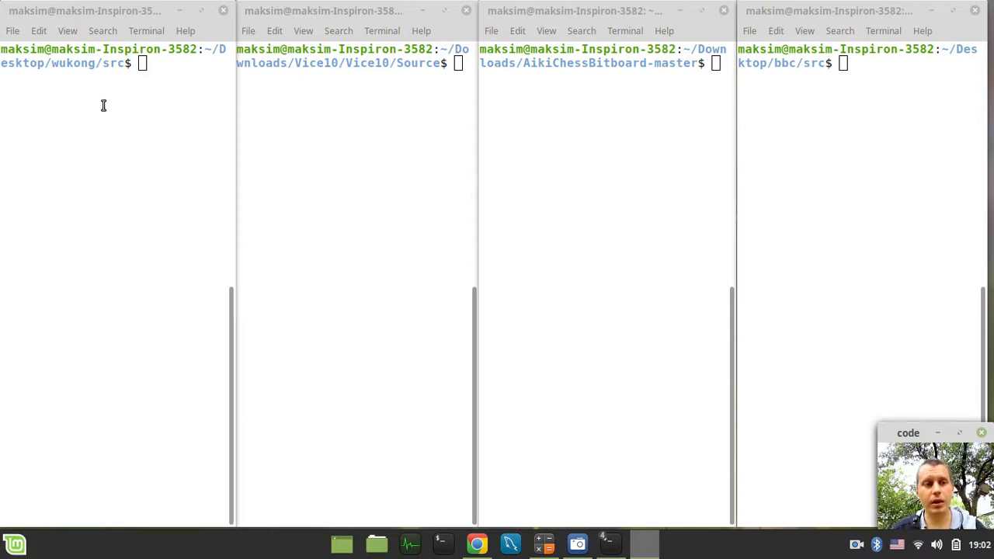
mouse_move(59, 70)
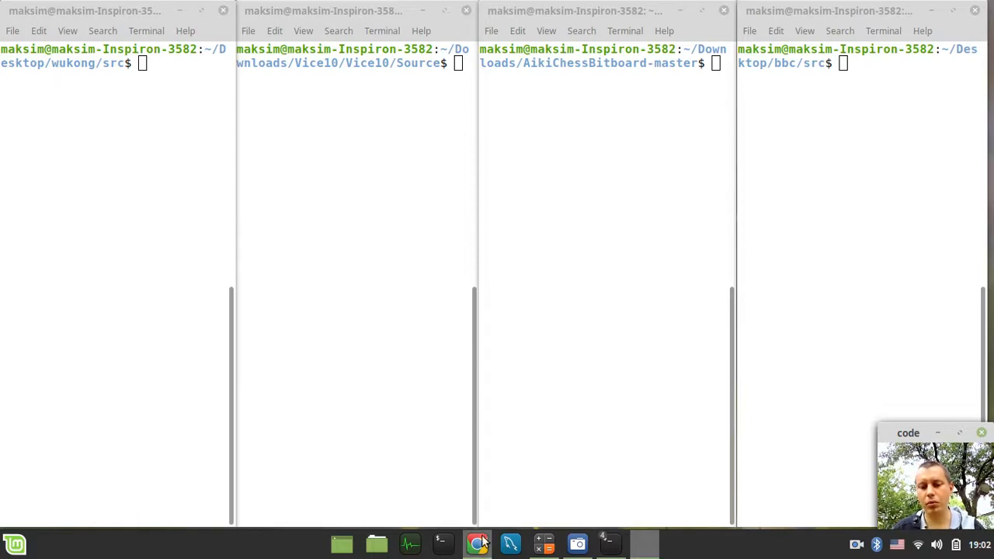
Bring the browser forward to show the Chess Programming channel's YouTube playlists
click(477, 543)
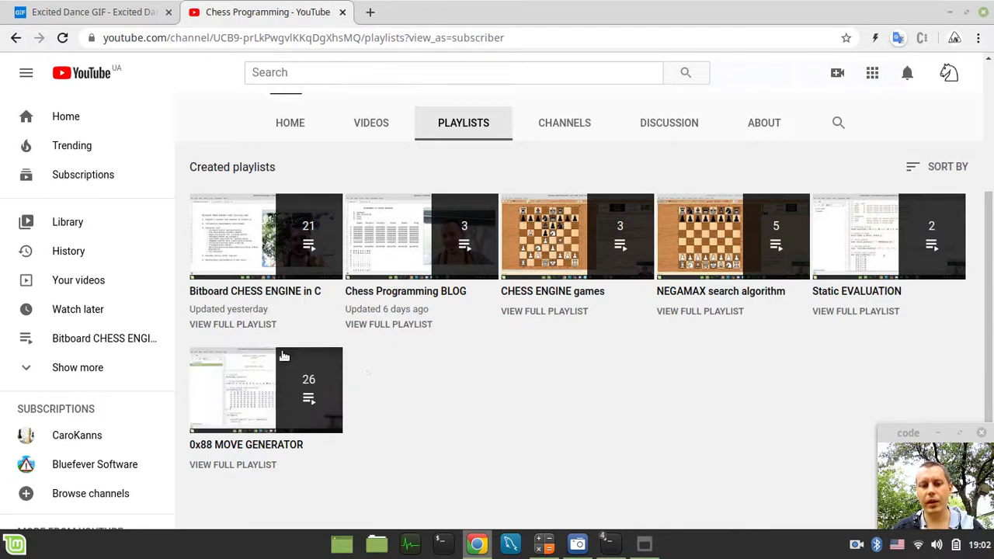
mouse_move(264, 390)
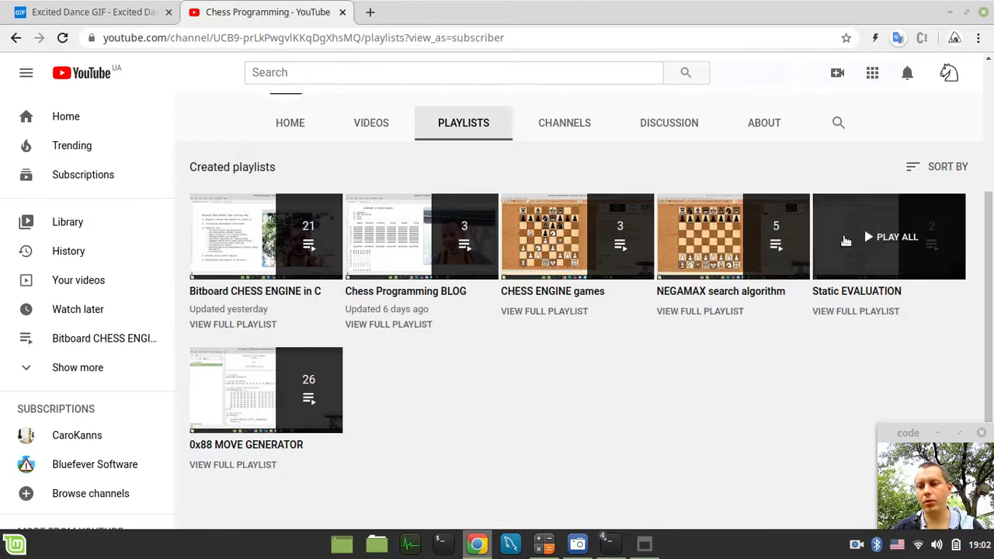
mouse_move(721, 348)
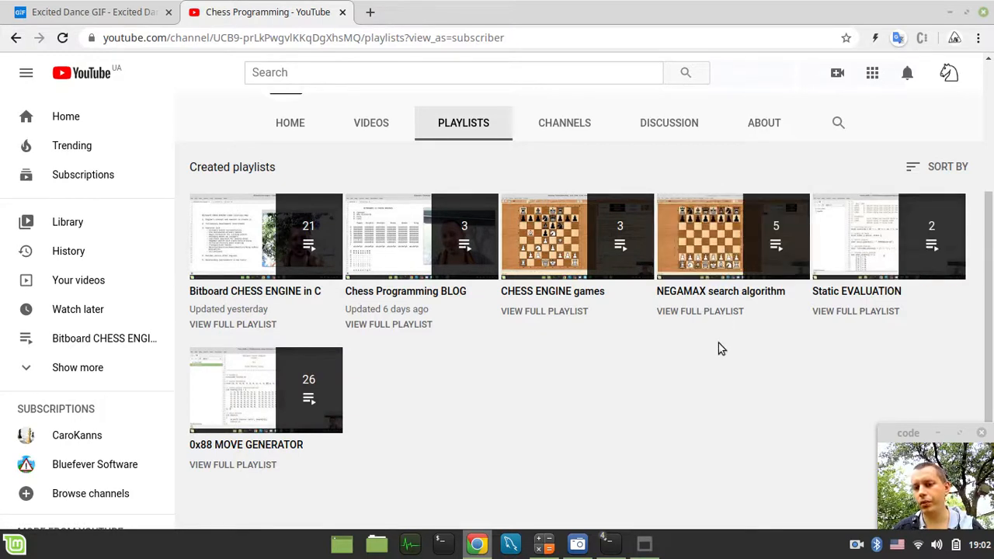
mouse_move(710, 272)
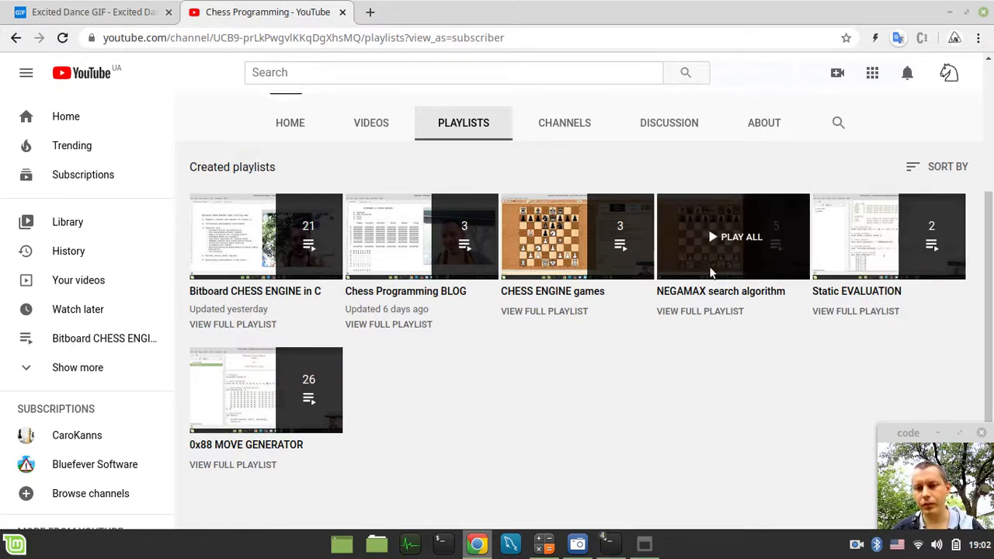
mouse_move(878, 247)
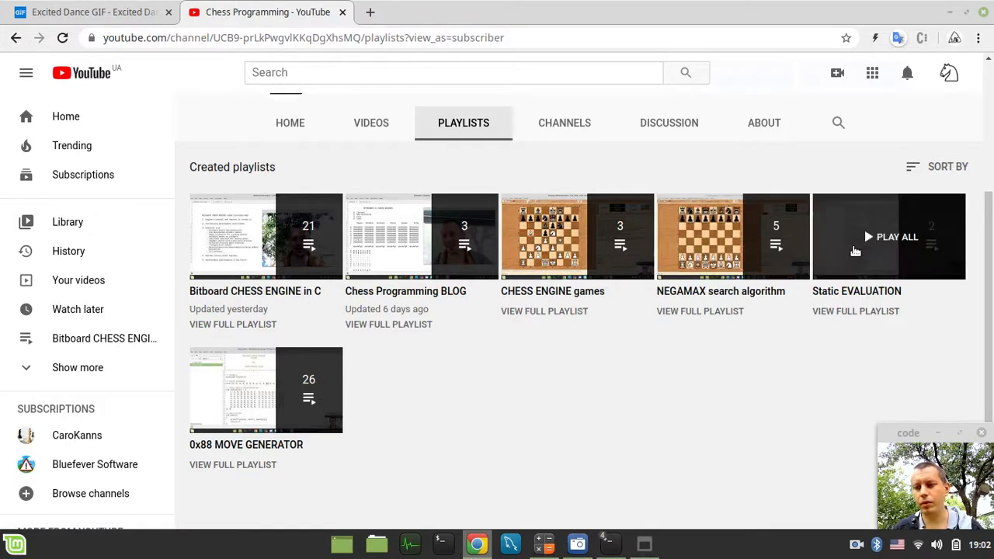
mouse_move(752, 380)
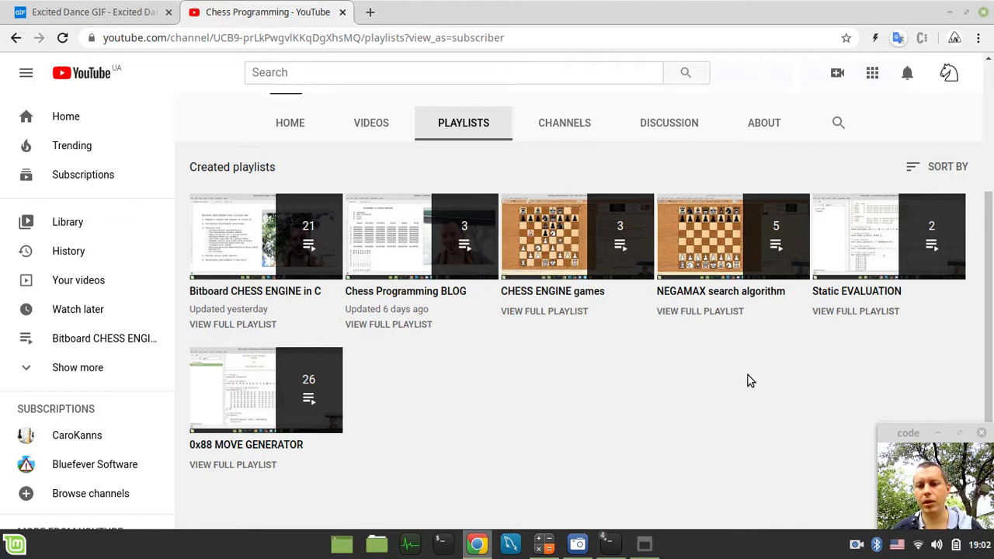
mouse_move(609, 516)
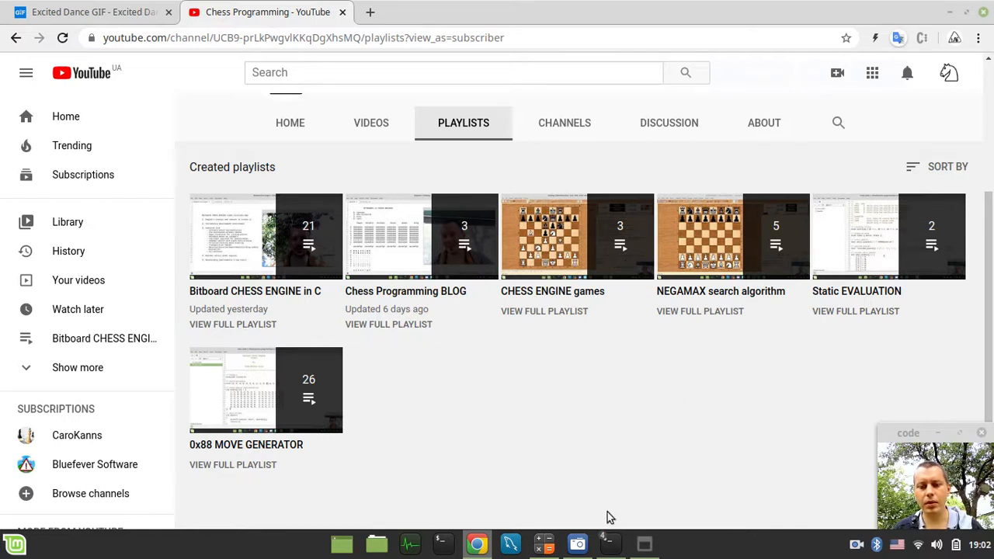
mouse_move(578, 544)
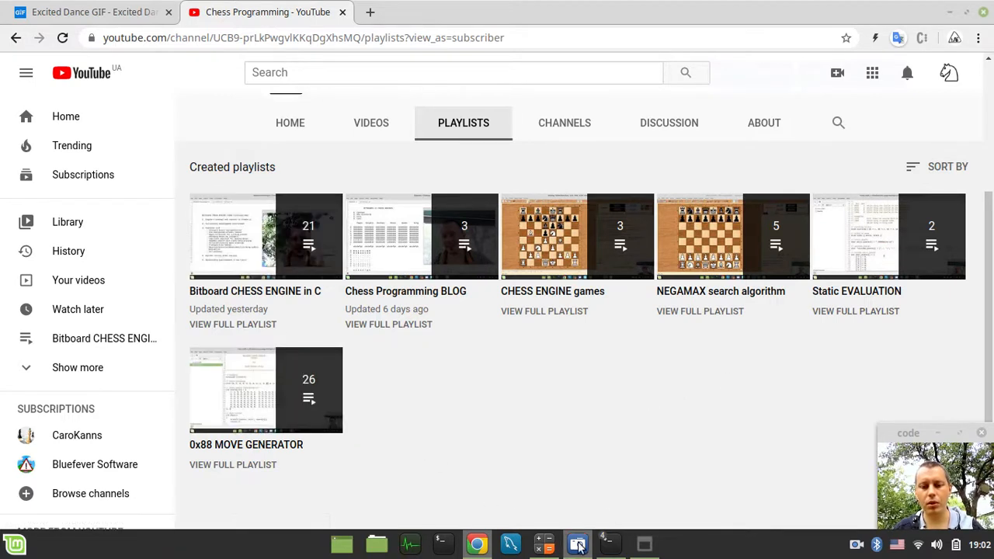
Return to the four empty terminals for wukong, Vice, AikiChessBitboard and bbc
click(578, 544)
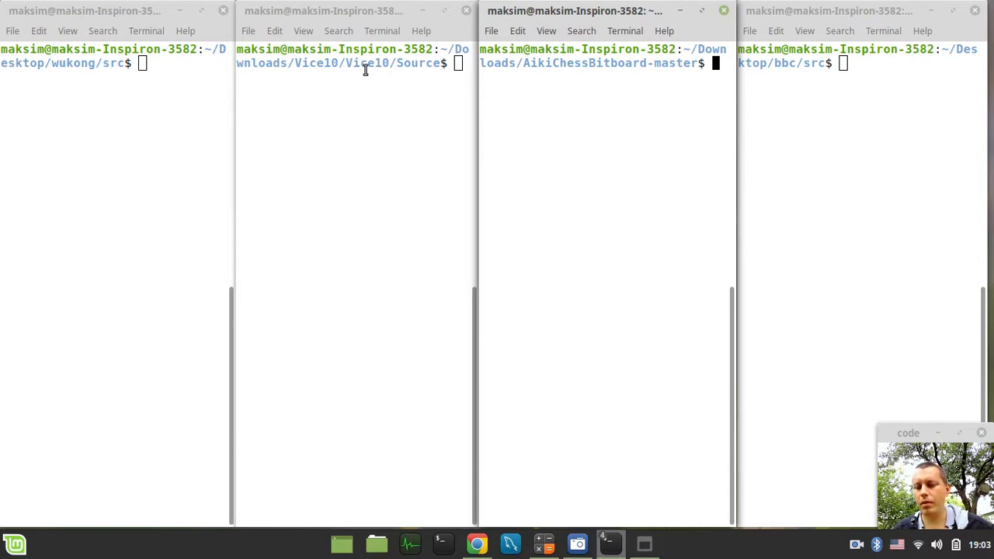
mouse_move(631, 78)
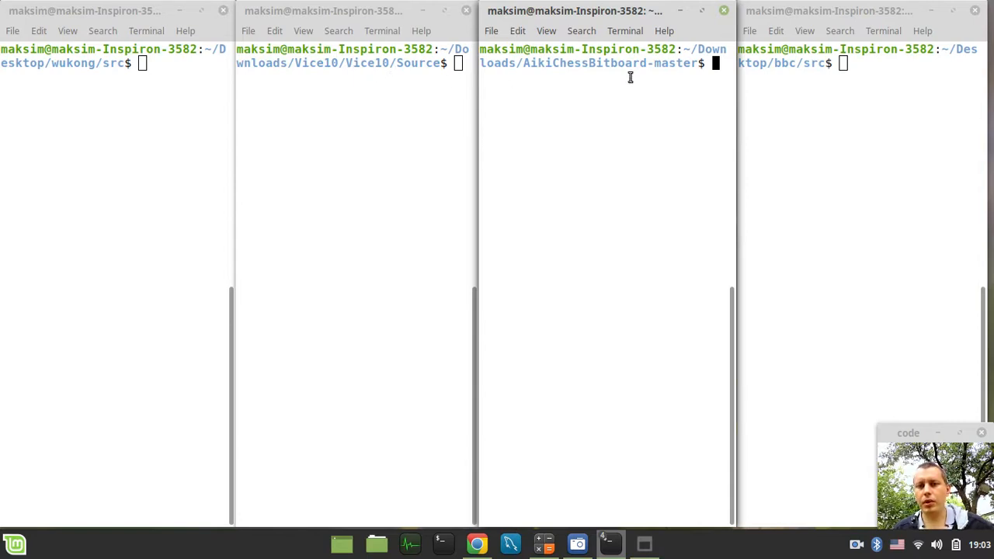
mouse_move(388, 102)
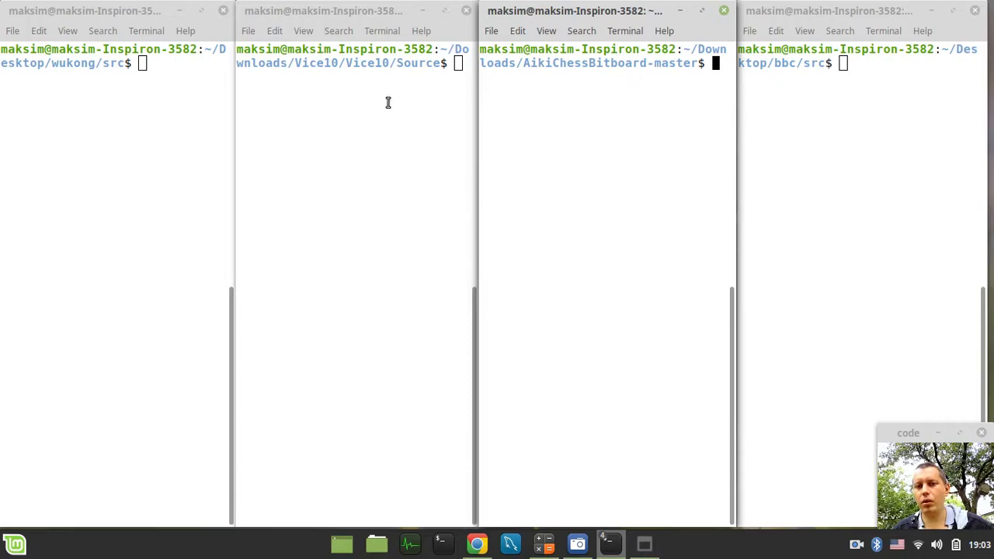
mouse_move(357, 81)
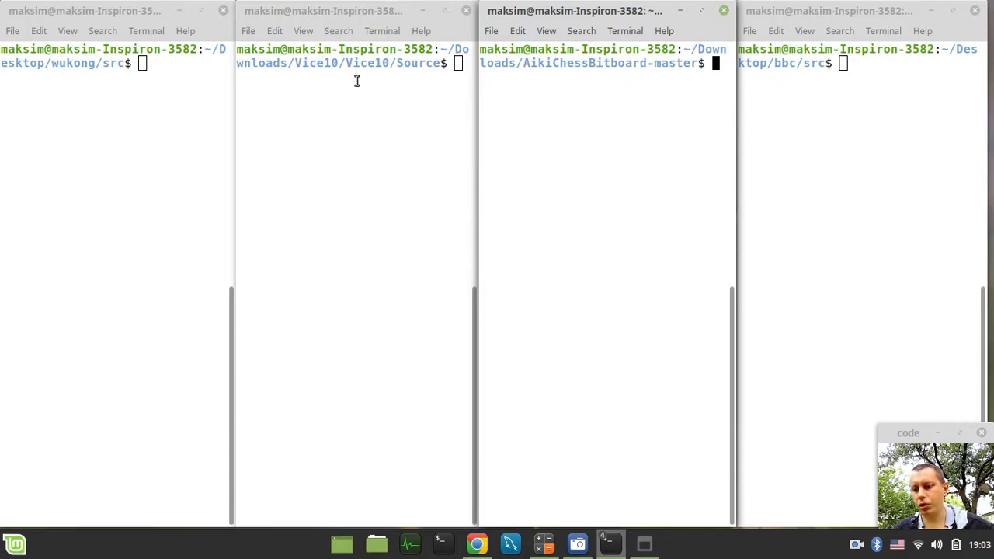
mouse_move(659, 102)
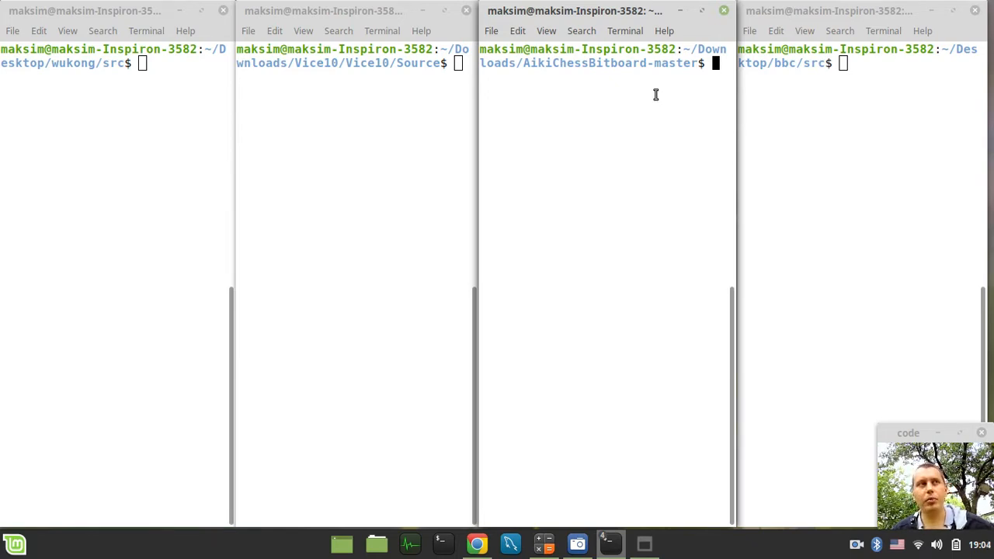
mouse_move(637, 85)
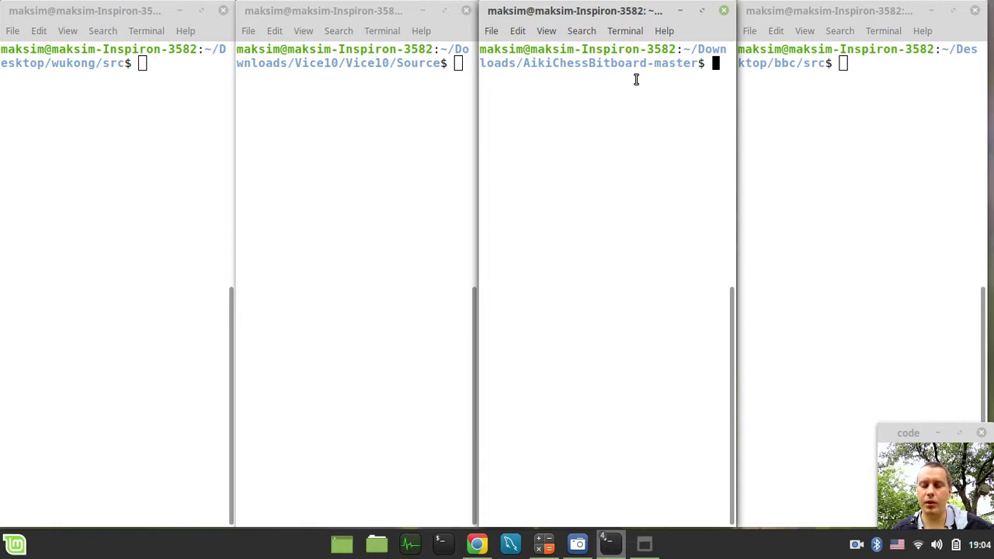
mouse_move(618, 70)
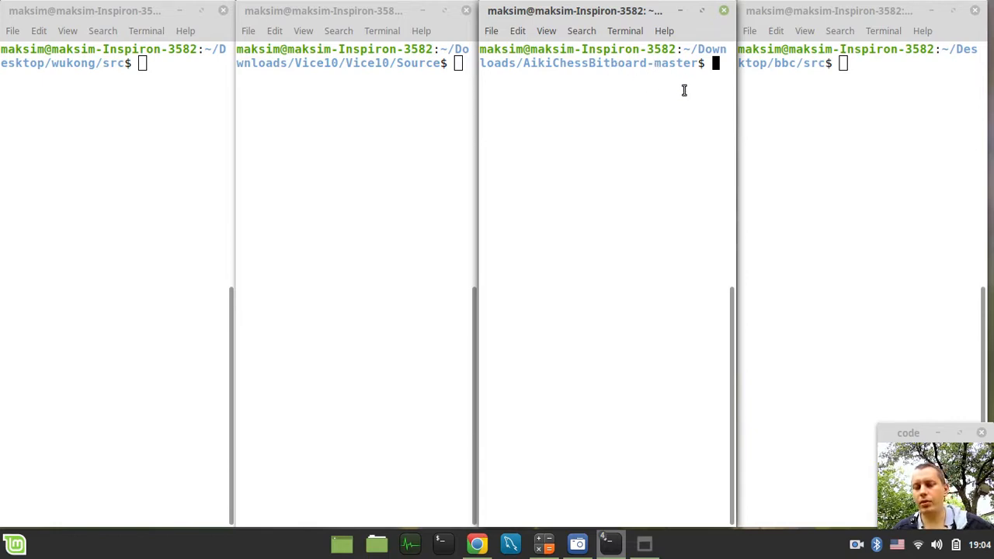
mouse_move(624, 103)
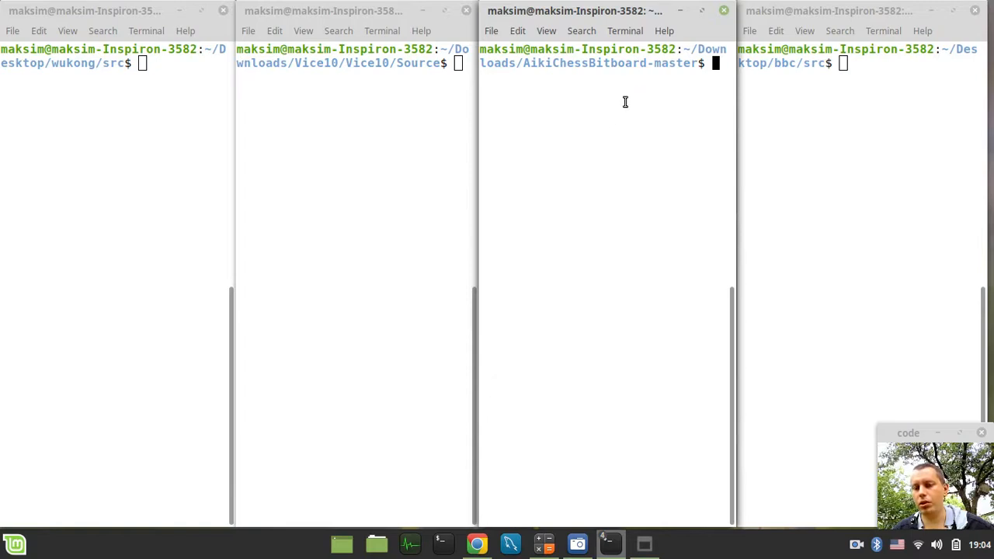
mouse_move(572, 90)
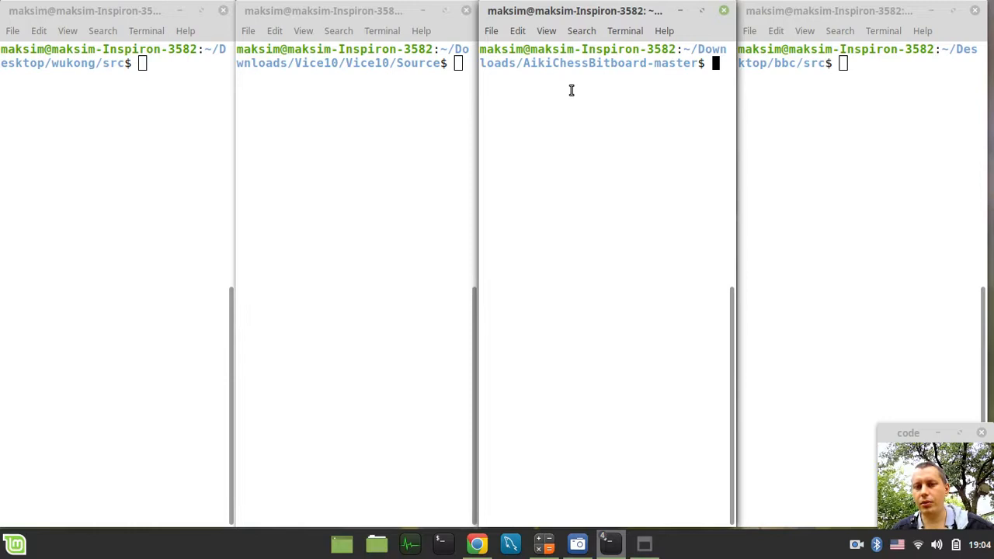
mouse_move(634, 101)
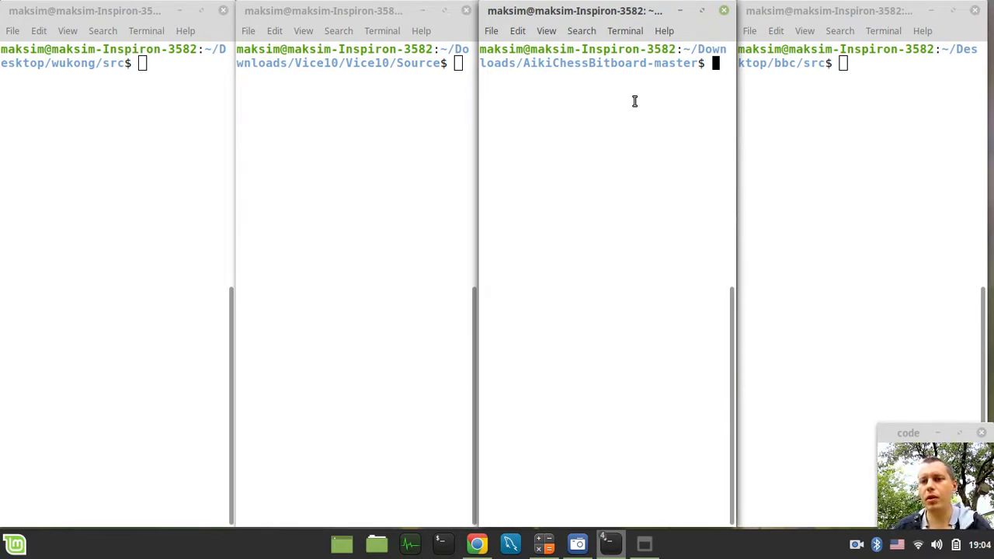
mouse_move(651, 68)
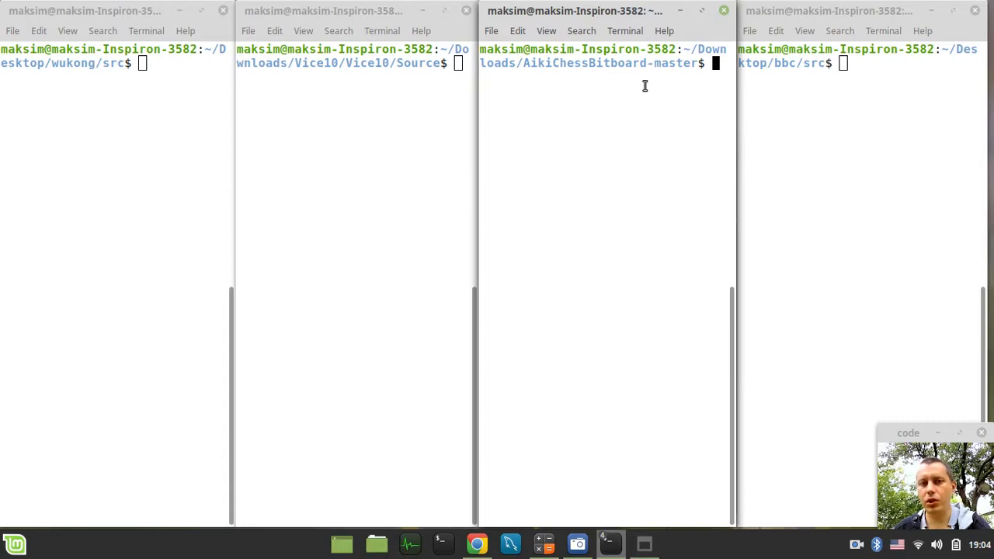
mouse_move(588, 87)
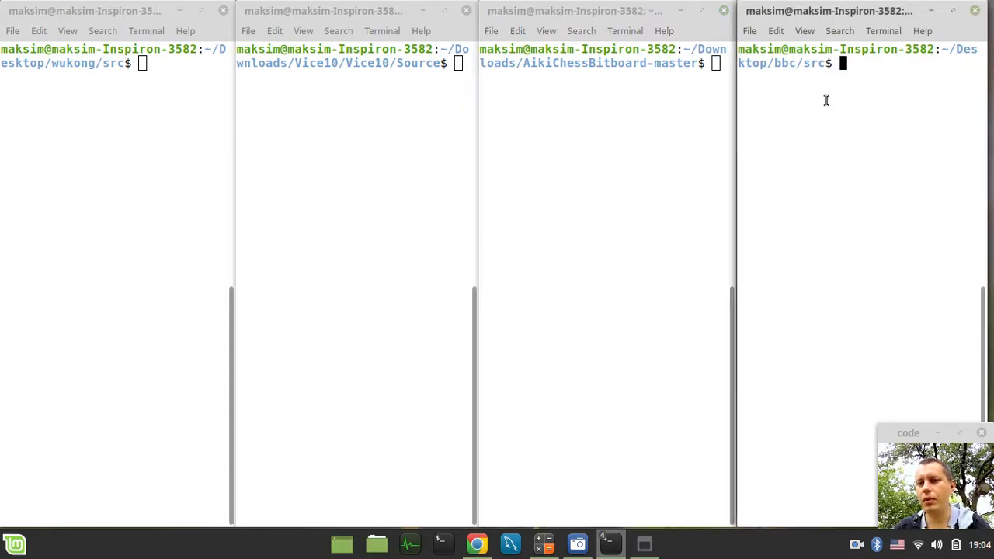
mouse_move(817, 78)
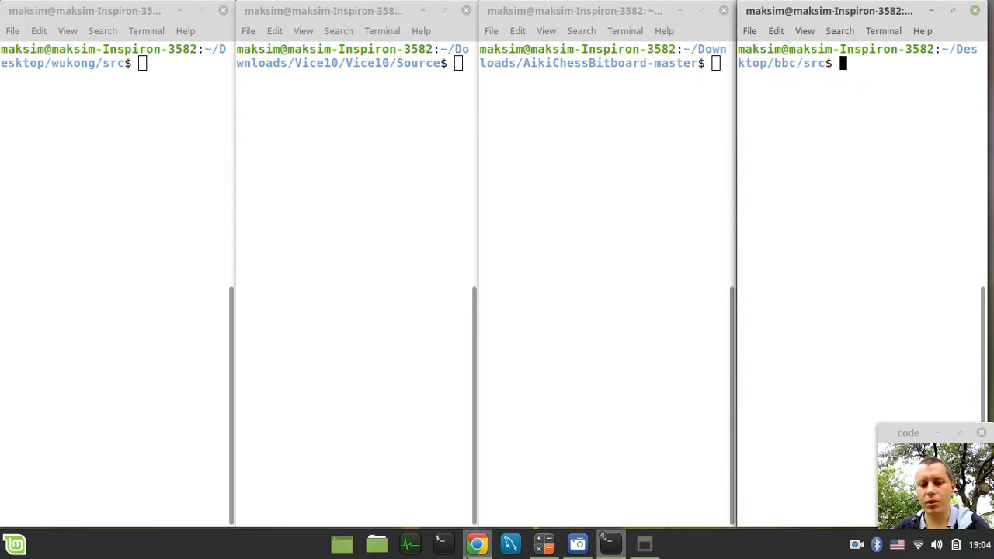
Show the YouTube playlists page again with the Bitboard CHESS ENGINE in C playlist
click(477, 544)
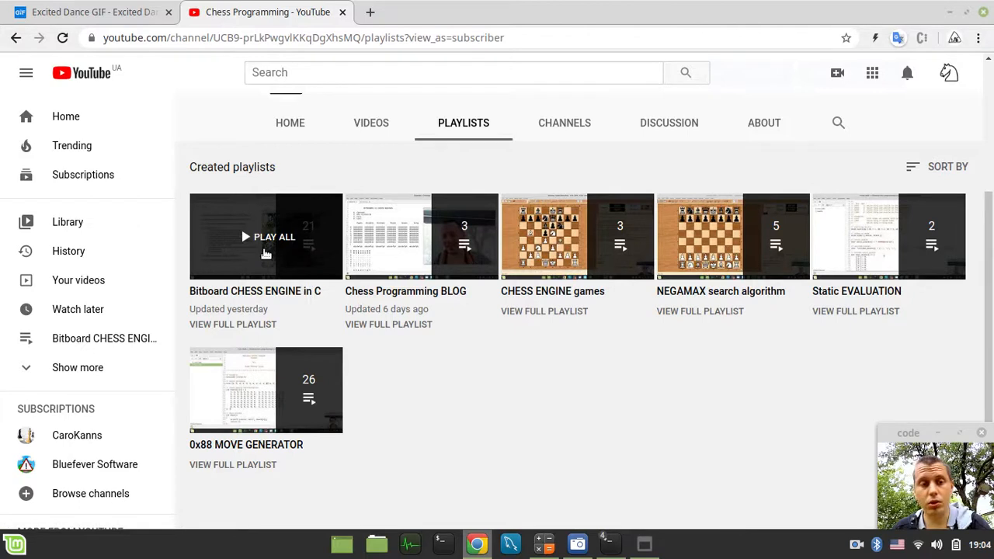
mouse_move(292, 254)
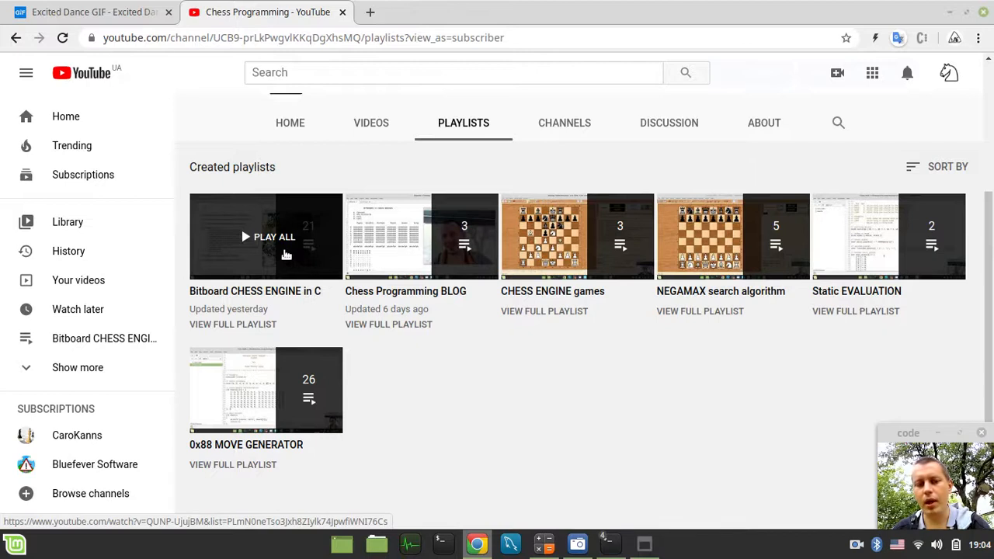
mouse_move(283, 255)
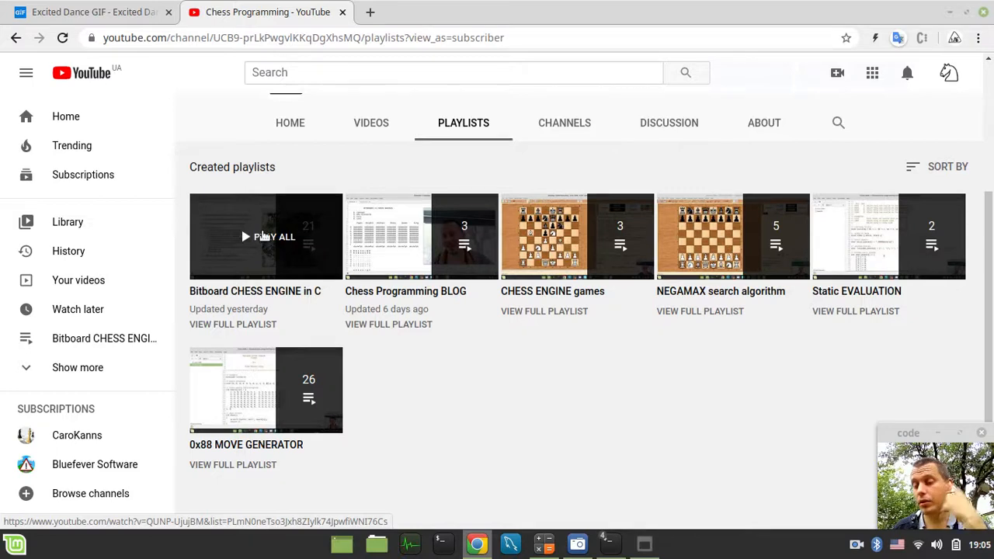
mouse_move(249, 221)
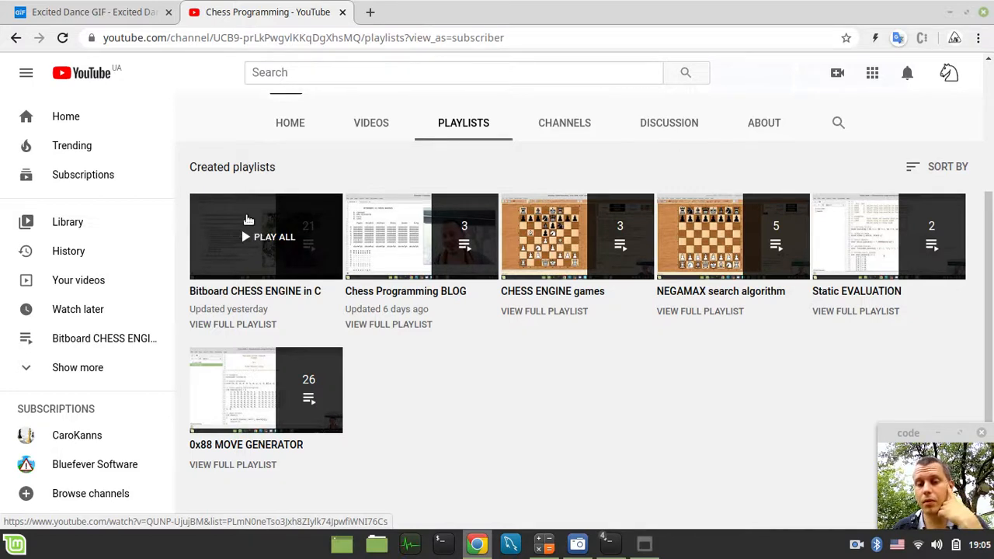
mouse_move(280, 233)
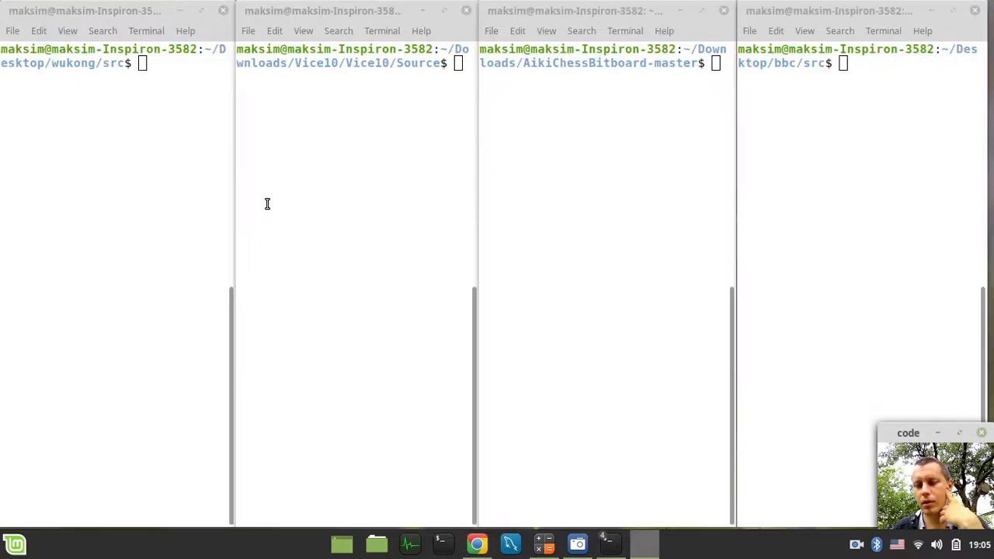
mouse_move(839, 115)
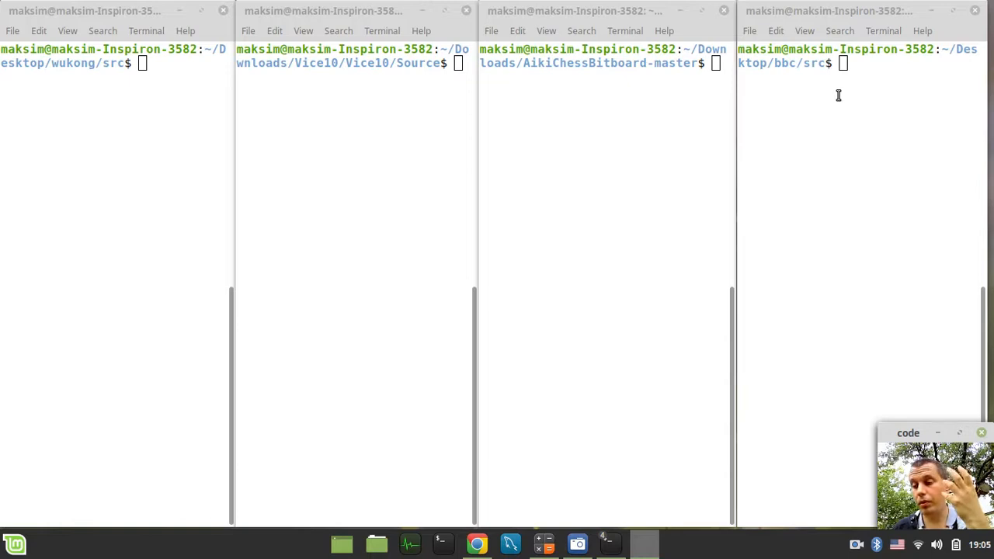
mouse_move(873, 52)
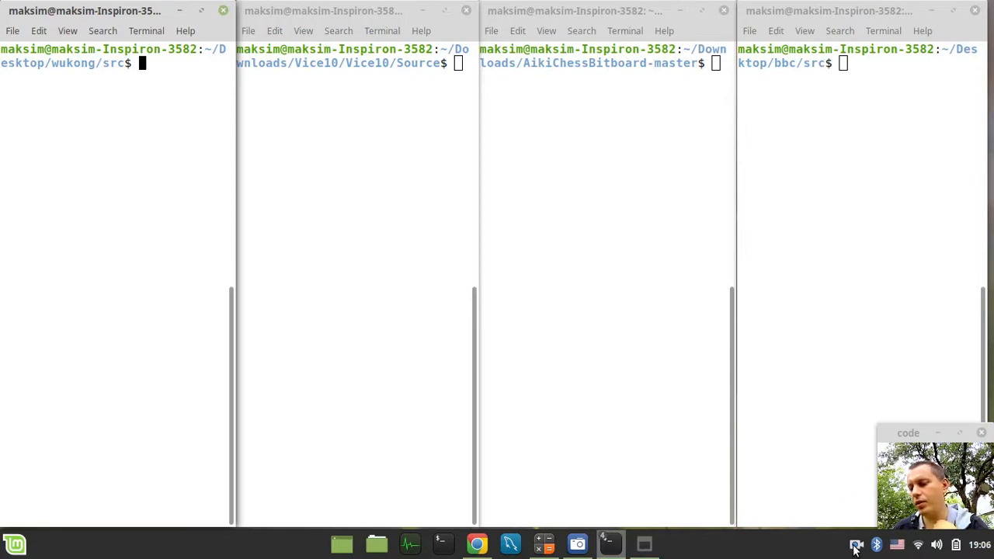
mouse_move(237, 234)
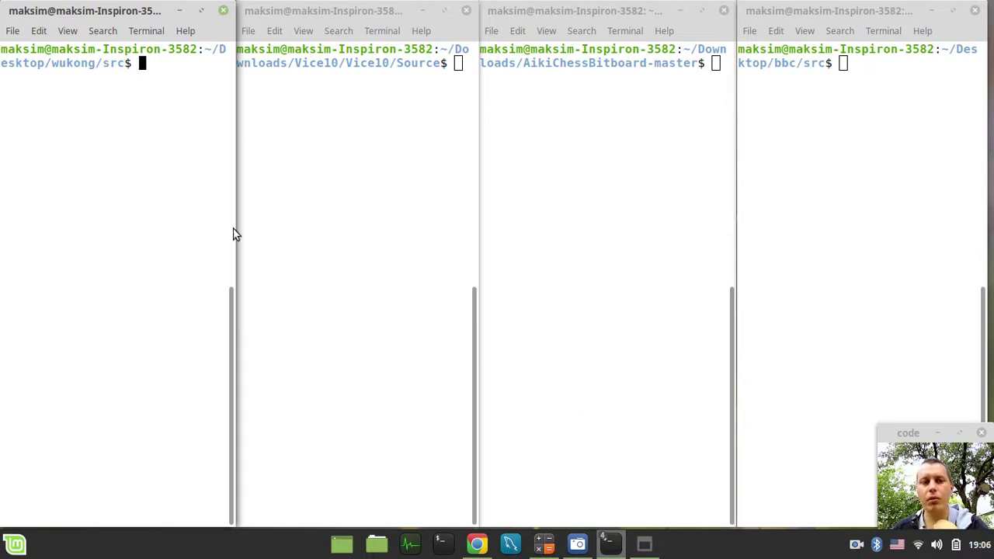
mouse_move(130, 122)
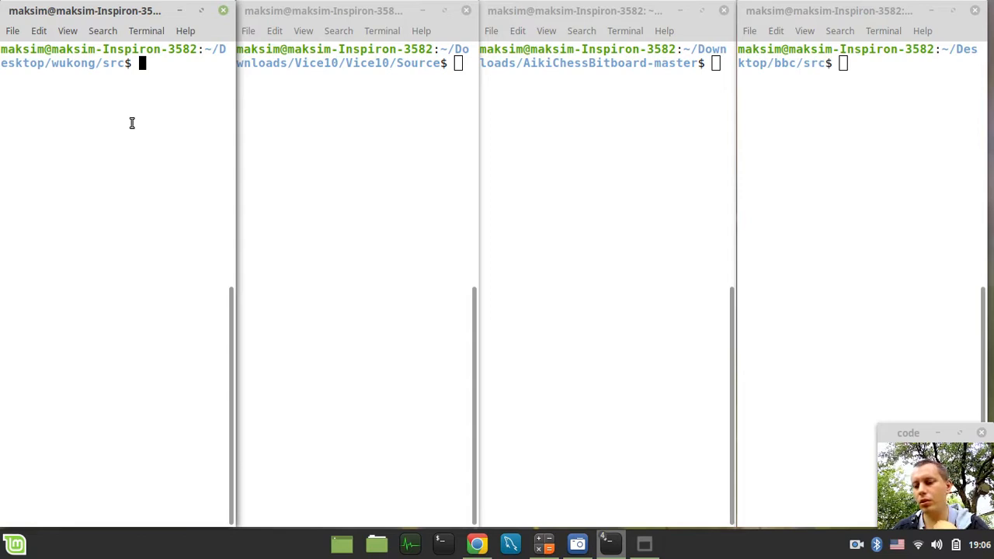
mouse_move(158, 94)
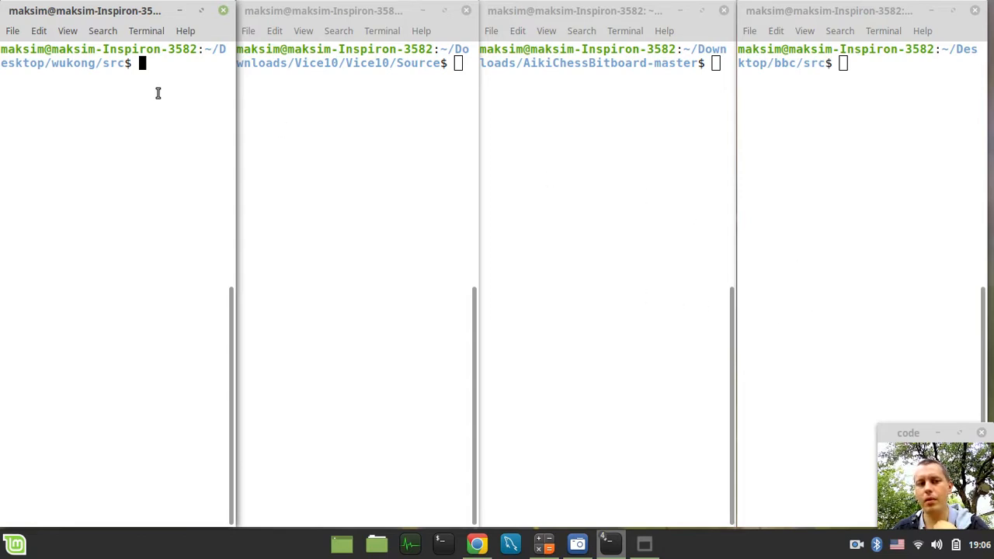
mouse_move(165, 88)
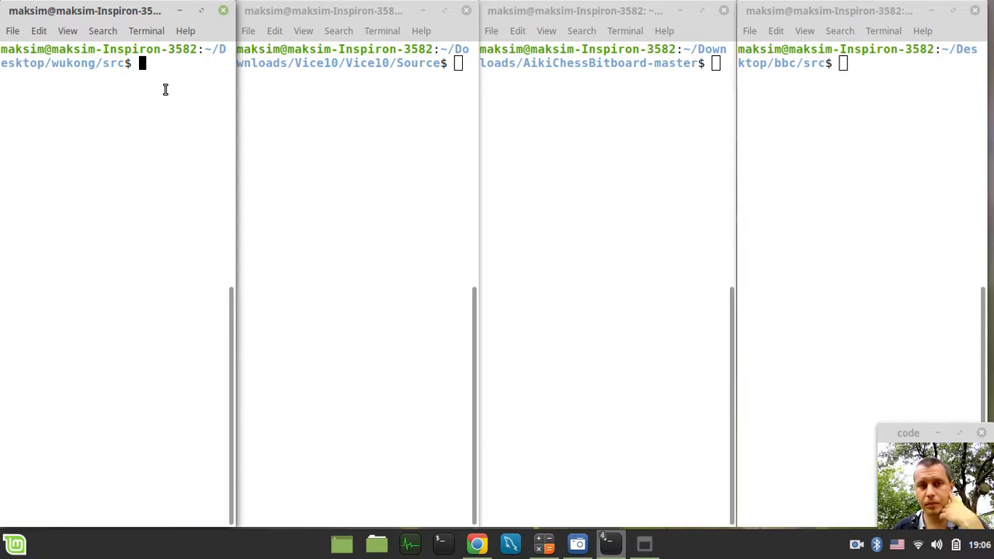
mouse_move(379, 96)
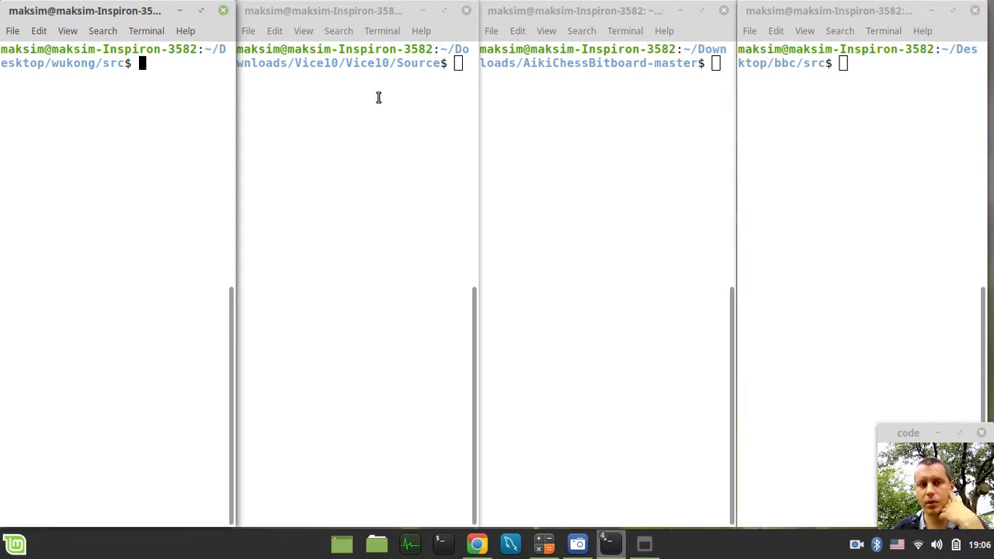
mouse_move(278, 96)
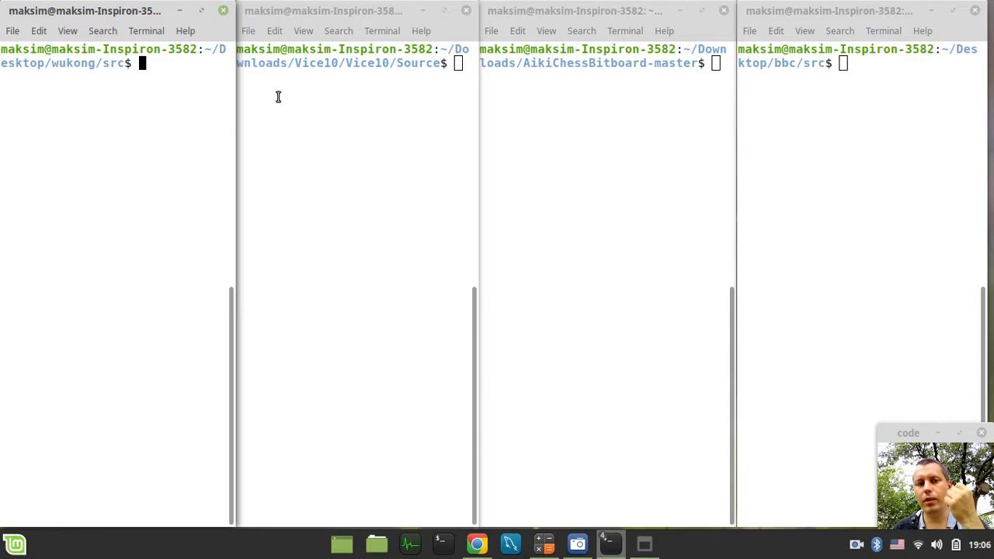
mouse_move(171, 122)
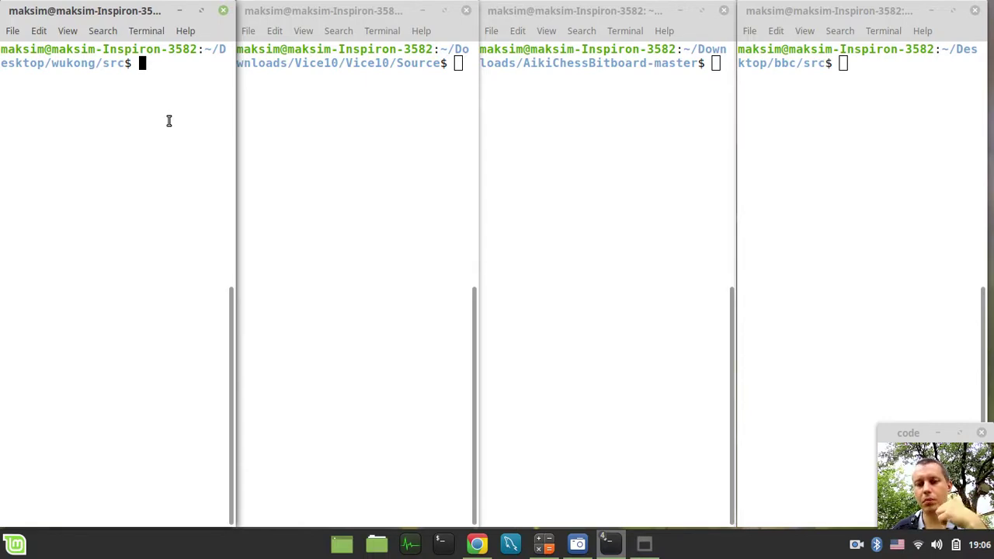
mouse_move(236, 116)
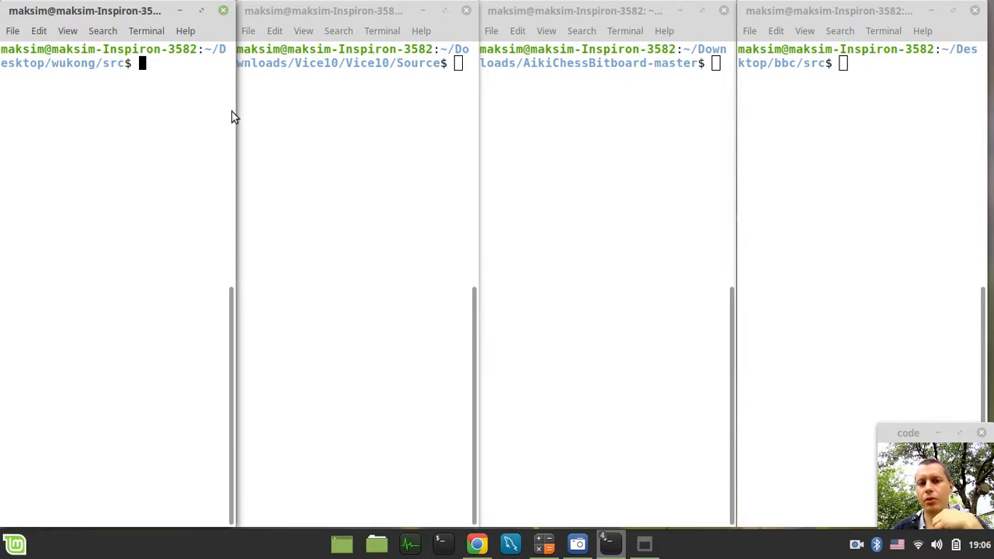
mouse_move(194, 112)
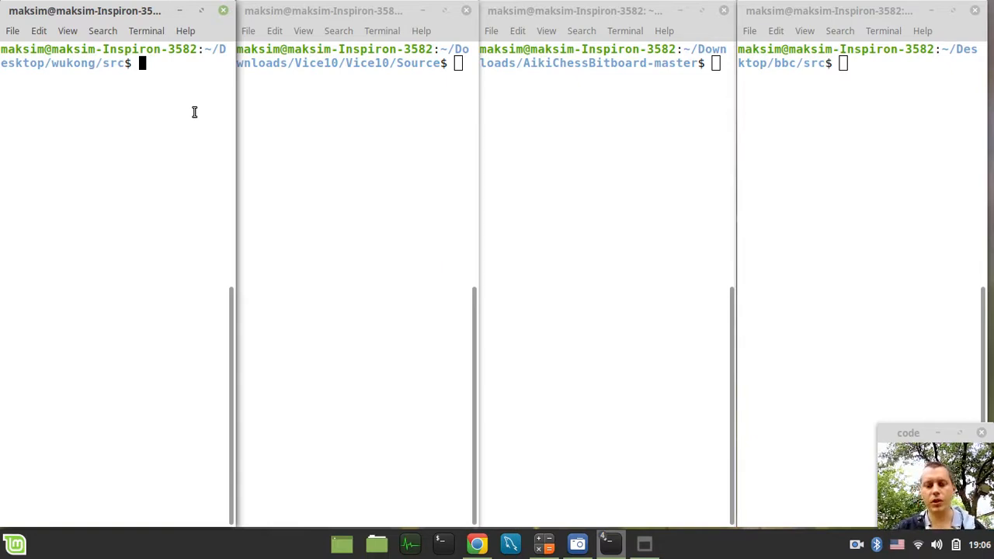
Run make && ../bin/wukong: depth-6 perft gives 119060324 nodes in 22743 ms
text(make && ../bin/wukong)
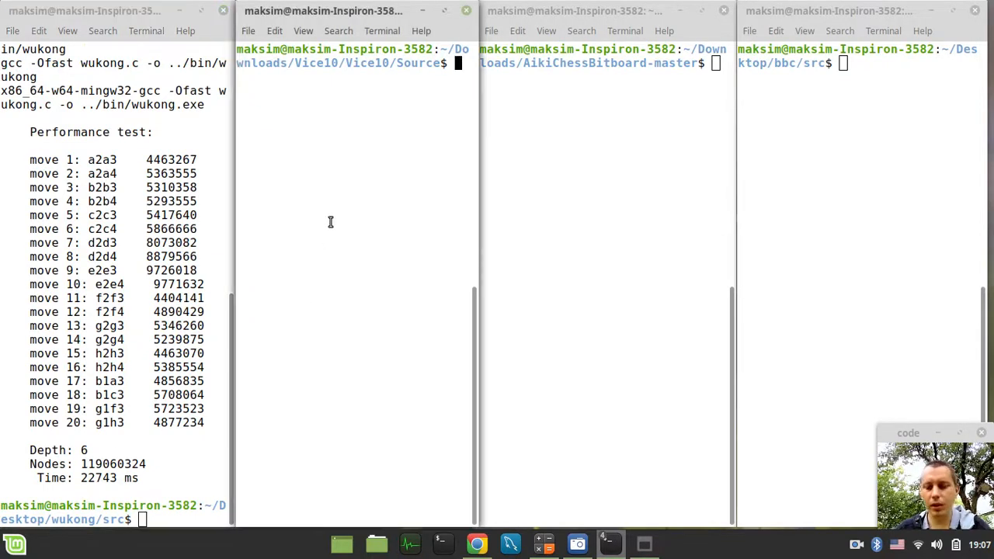
Clear and run make && ./vice: depth-6 test visits 119060324 nodes in 16689 ms
text(clear)
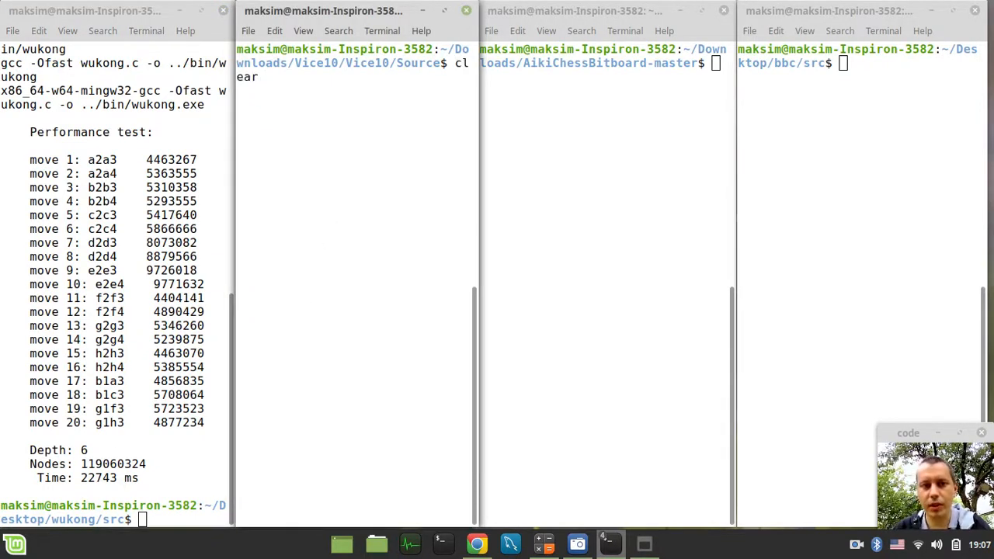
text(make && ./vice)
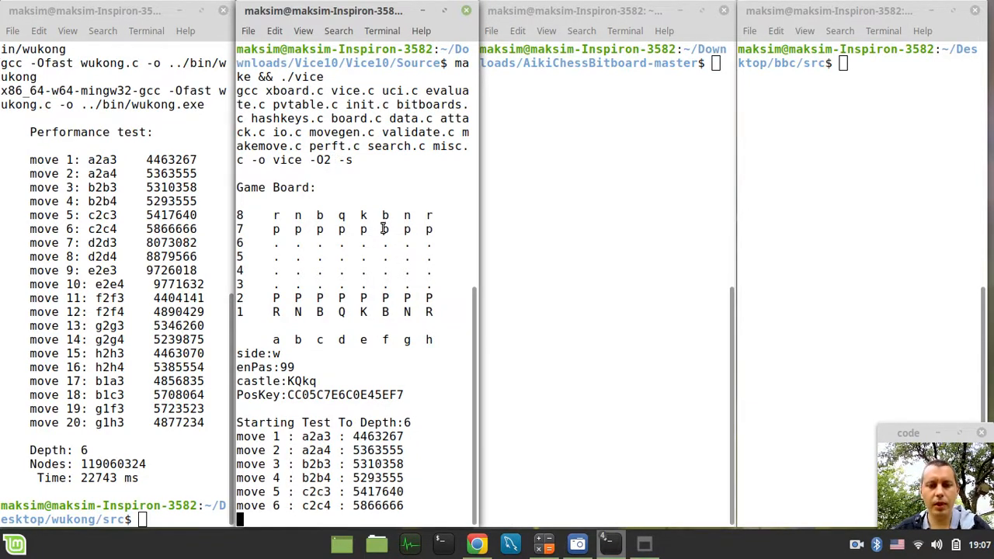
scroll(down, 3)
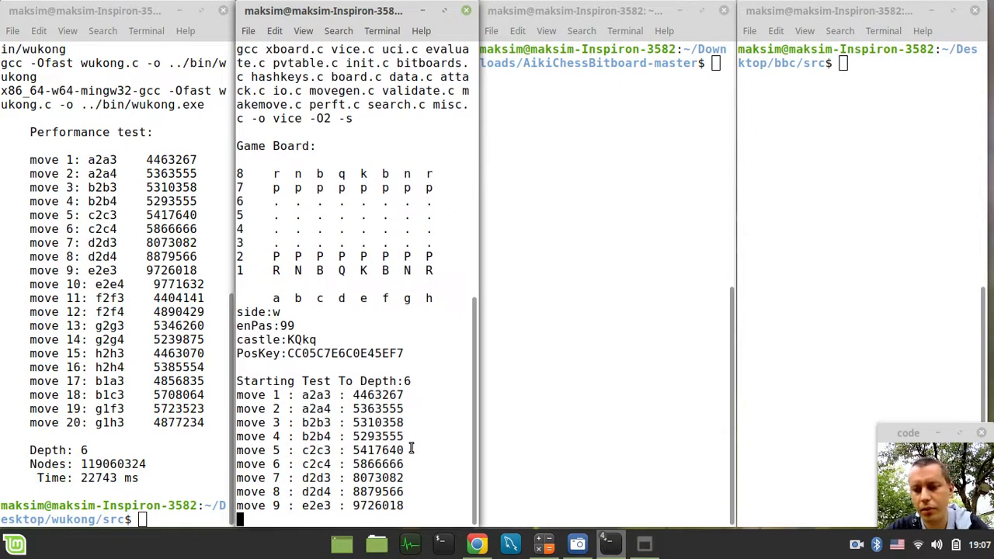
scroll(down, 3)
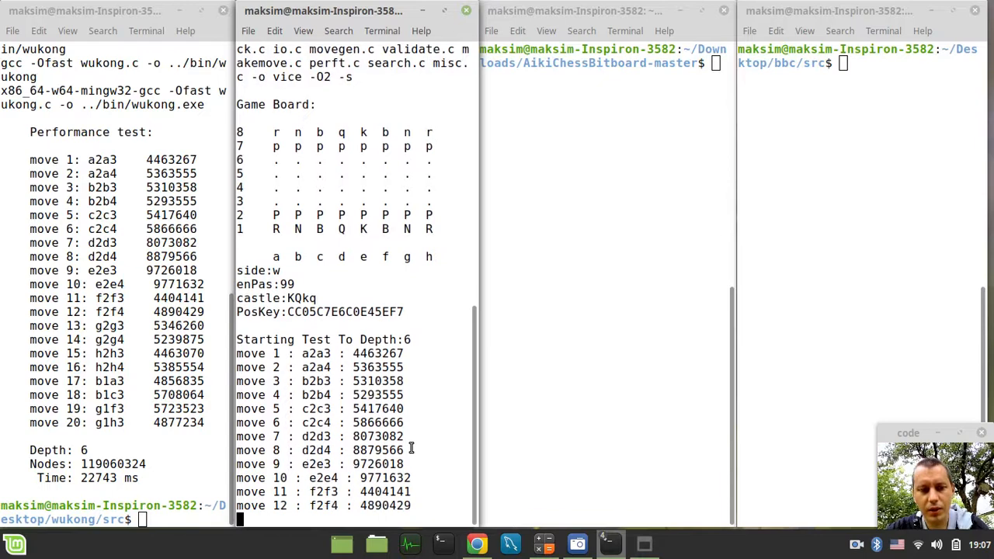
scroll(down, 3)
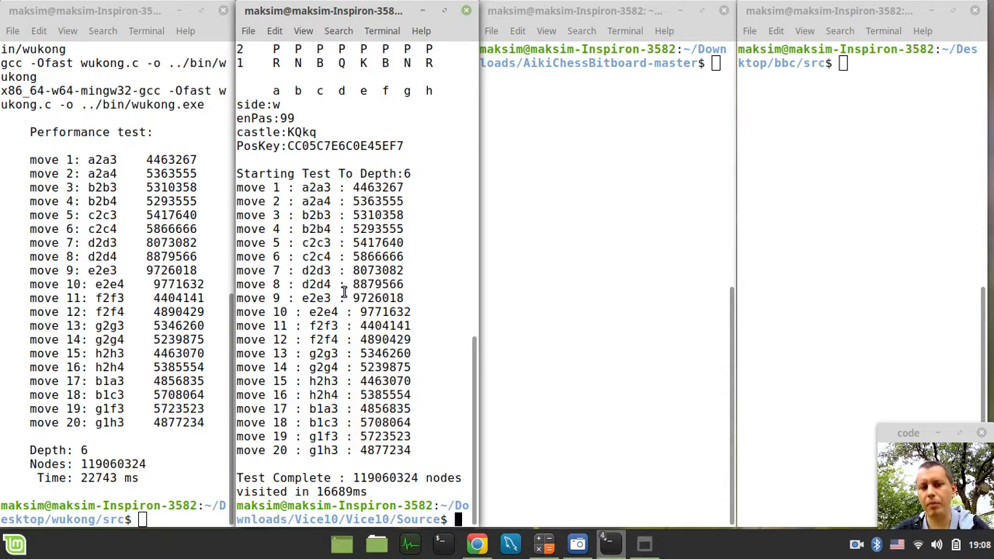
mouse_move(538, 227)
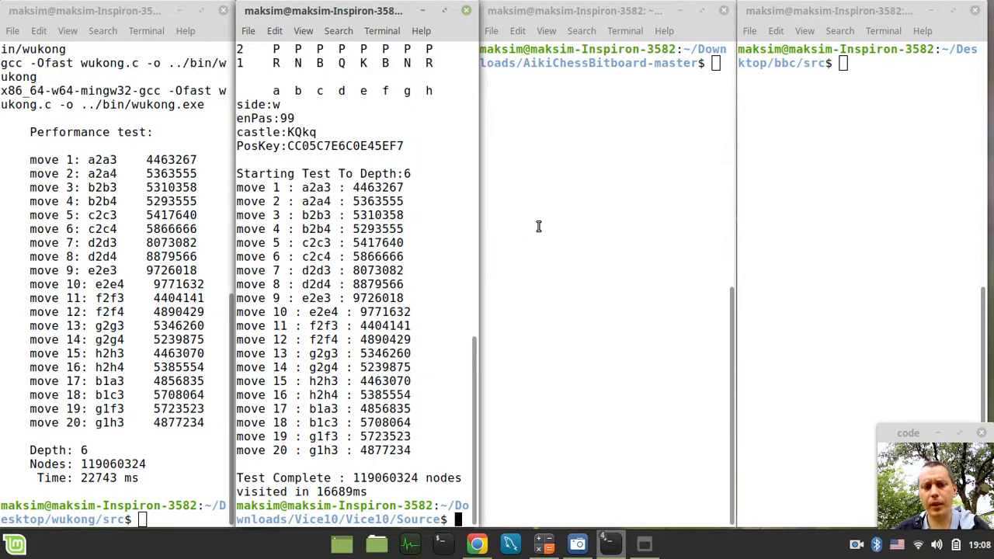
mouse_move(447, 252)
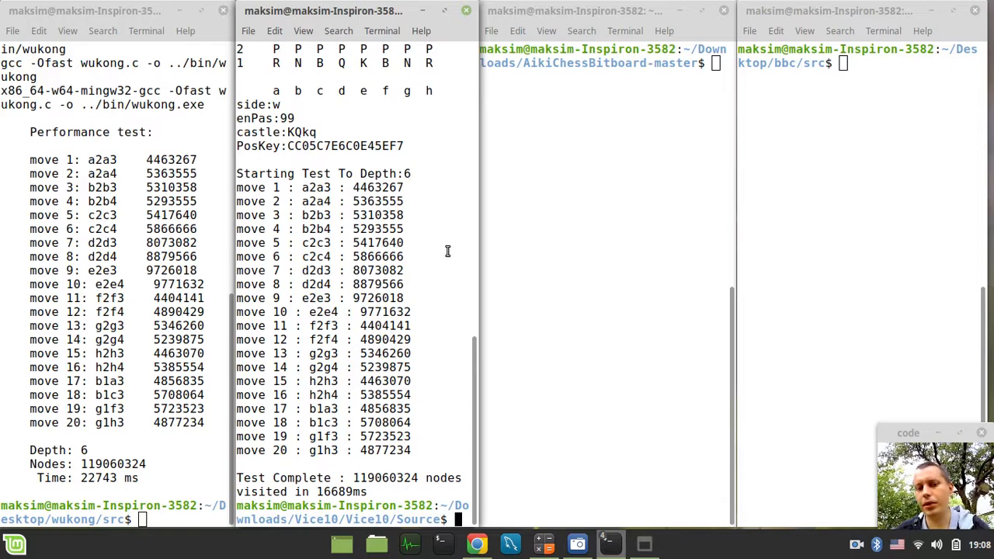
mouse_move(572, 168)
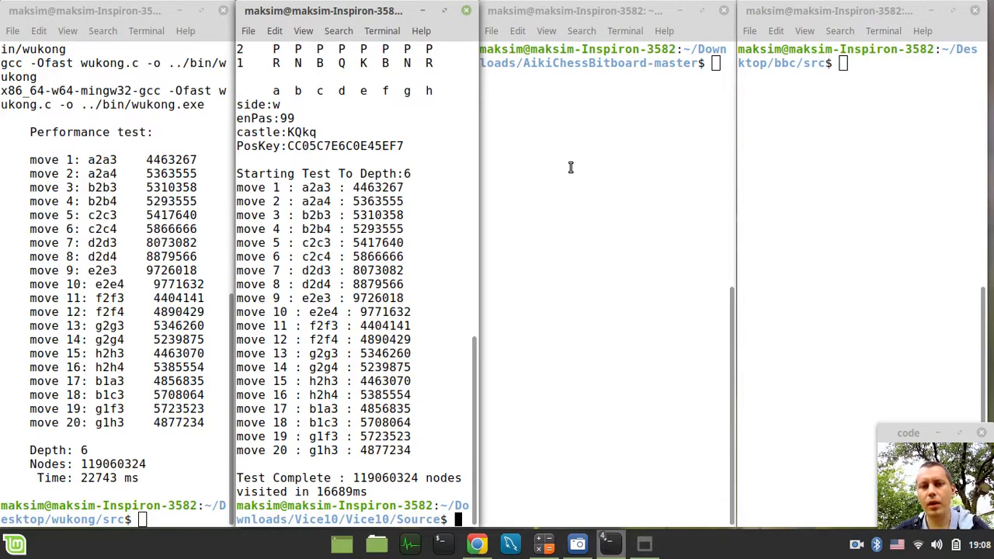
Clear and run make && ./AikiChessBitboard: depth-6 test gives 119060324 nodes in 8606 ms
text(clear)
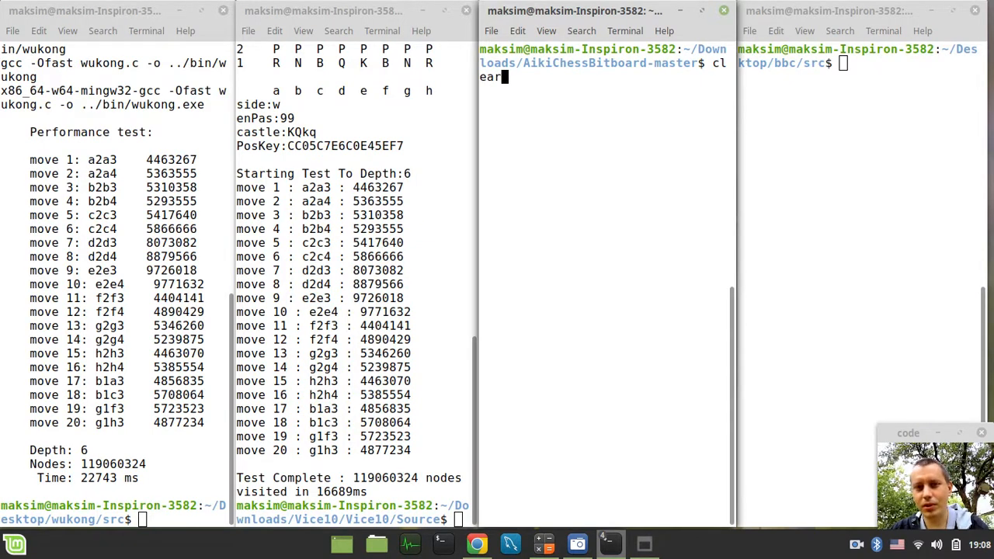
text(make && ./AikiChessBitboard)
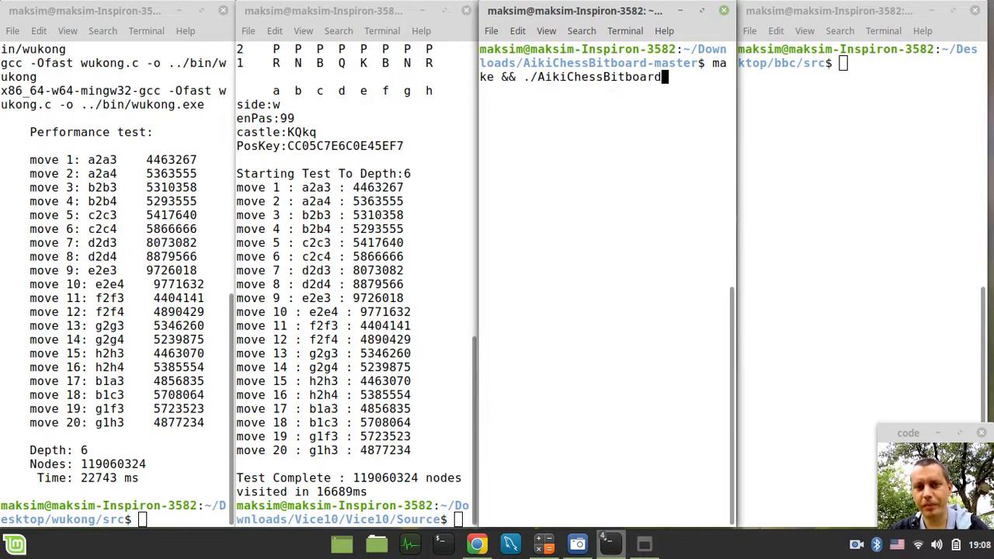
key(Return)
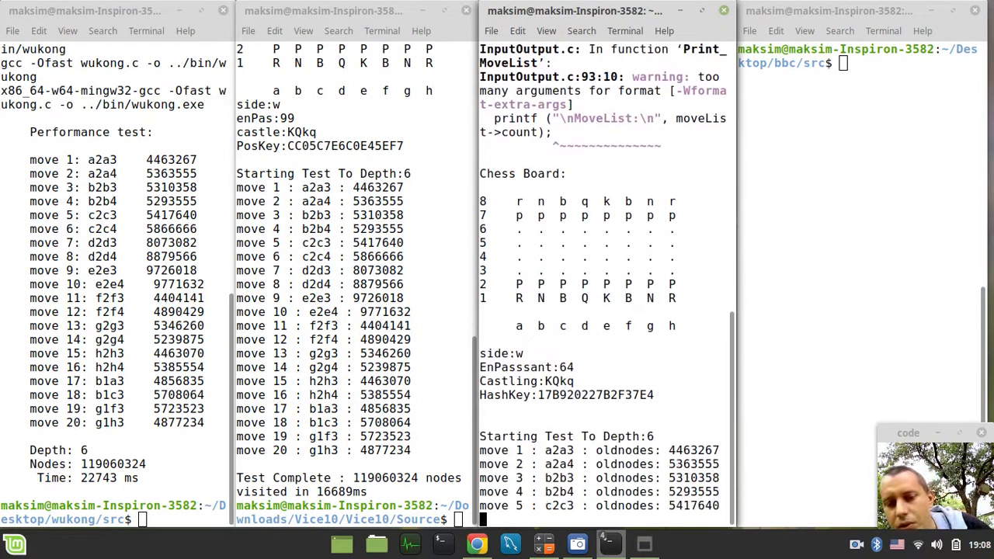
scroll(down, 3)
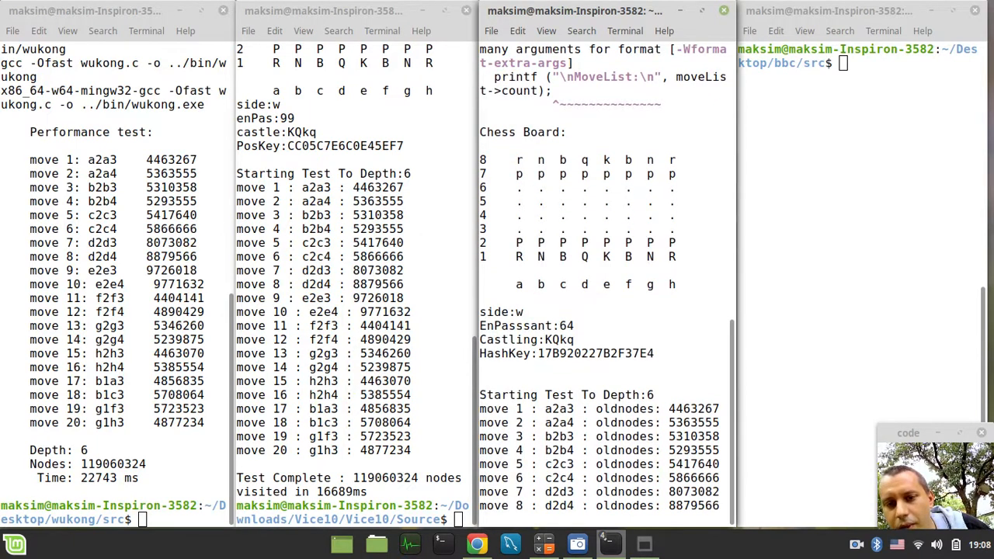
scroll(down, 3)
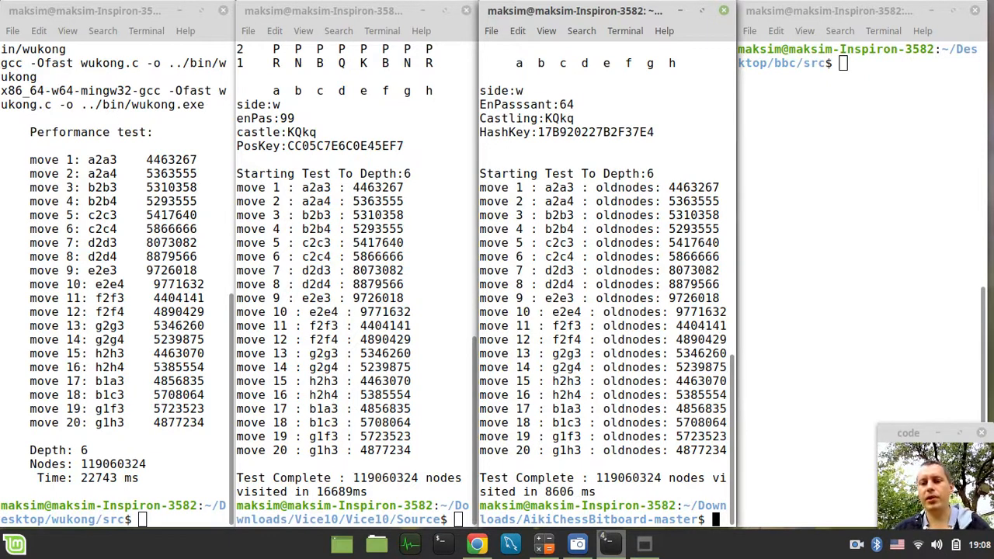
mouse_move(574, 204)
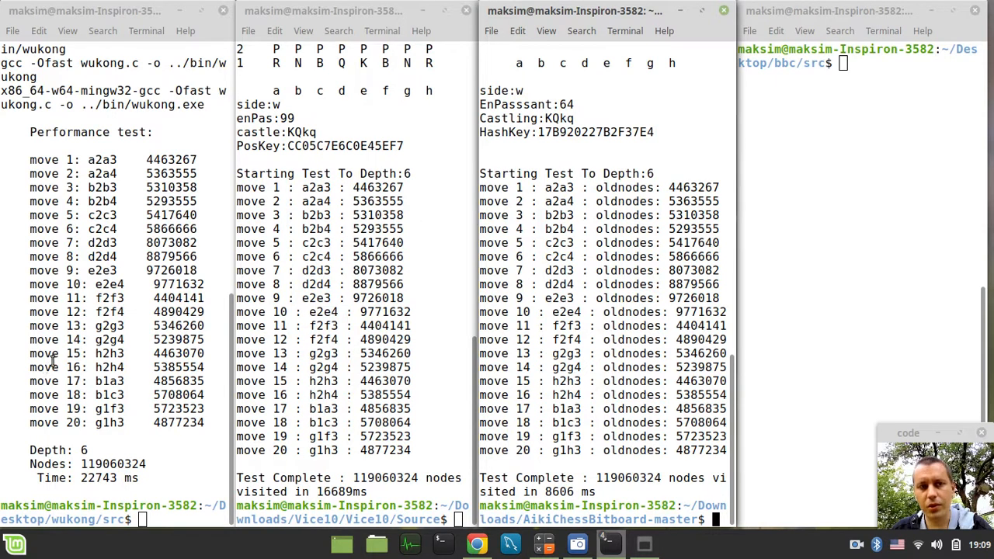
mouse_move(820, 245)
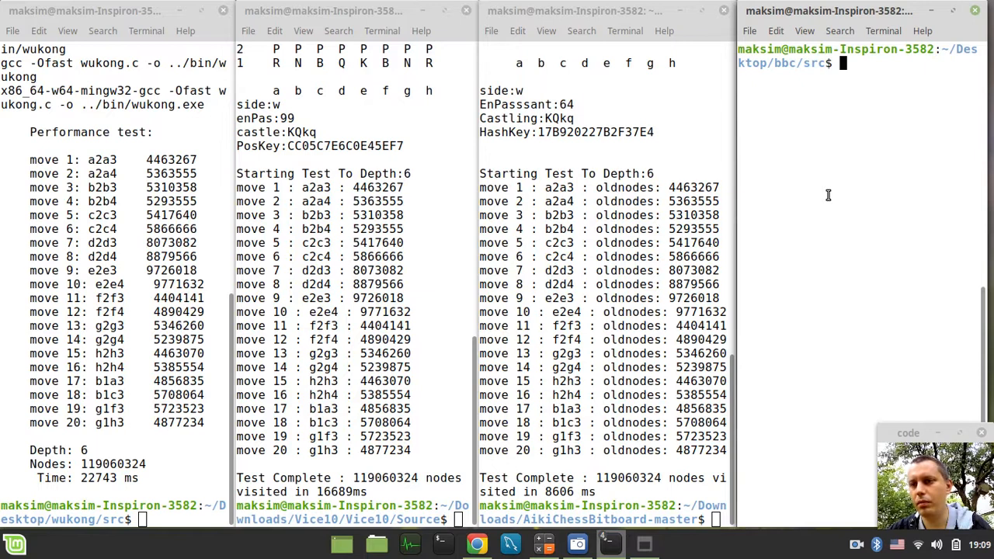
Run make && ../bin/bbc: depth-6 perft gives 119060324 nodes in 7953 ms; highlight the node count
text(make && ../bin/bbc)
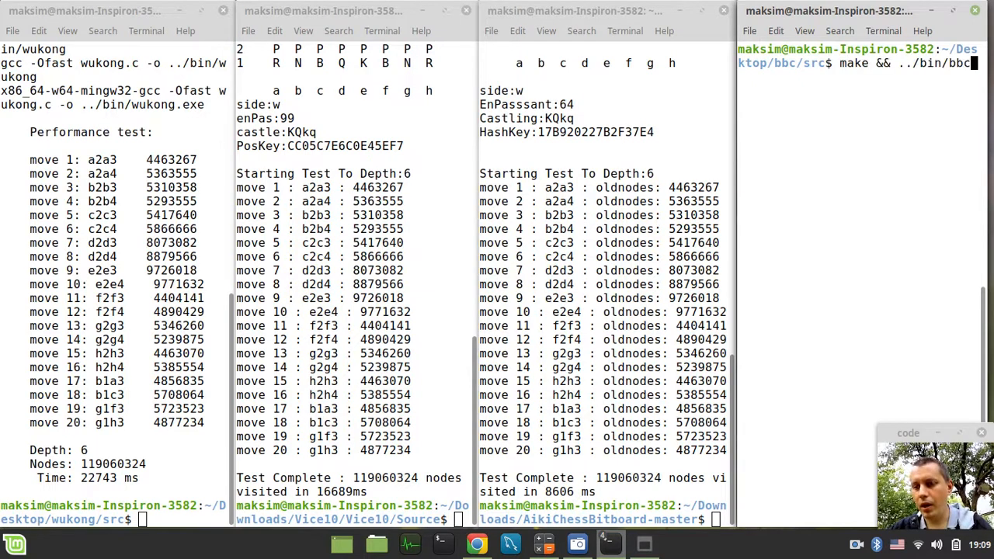
key(Return)
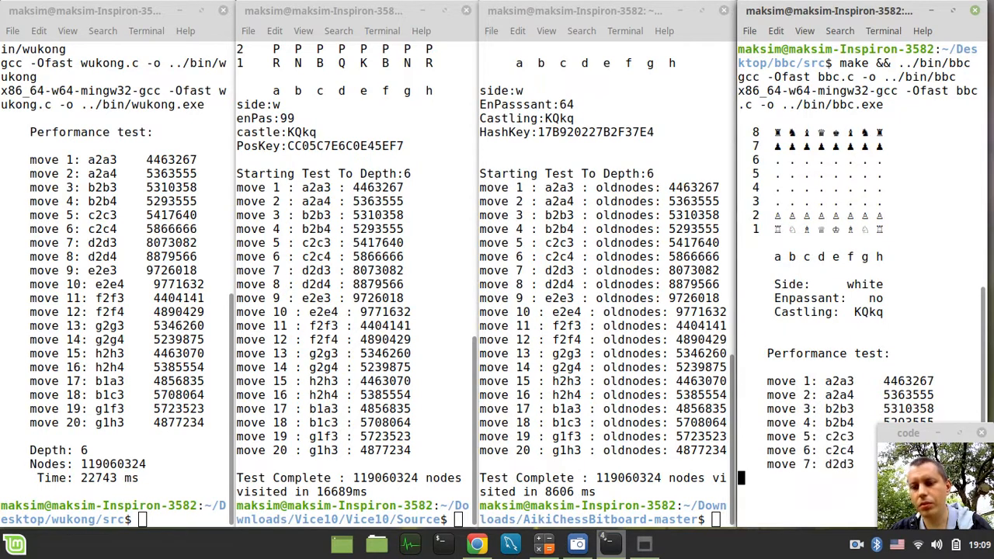
scroll(down, 3)
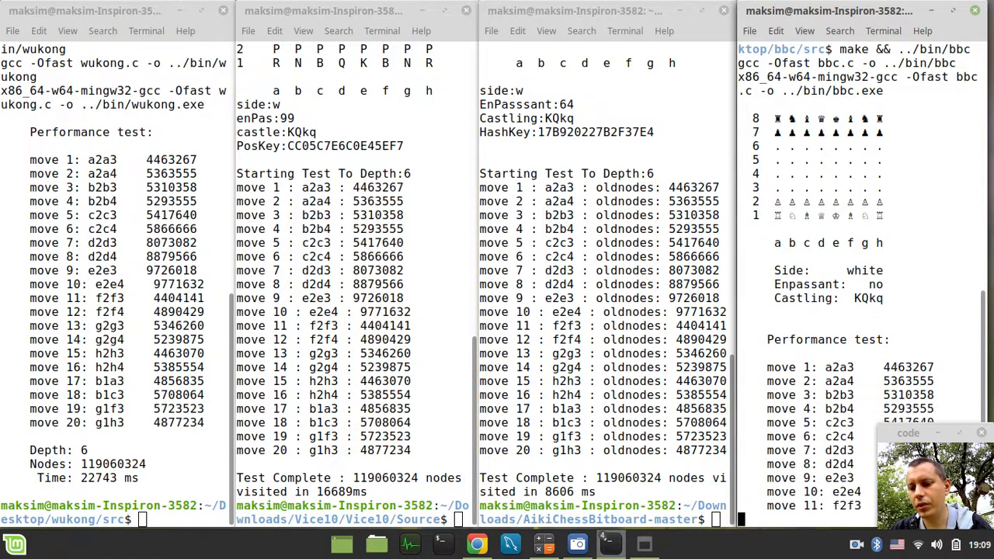
scroll(down, 3)
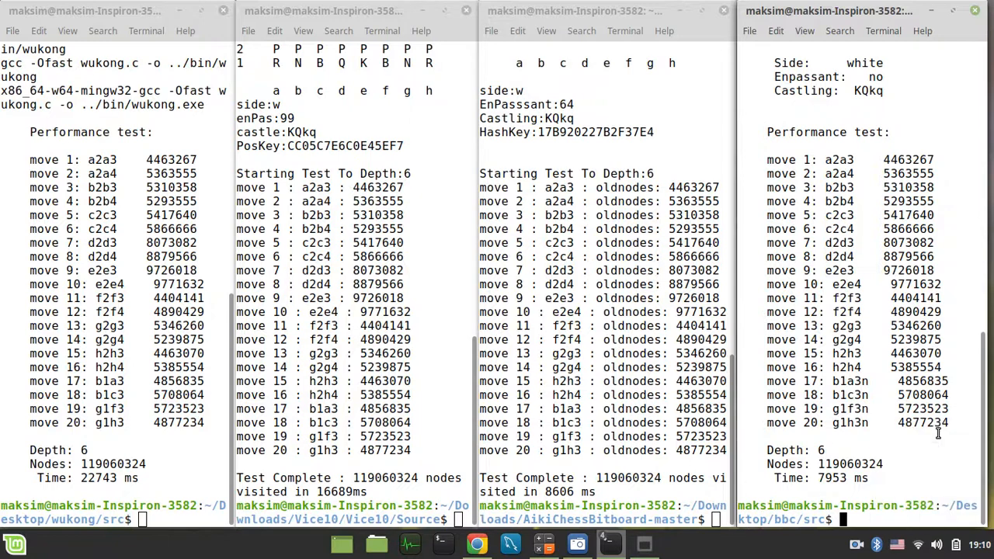
double_click(847, 463)
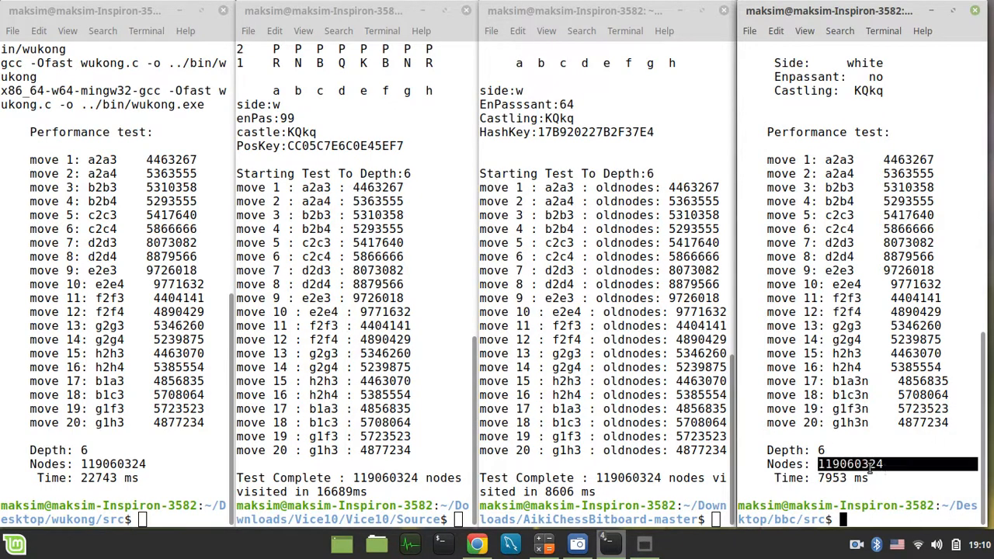
mouse_move(267, 466)
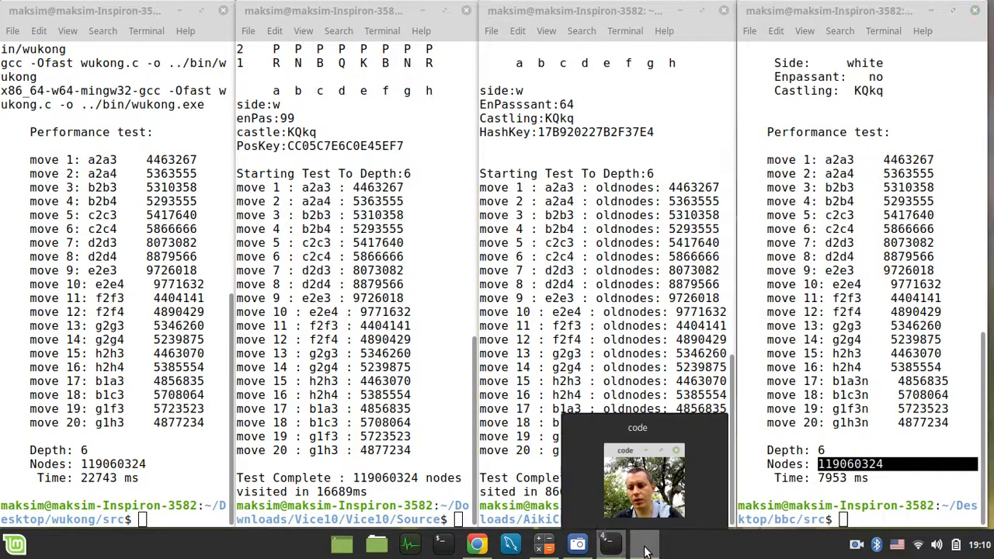
mouse_move(477, 544)
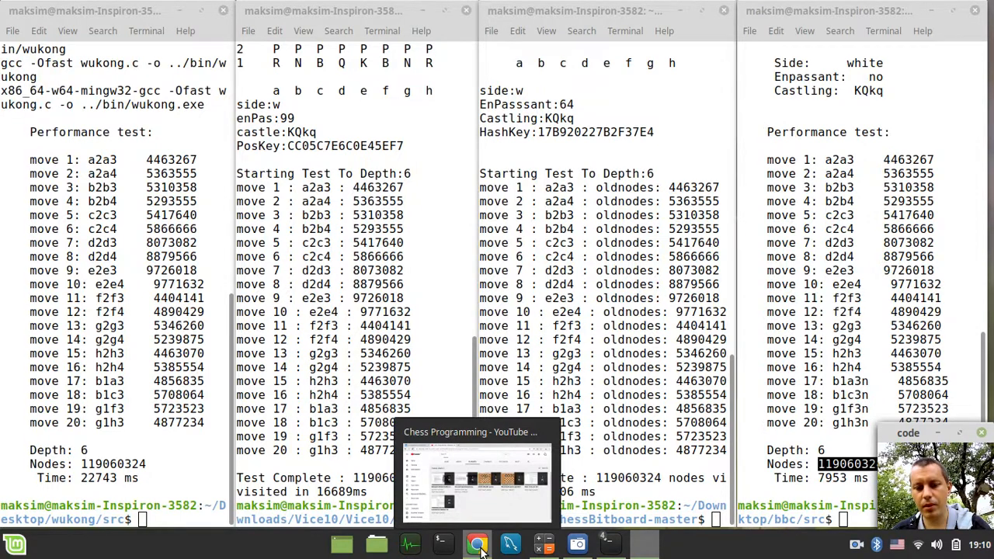
click(477, 544)
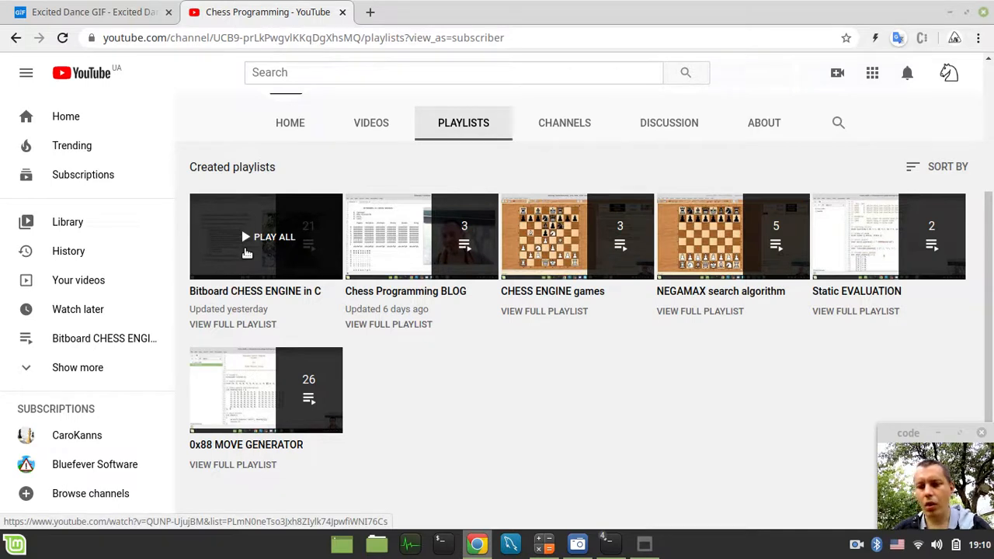
mouse_move(252, 267)
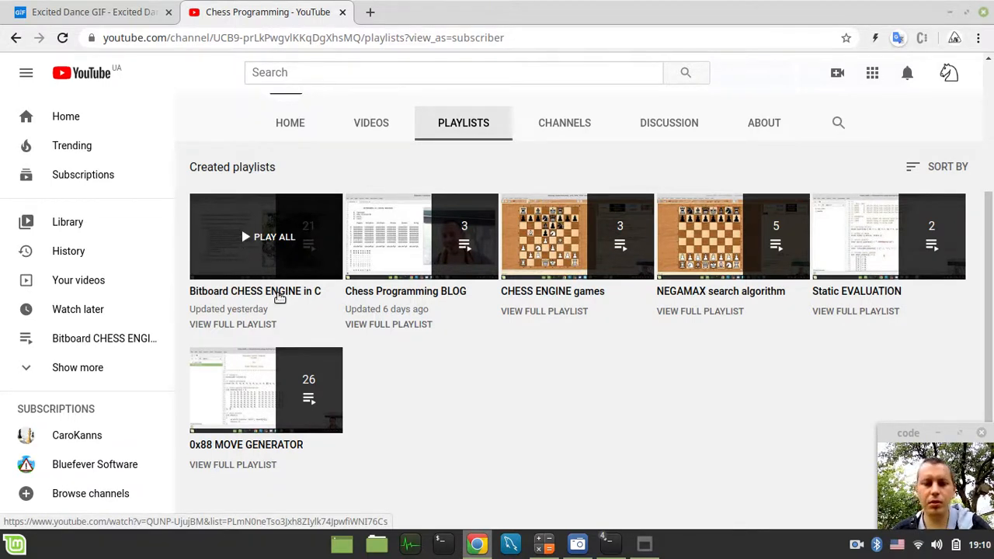
mouse_move(255, 291)
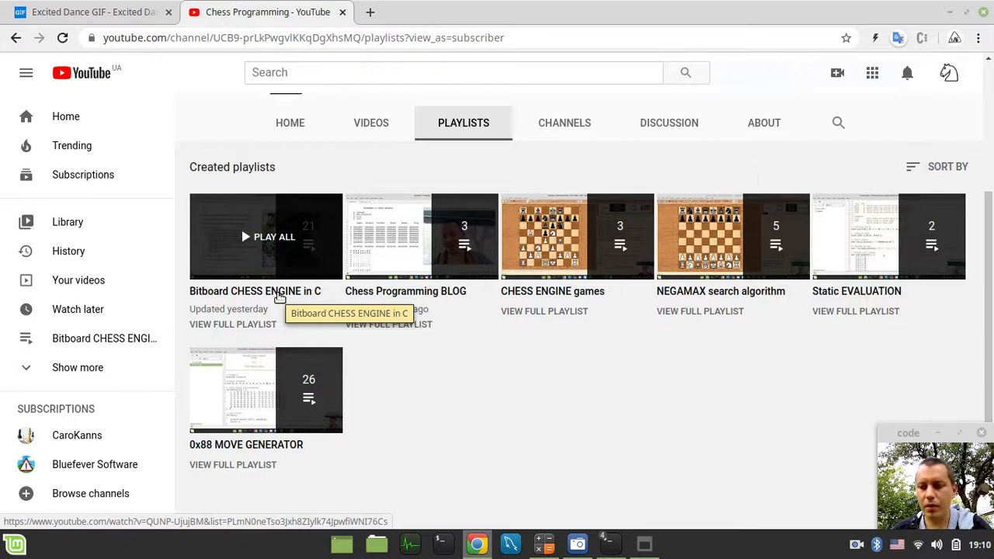
mouse_move(283, 298)
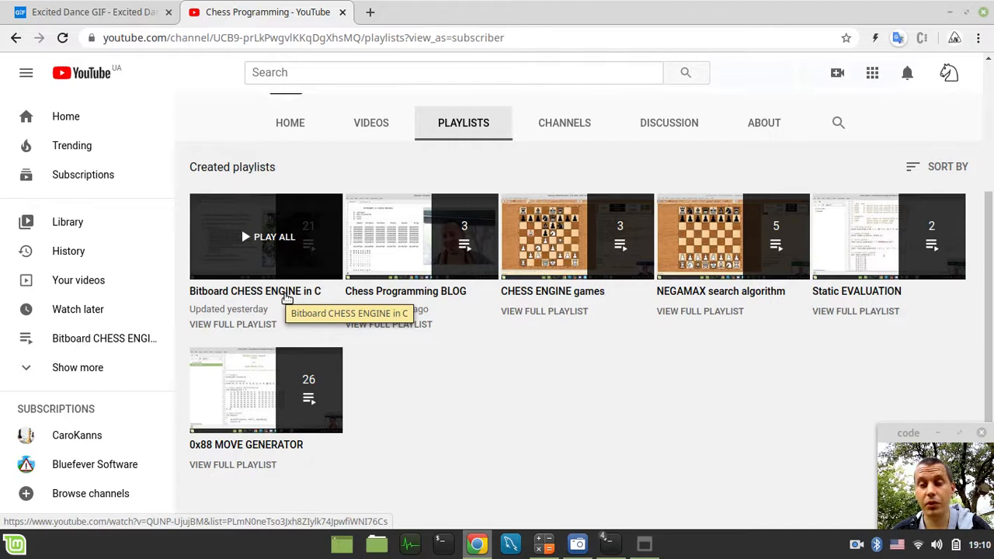
mouse_move(249, 291)
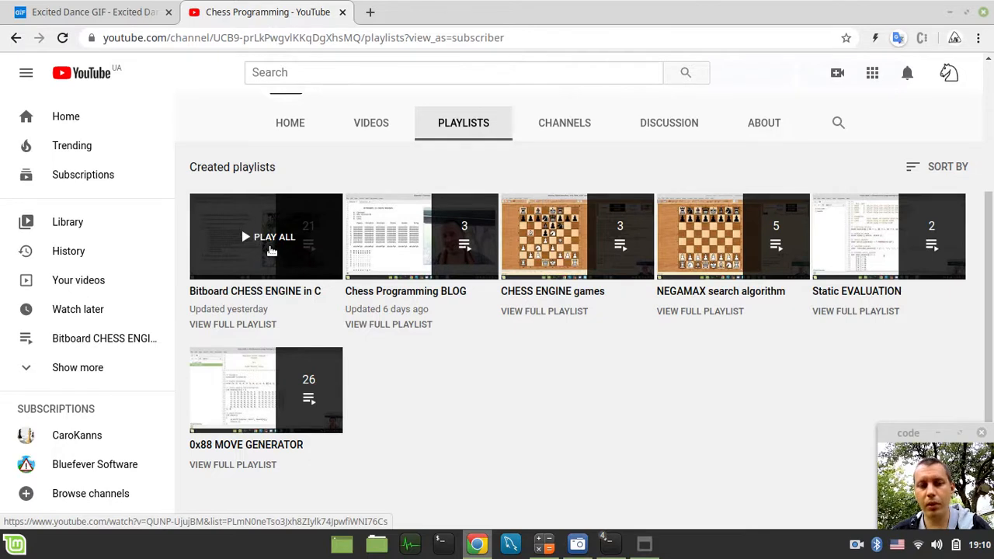
mouse_move(236, 255)
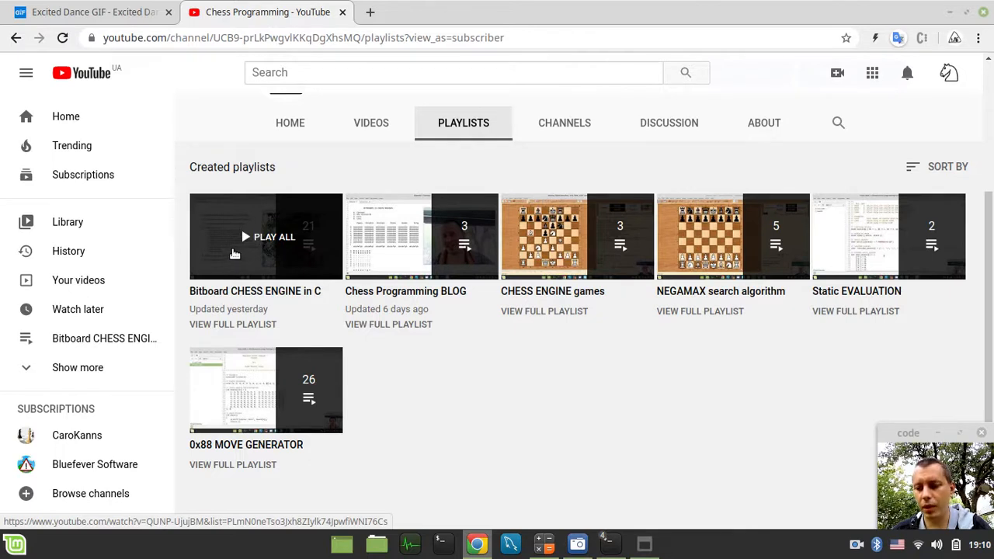
mouse_move(489, 375)
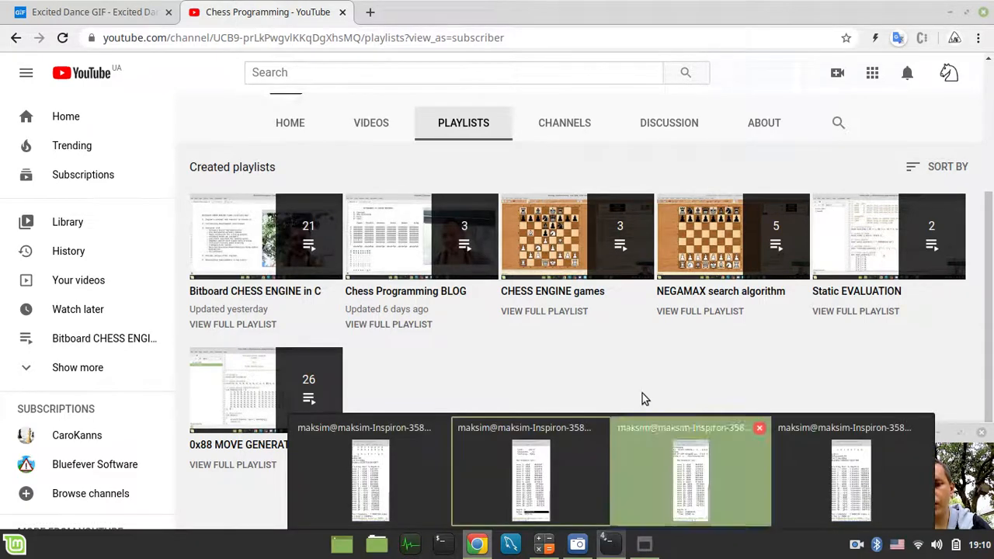
click(690, 469)
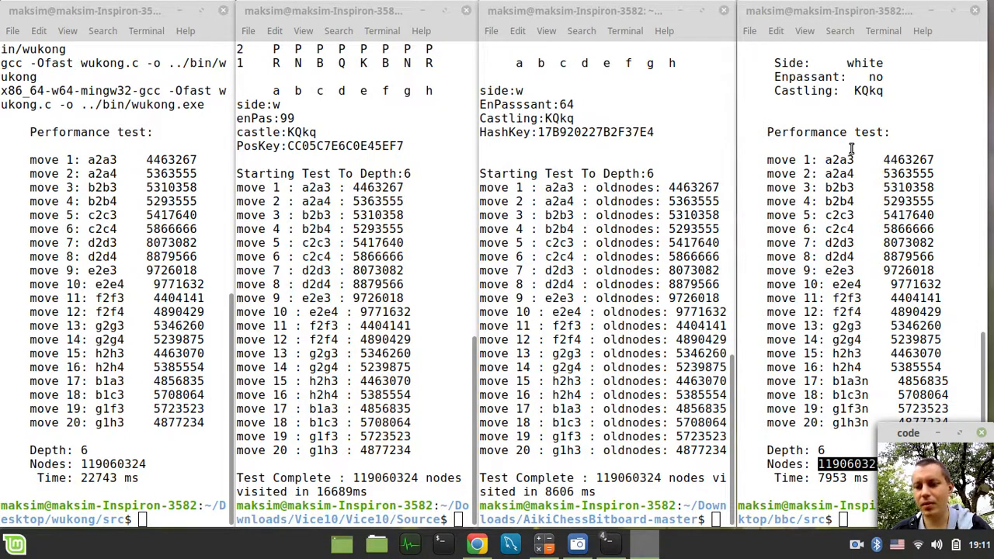
mouse_move(827, 125)
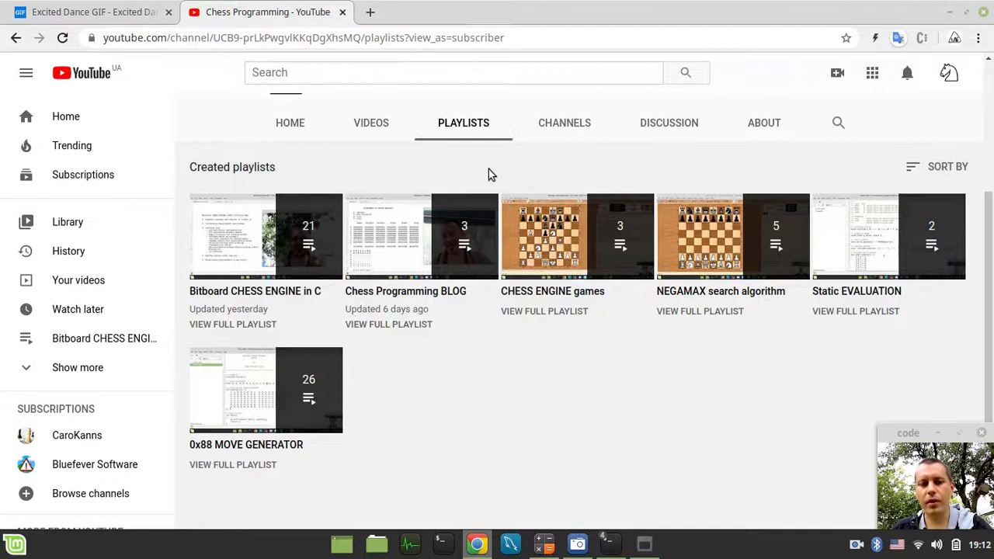
mouse_move(266, 236)
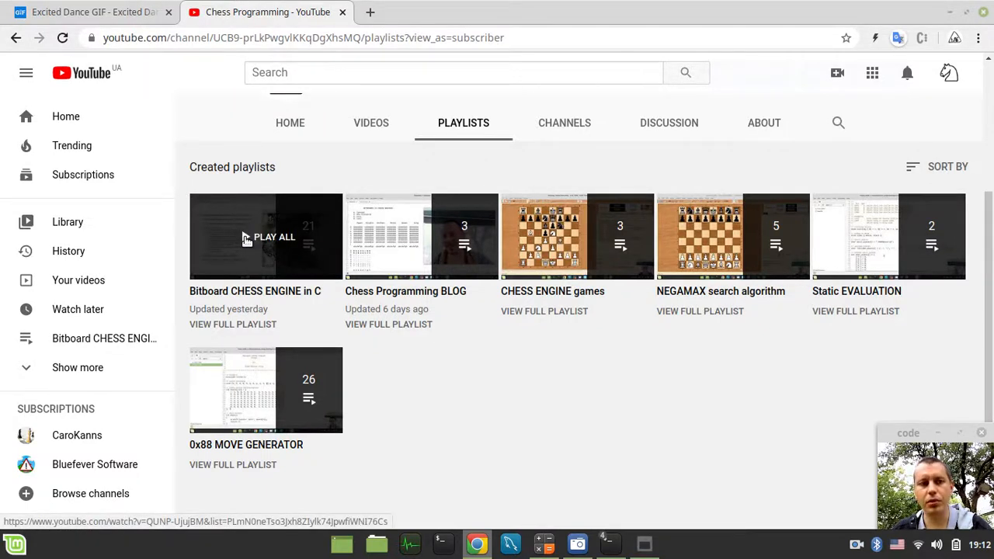
mouse_move(370, 12)
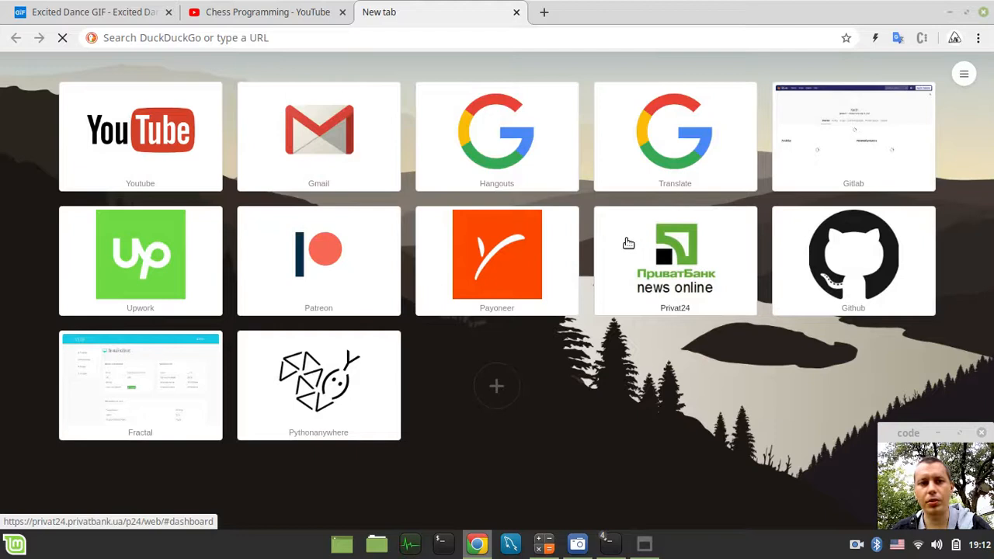
Go to the GitHub repositories page and open the chess_programming repository
click(853, 256)
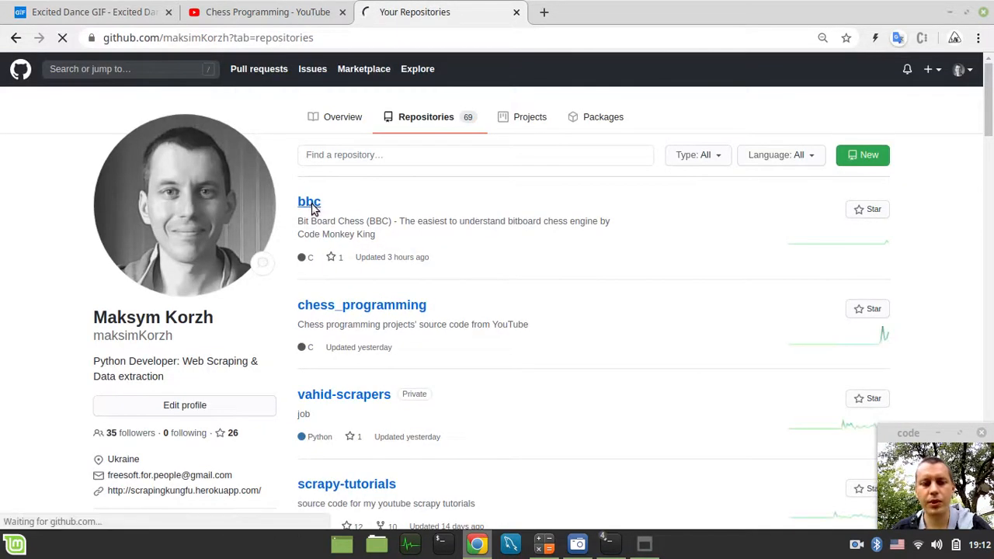
click(309, 202)
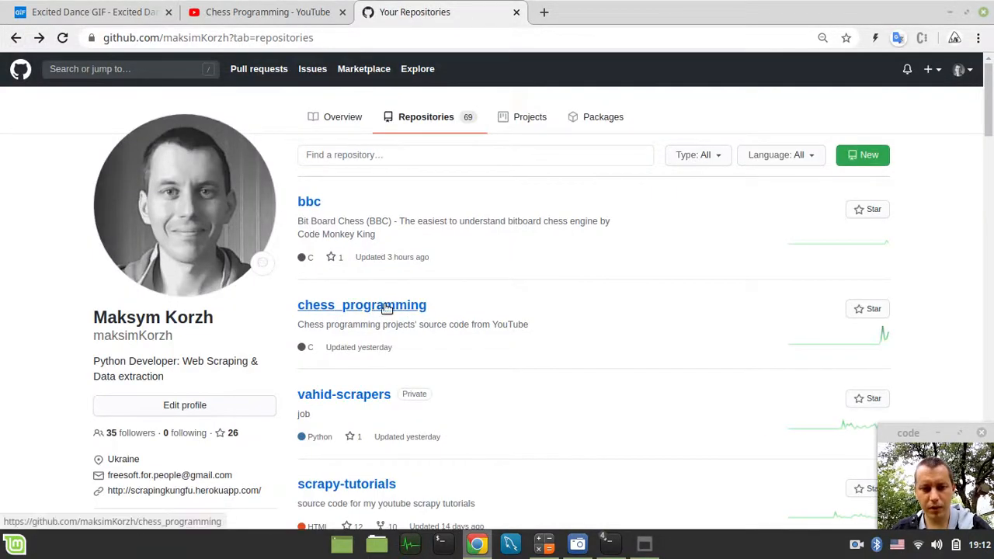
click(362, 304)
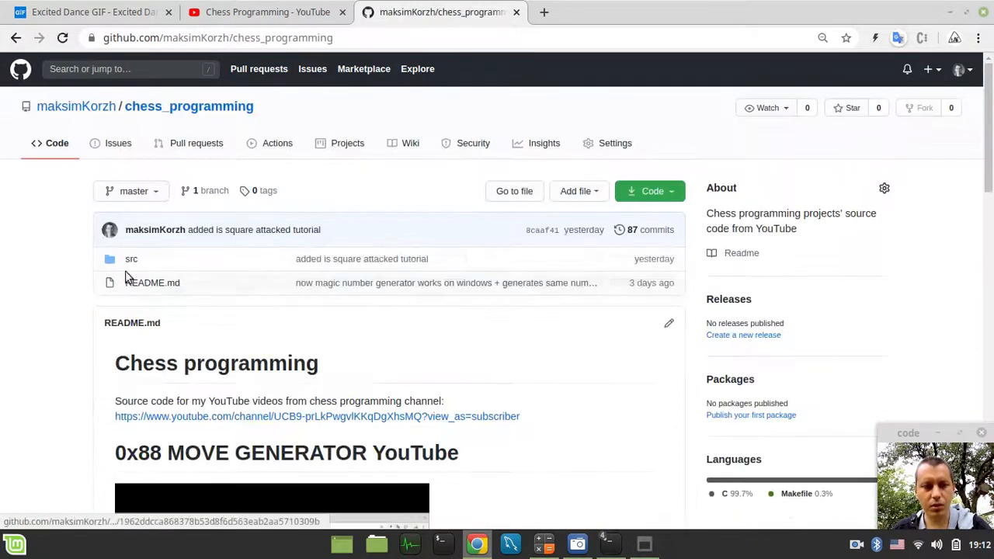
Navigate src > bbc > is_square_attacked, listing bbc, bbc.c, bbc.exe and makefile
click(130, 258)
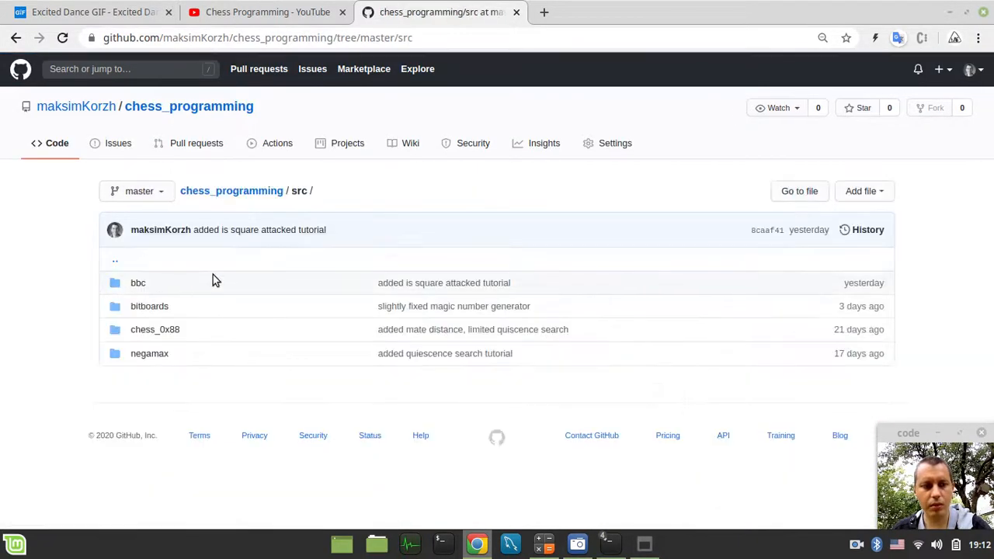
click(137, 282)
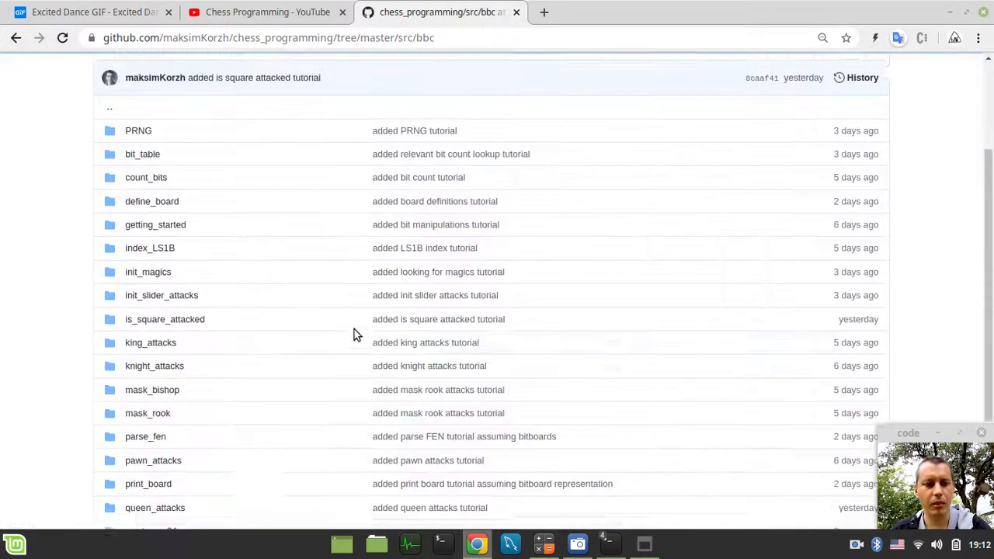
scroll(down, 3)
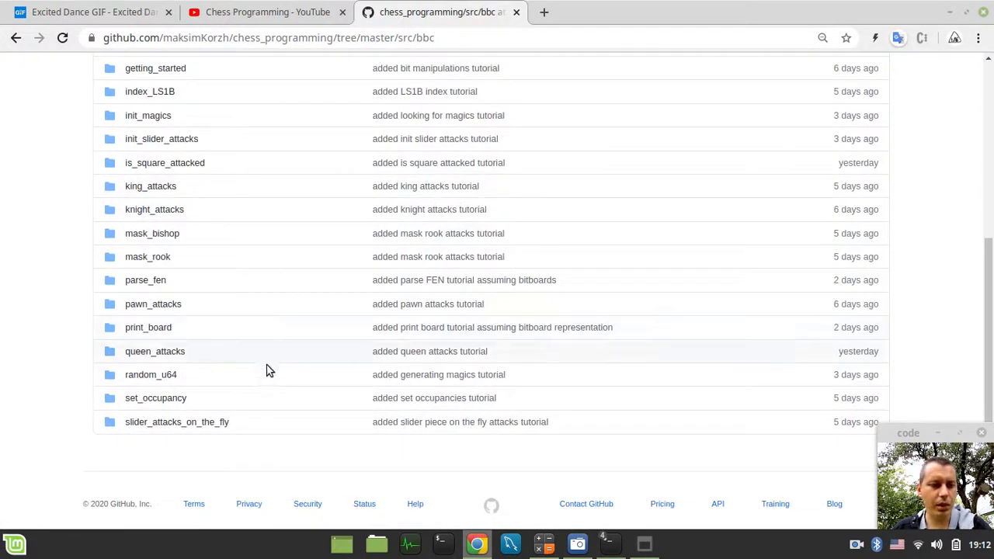
mouse_move(146, 280)
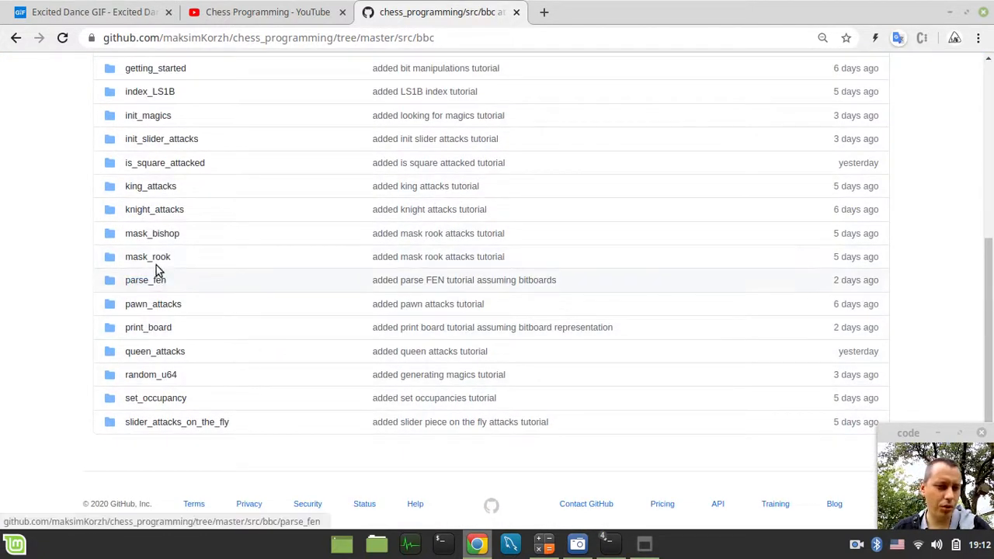
mouse_move(164, 164)
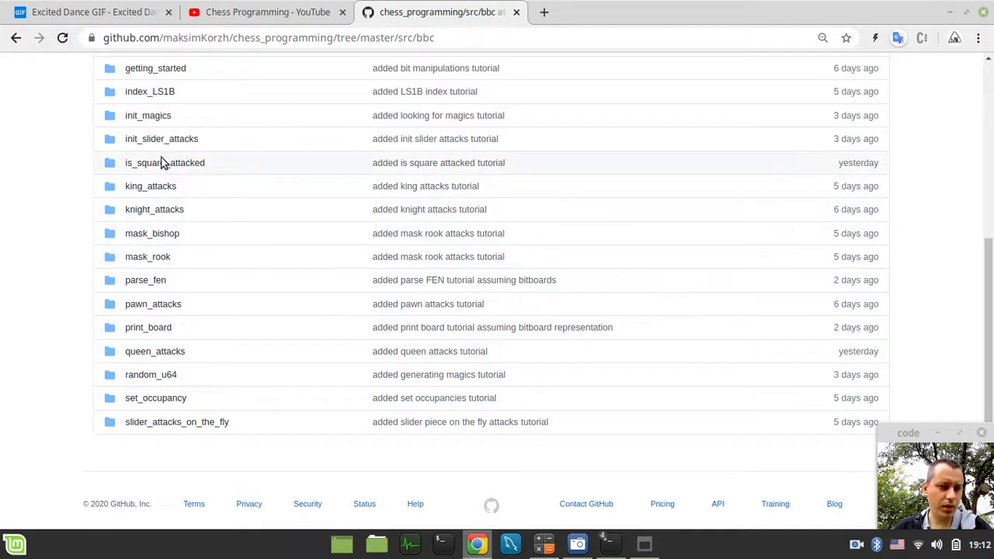
click(165, 163)
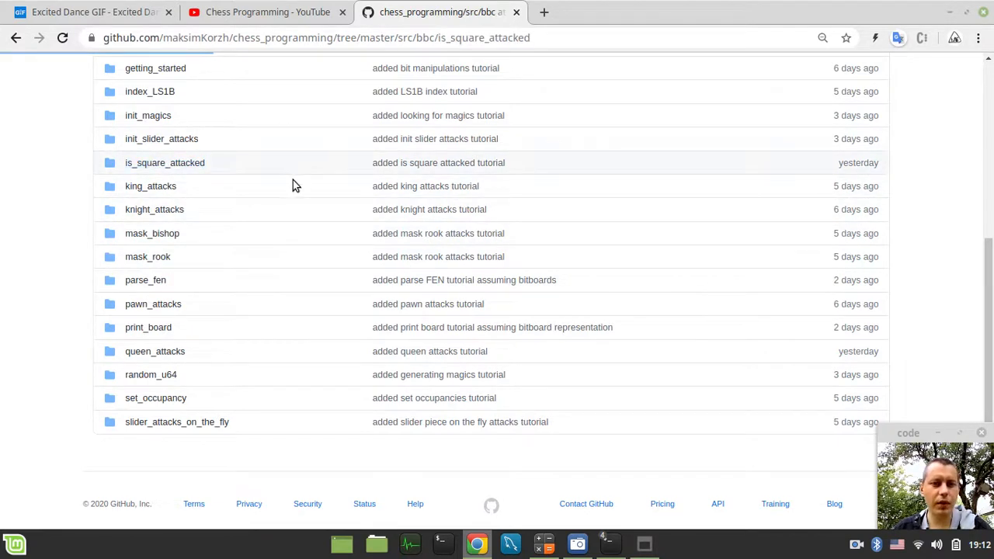
click(165, 164)
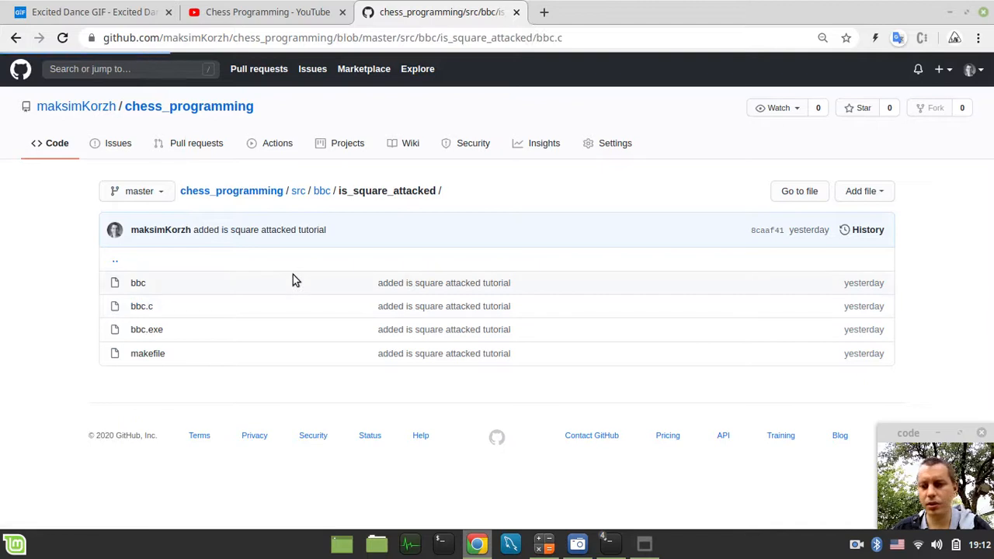
click(142, 306)
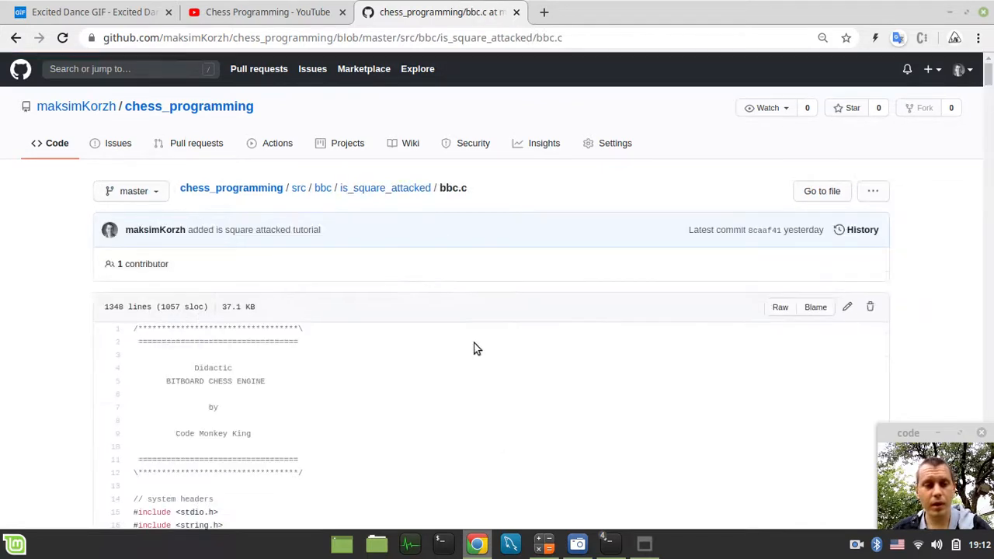
scroll(down, 3)
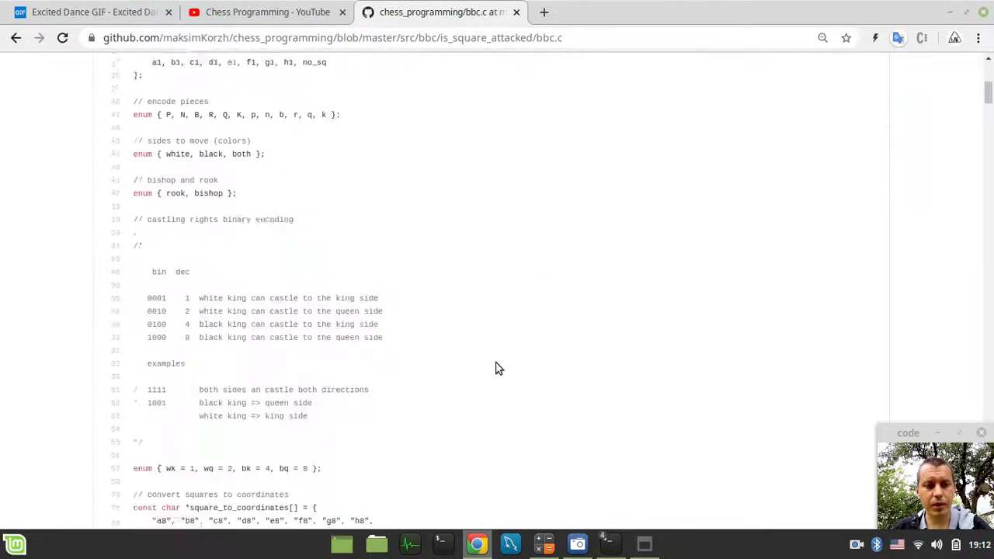
scroll(down, 3)
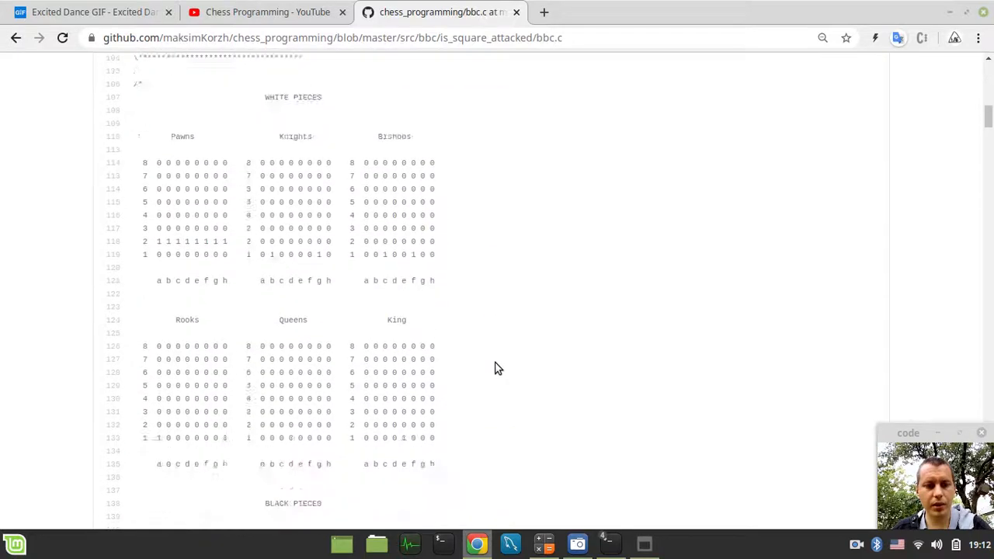
scroll(down, 3)
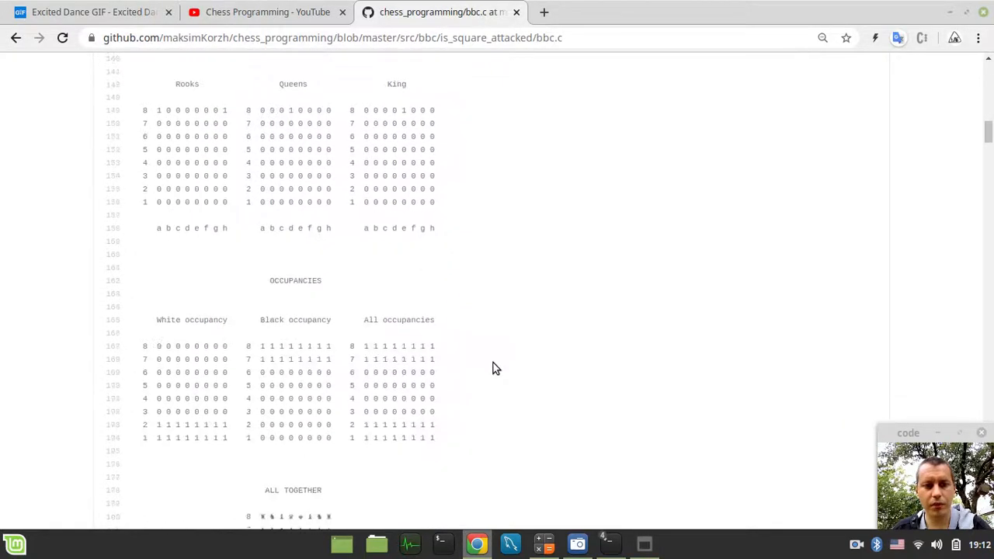
scroll(down, 3)
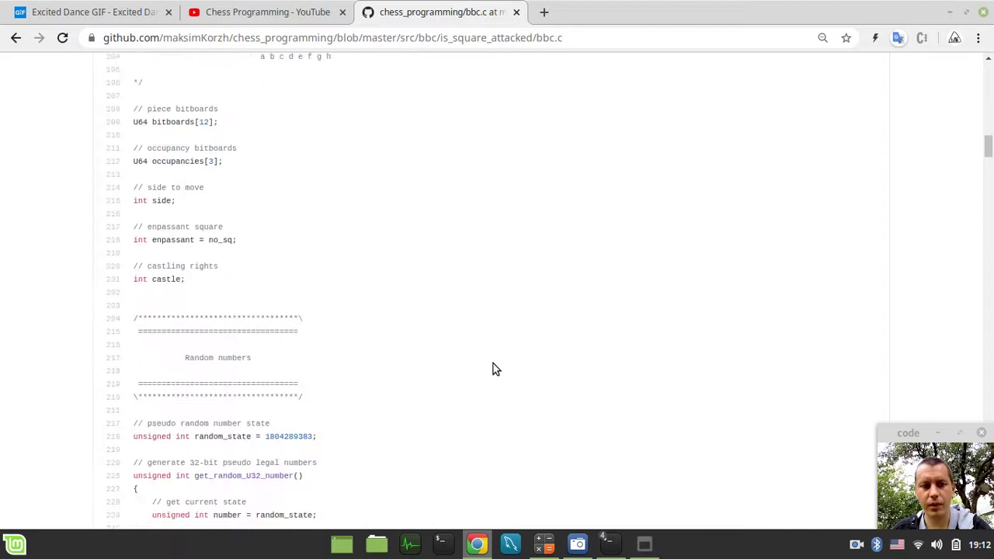
scroll(down, 3)
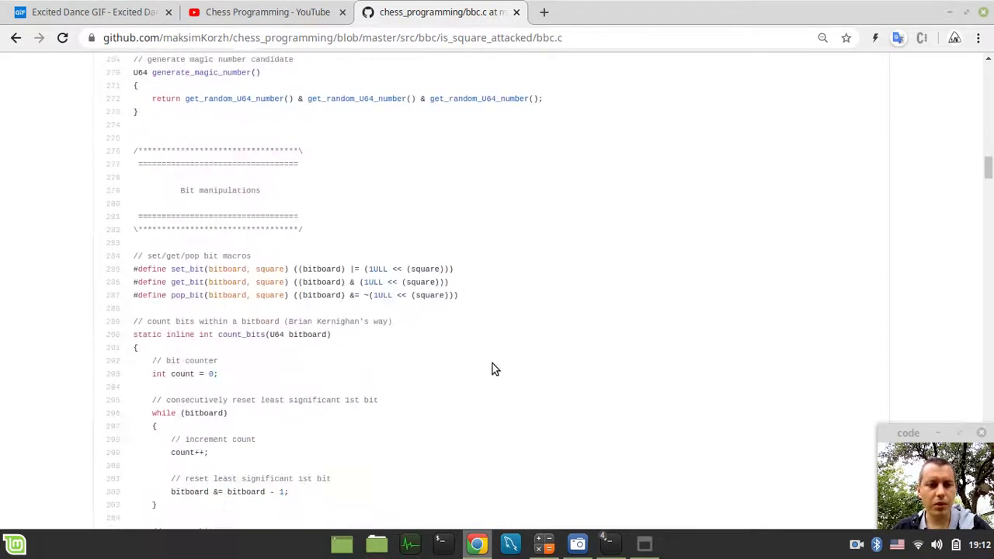
scroll(down, 3)
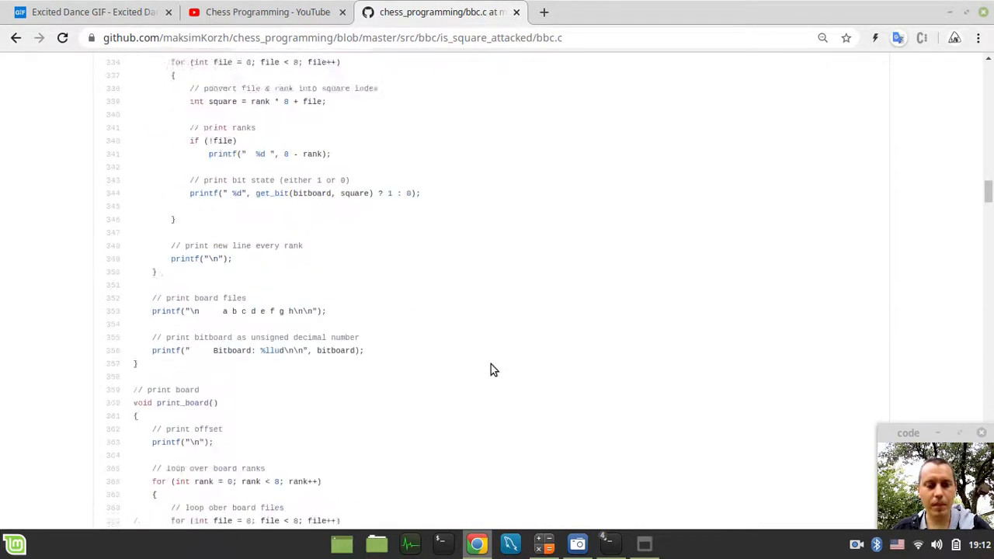
scroll(down, 3)
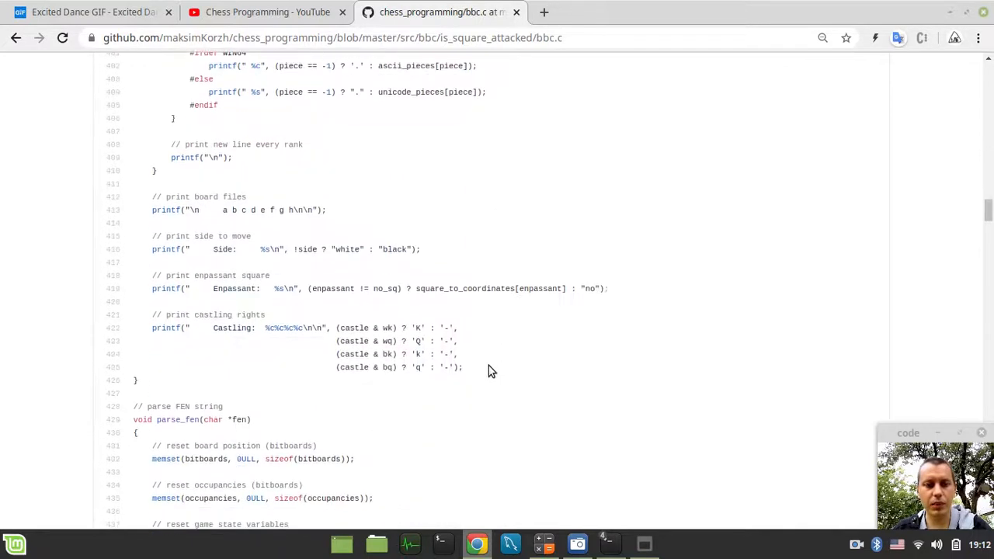
scroll(down, 3)
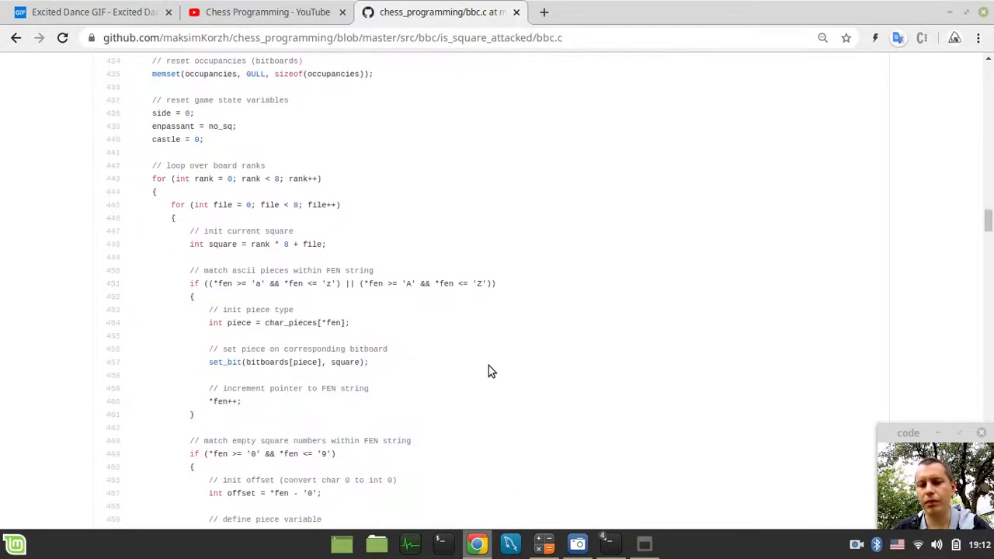
scroll(down, 3)
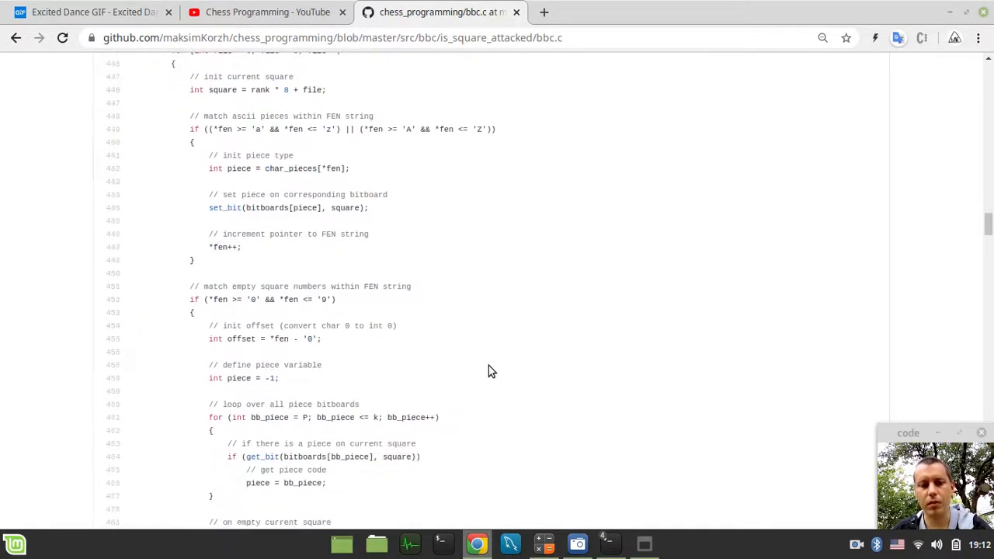
scroll(down, 3)
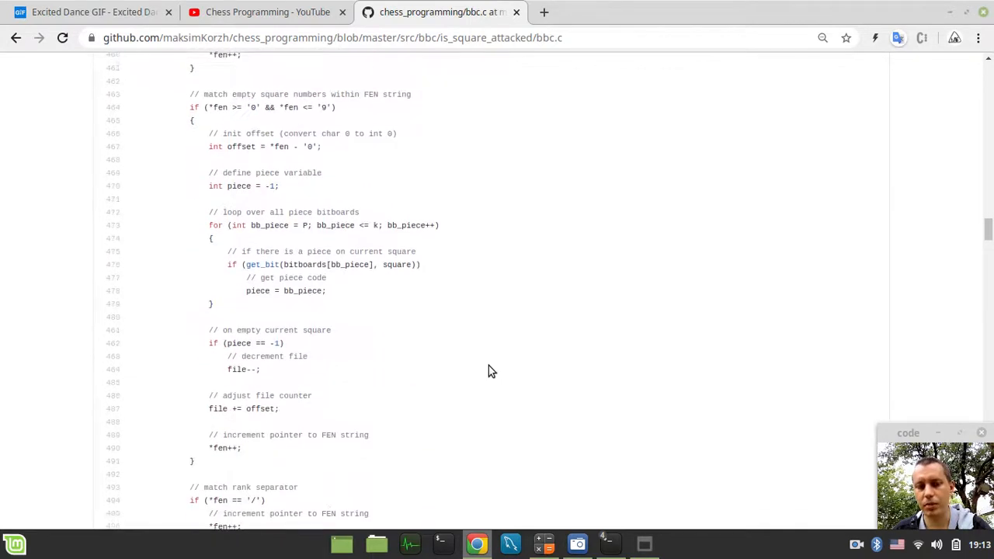
scroll(down, 3)
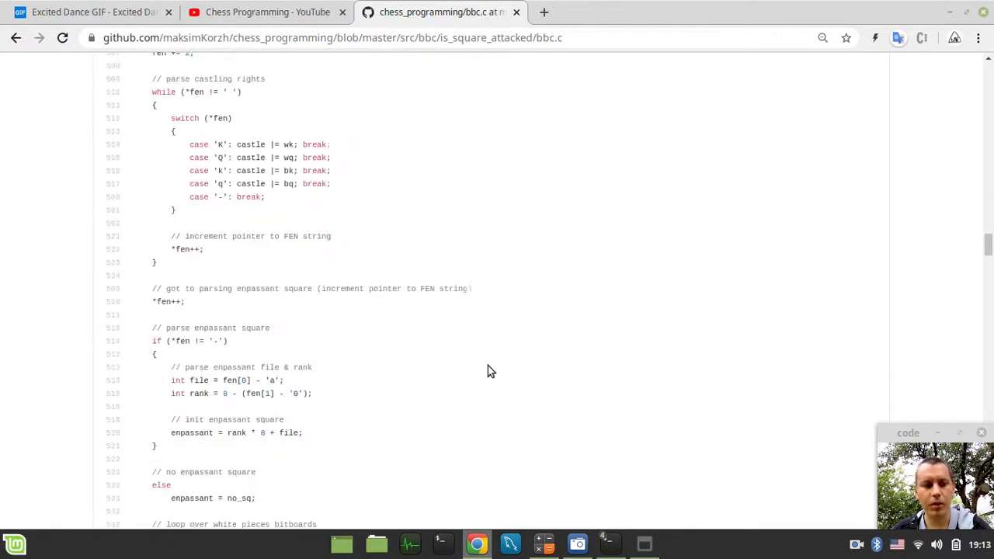
scroll(down, 3)
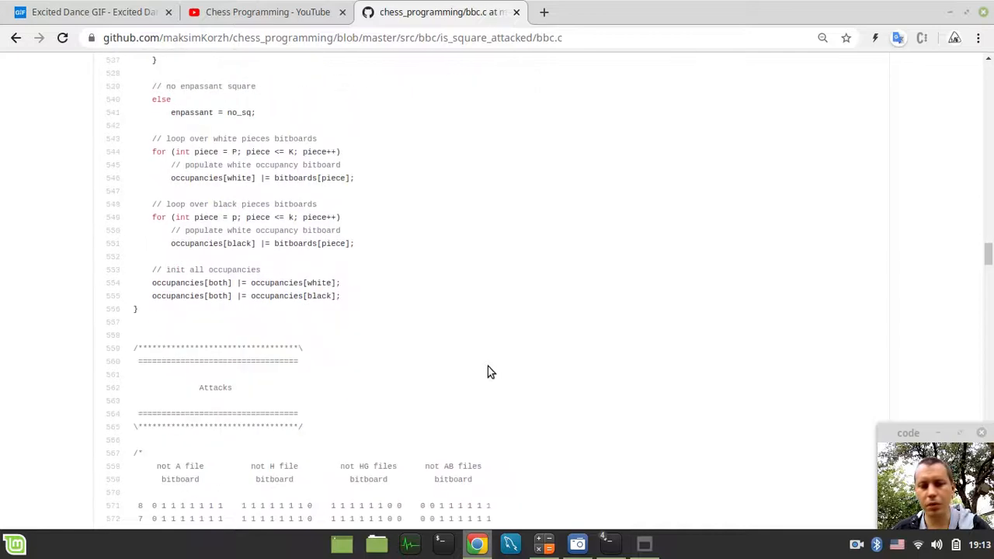
scroll(down, 3)
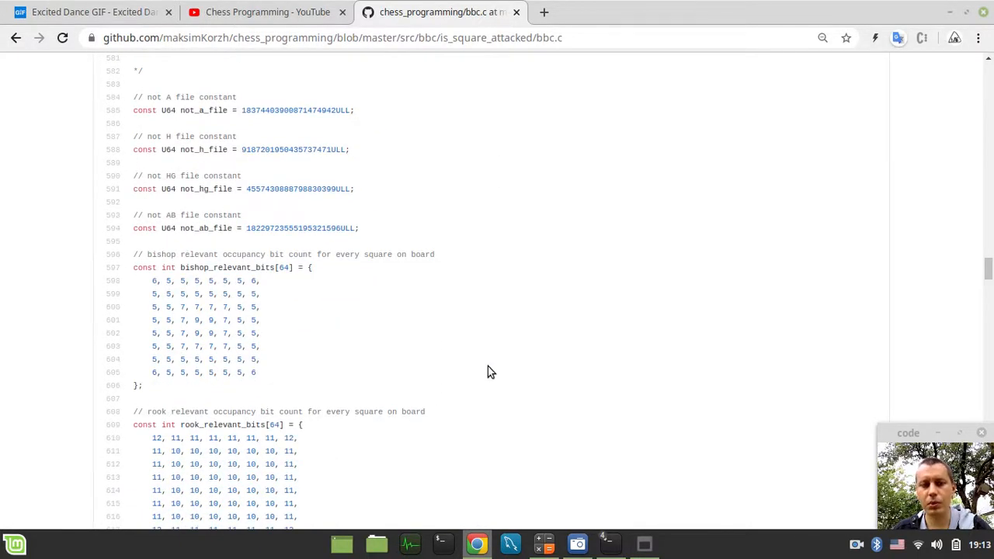
scroll(down, 3)
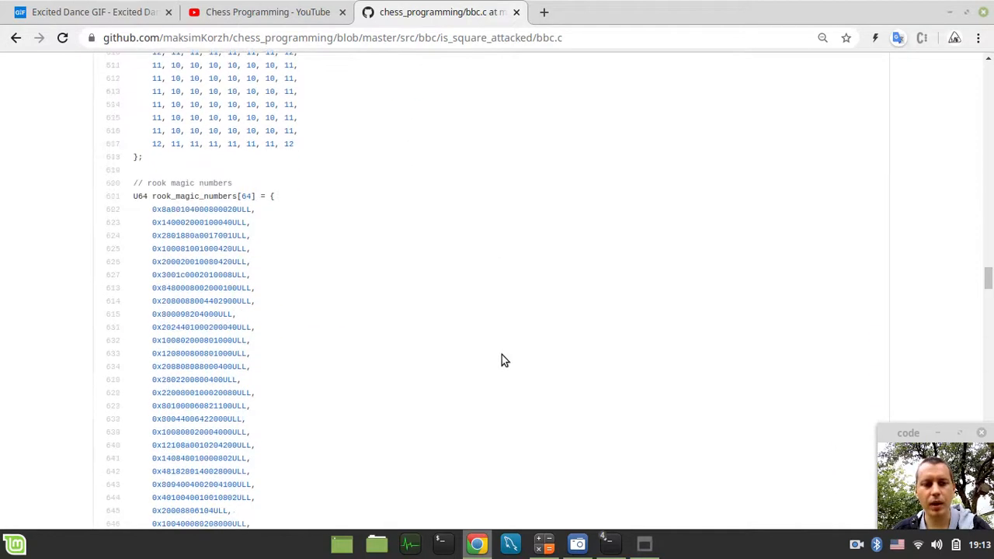
scroll(down, 3)
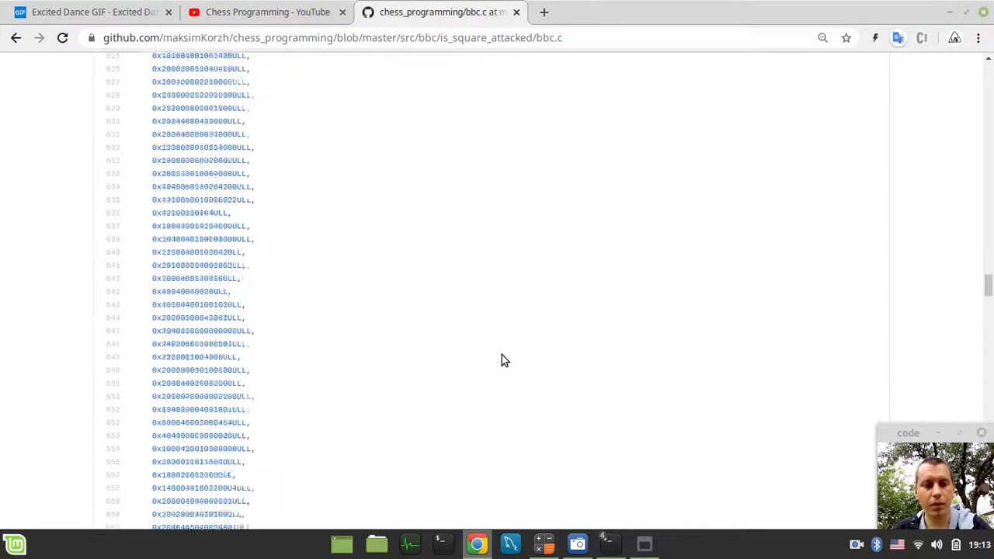
scroll(down, 3)
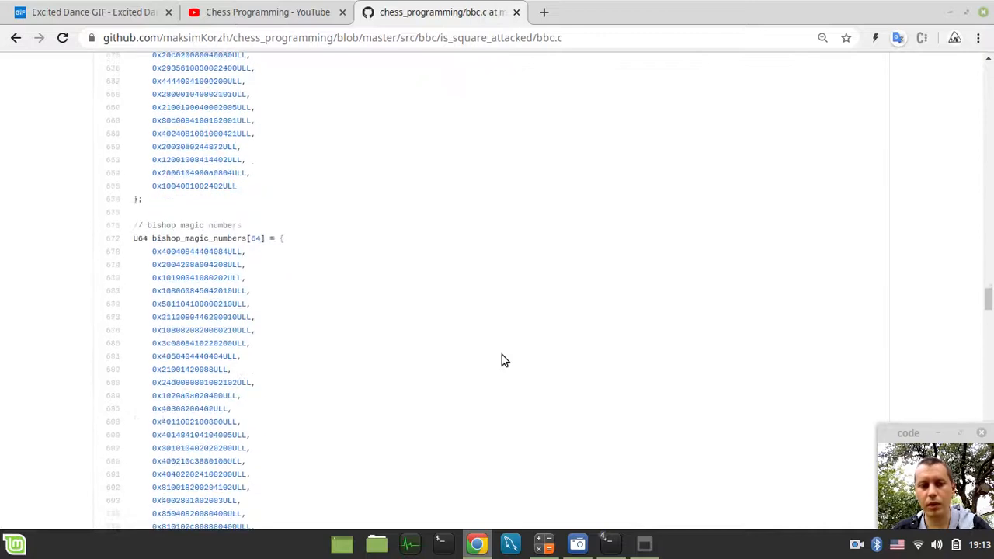
scroll(down, 3)
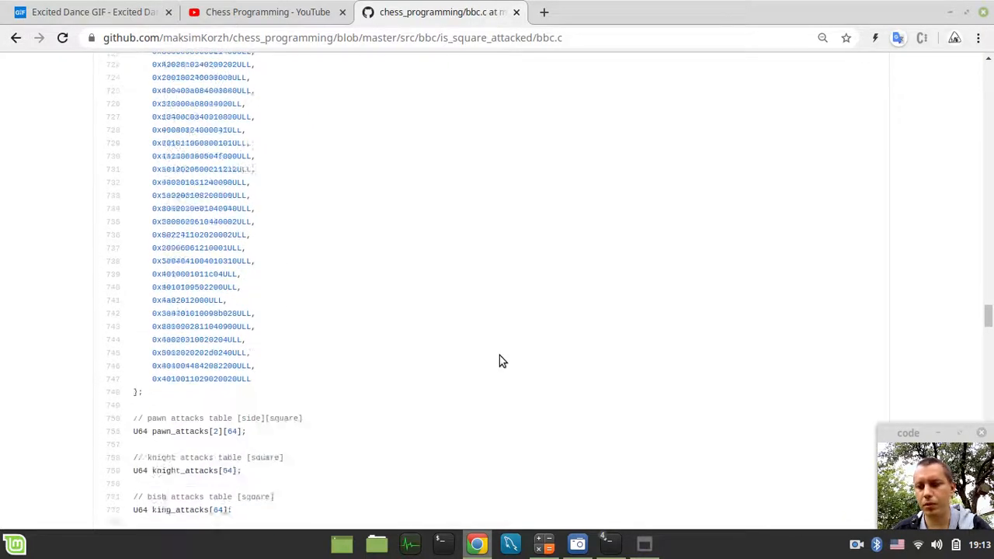
scroll(down, 3)
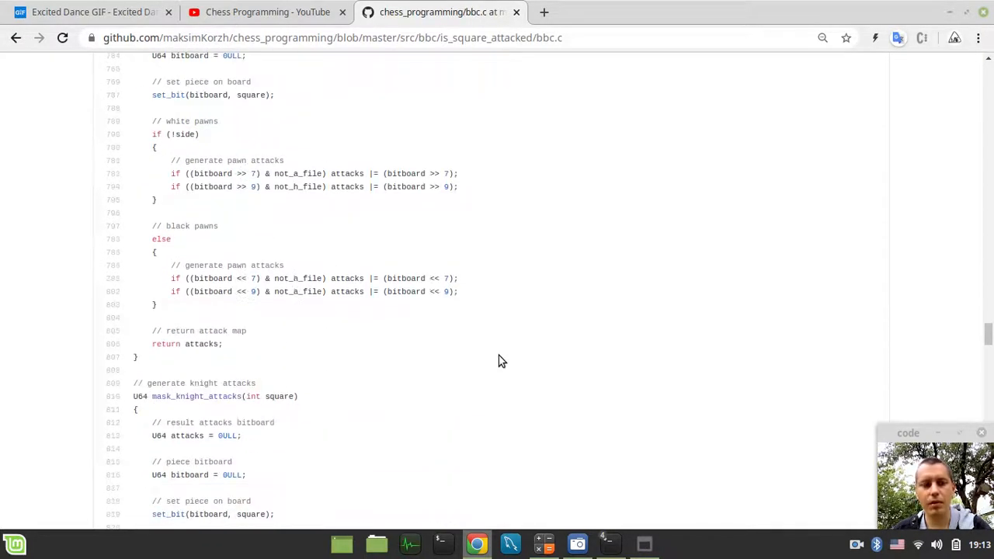
scroll(down, 3)
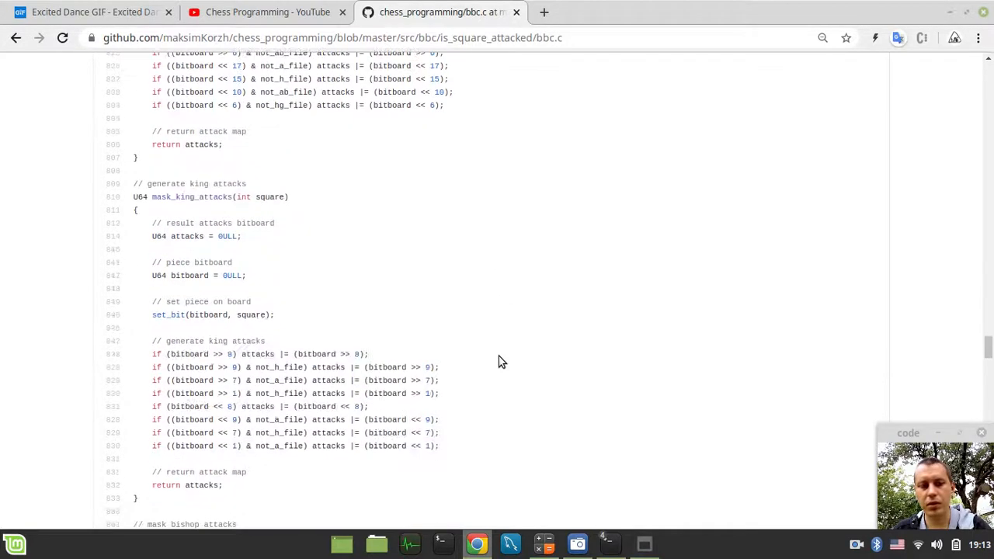
scroll(down, 3)
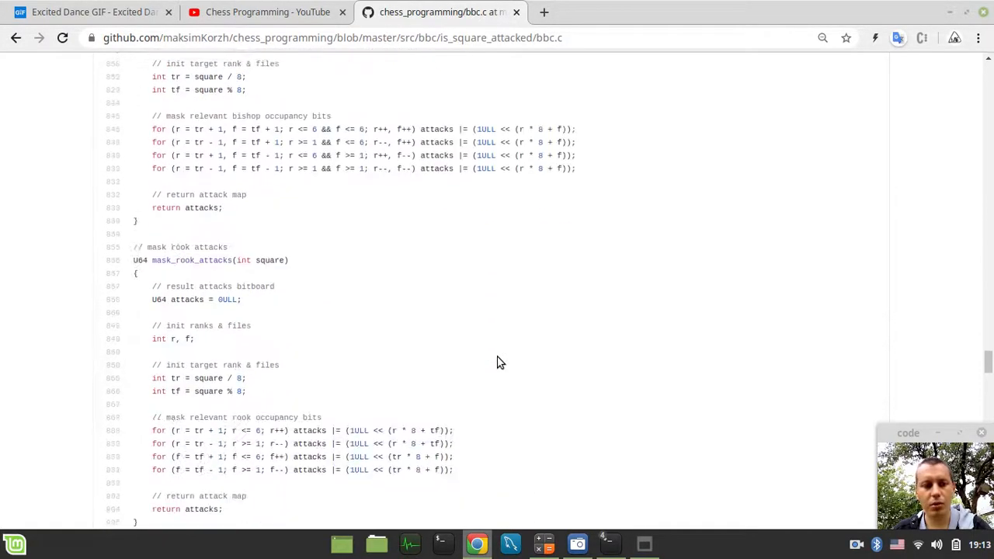
scroll(down, 3)
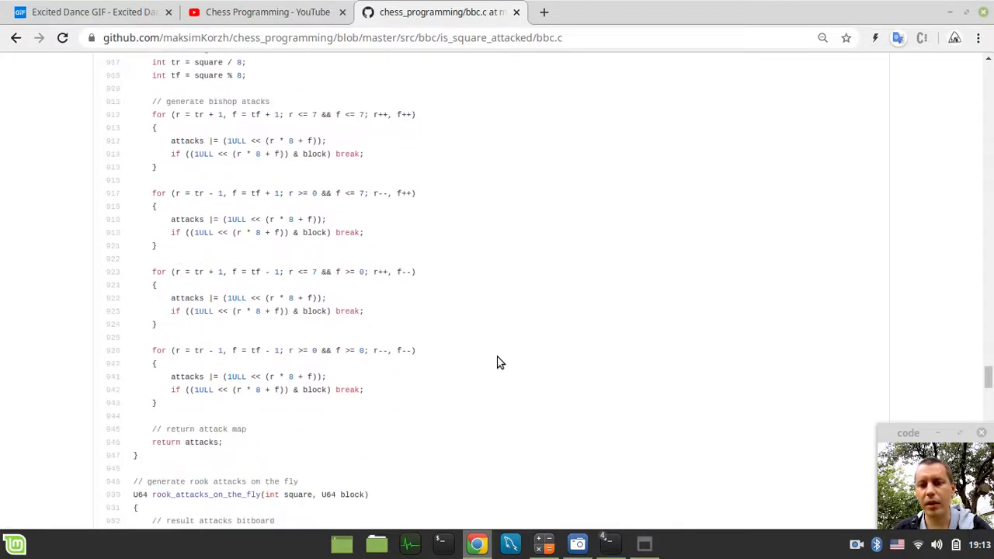
scroll(down, 3)
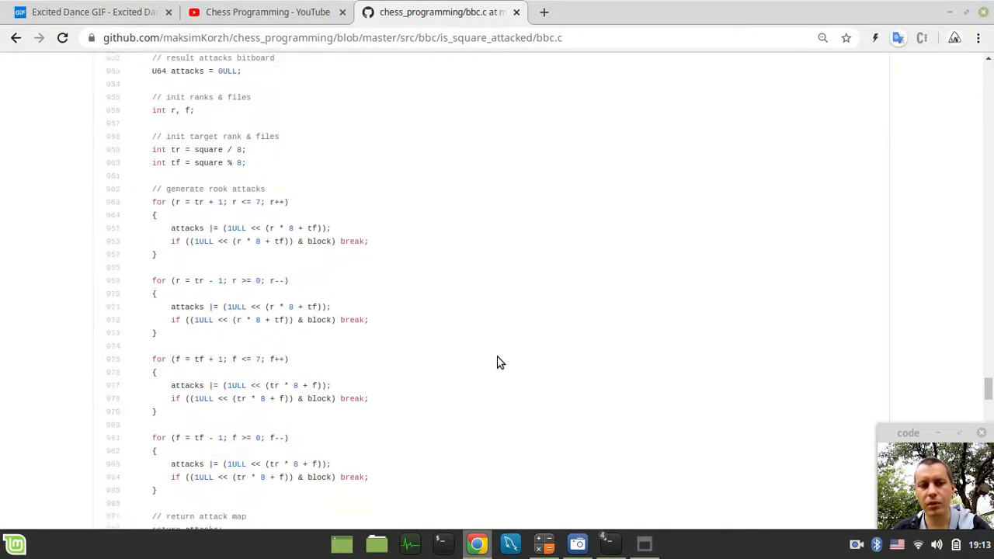
scroll(down, 3)
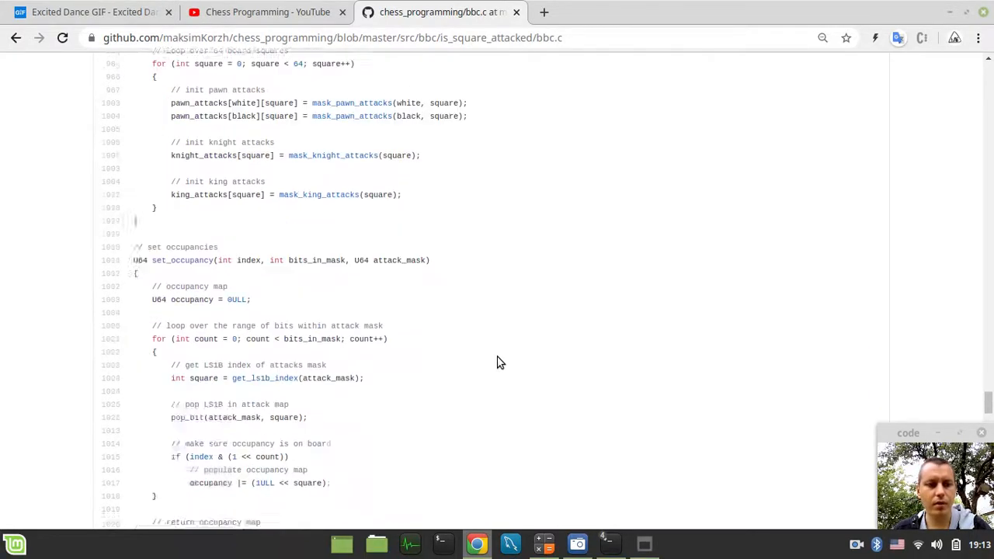
scroll(down, 3)
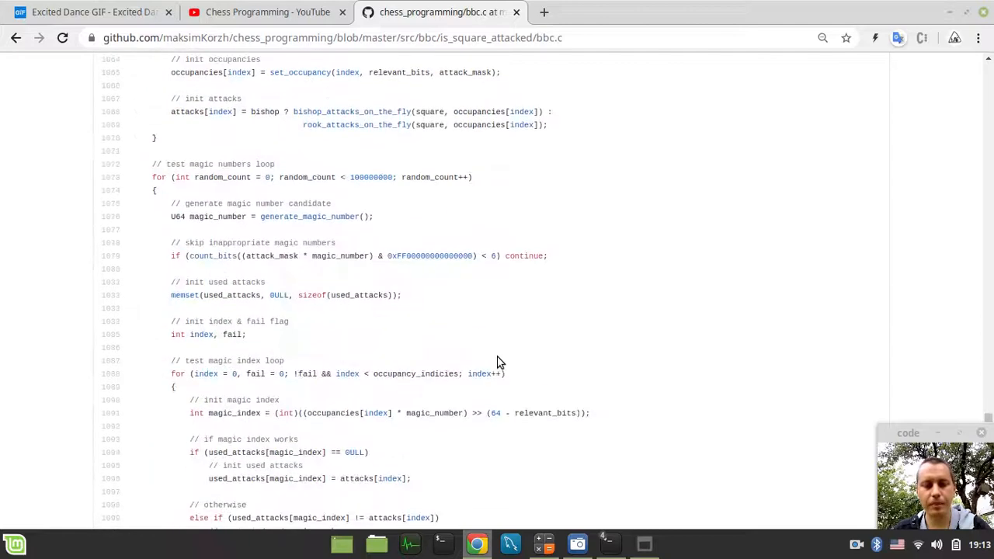
scroll(down, 3)
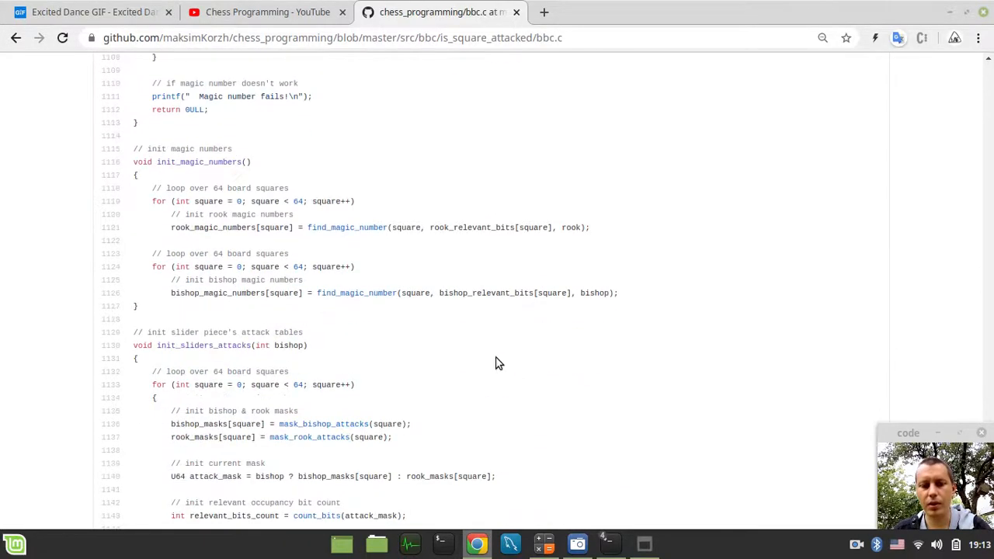
scroll(down, 3)
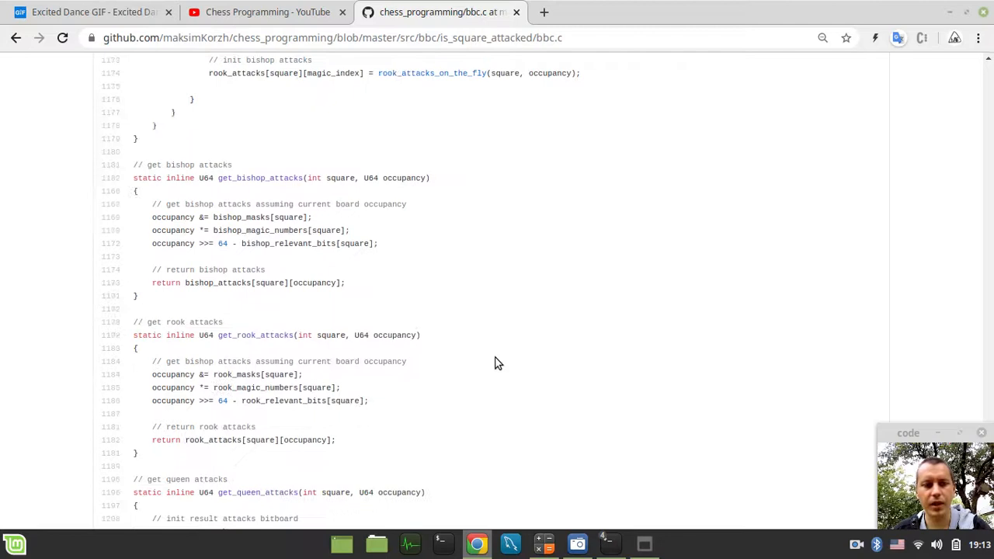
scroll(down, 3)
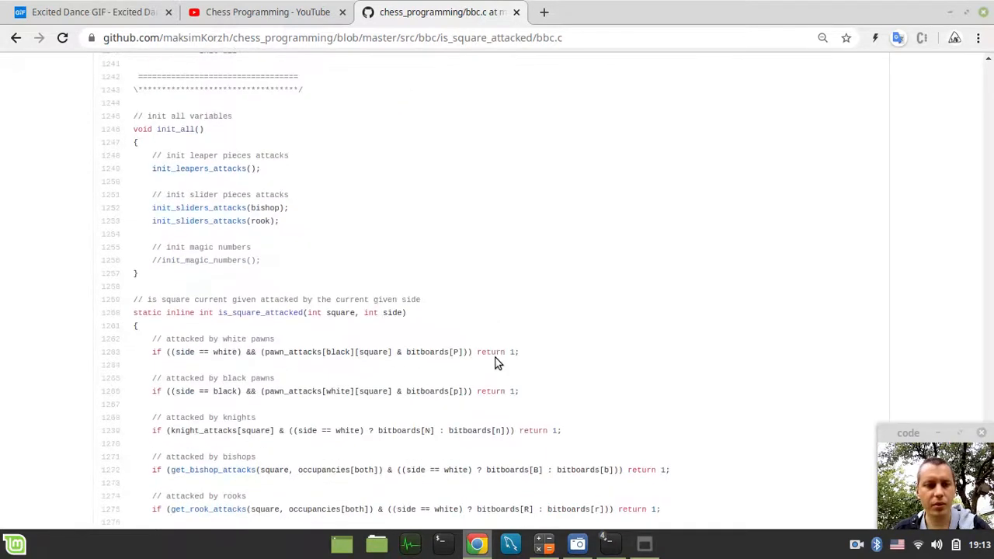
scroll(down, 3)
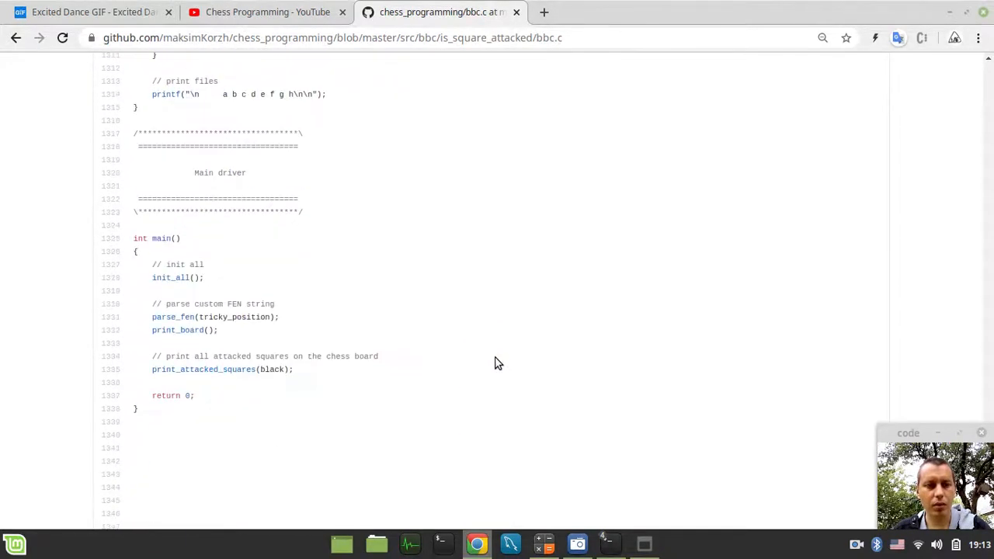
scroll(up, 3)
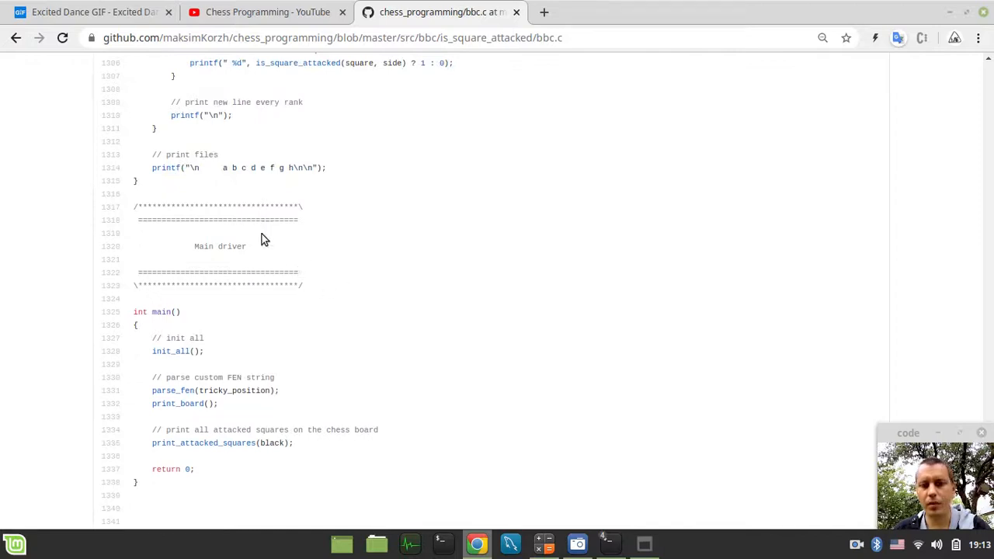
mouse_move(323, 152)
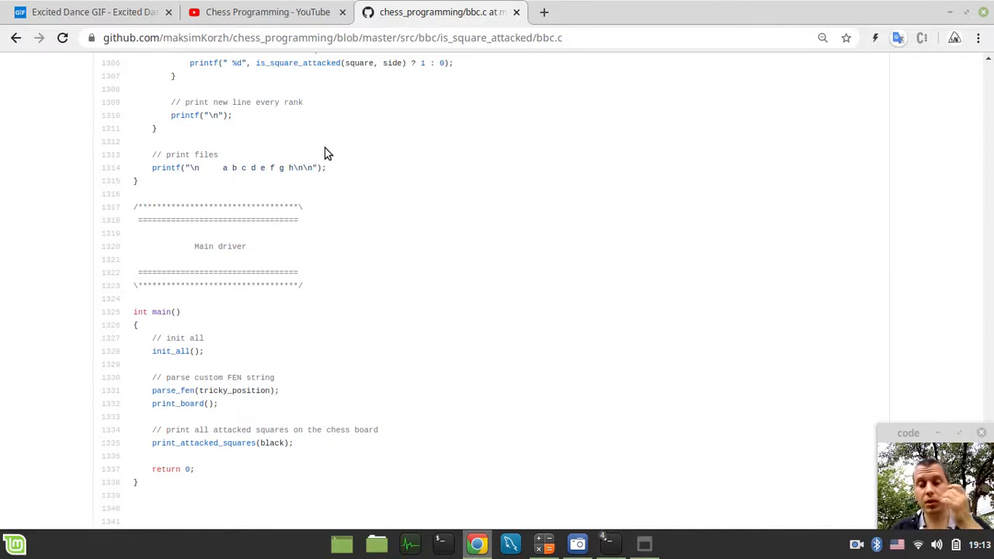
mouse_move(284, 102)
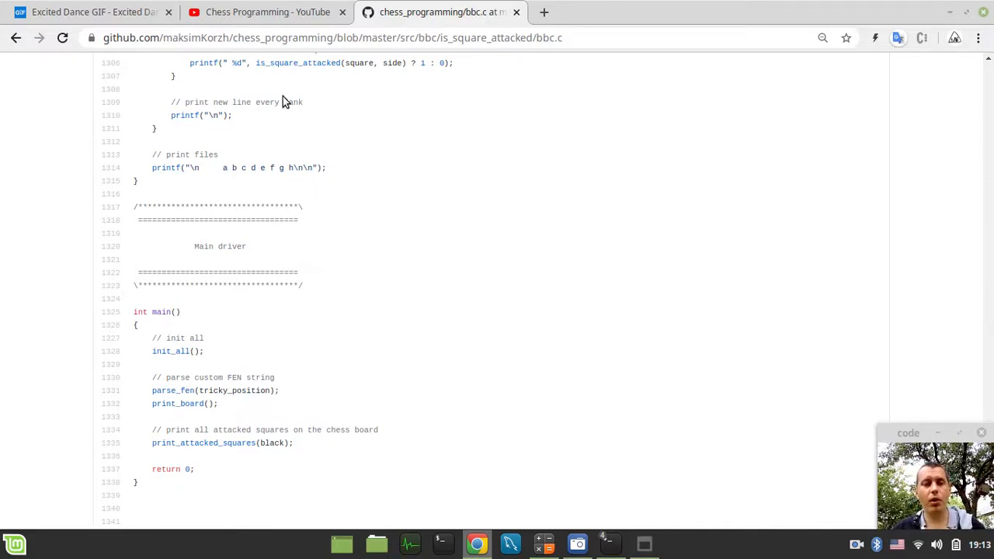
click(267, 12)
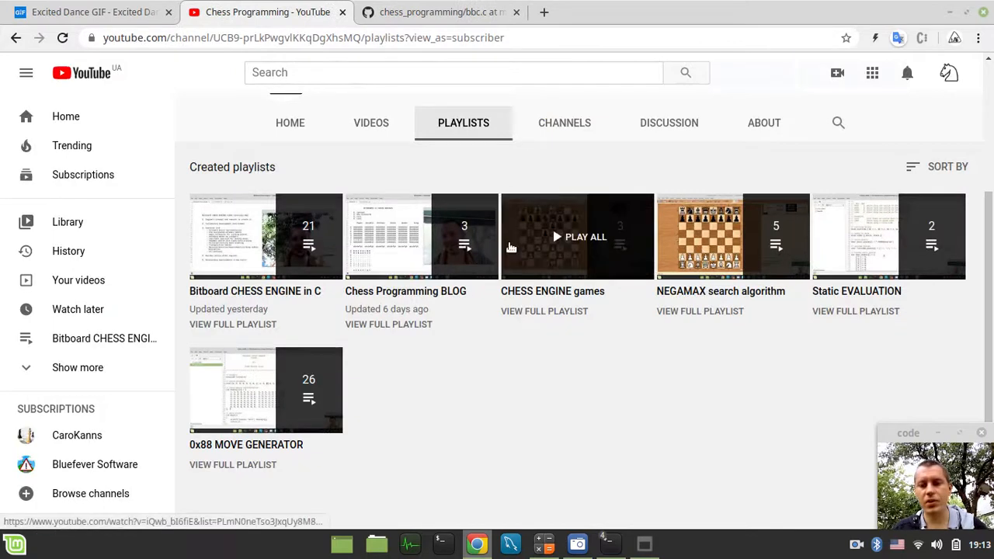
click(441, 12)
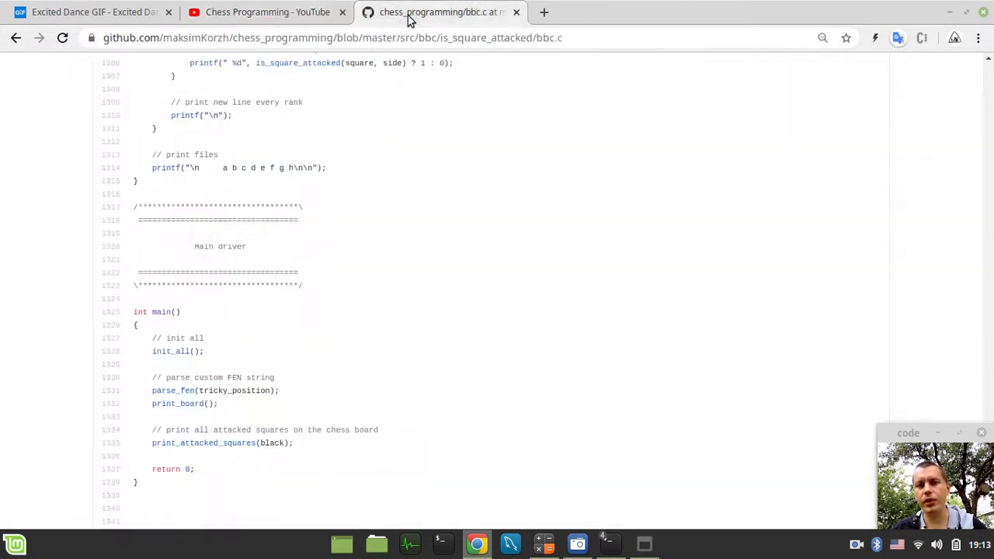
mouse_move(479, 191)
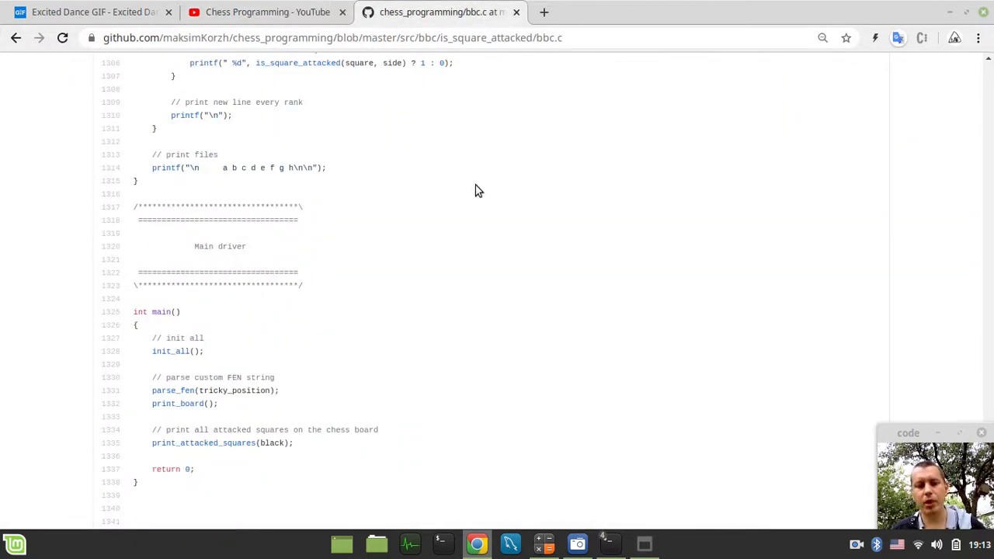
scroll(up, 3)
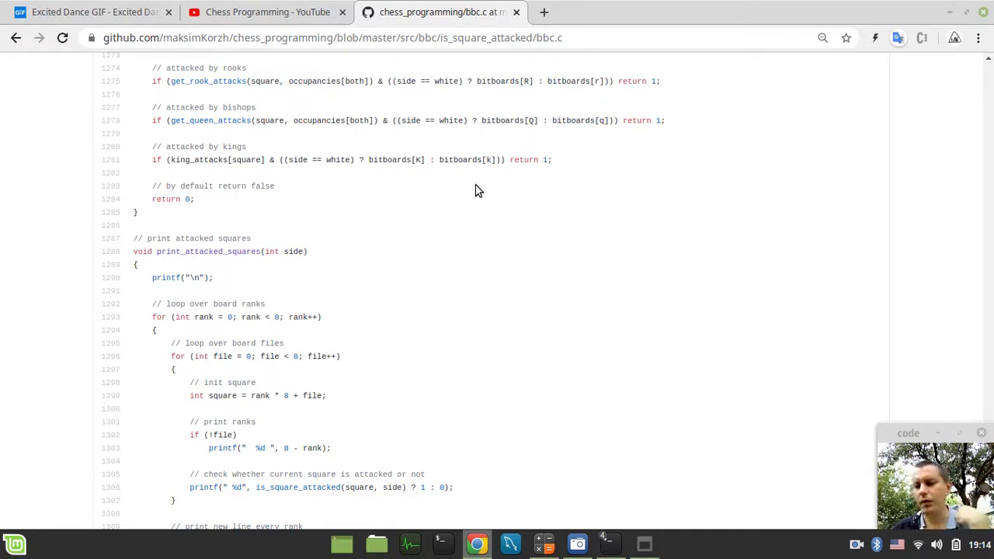
mouse_move(582, 186)
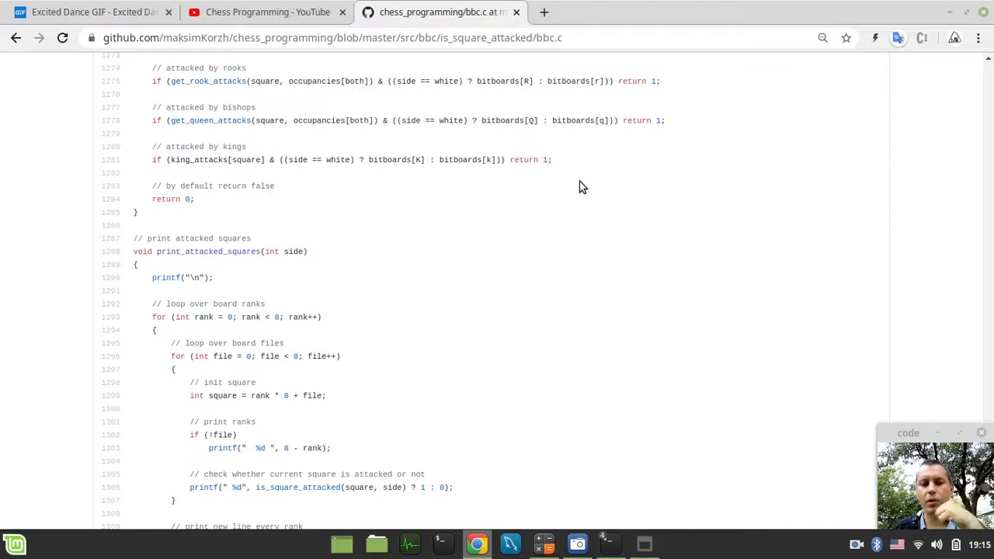
mouse_move(566, 169)
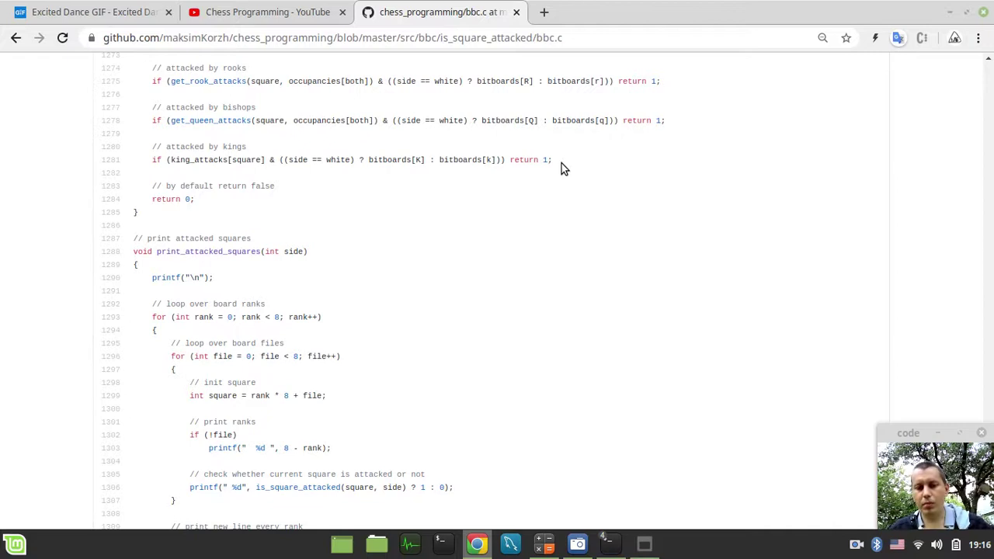
scroll(down, 3)
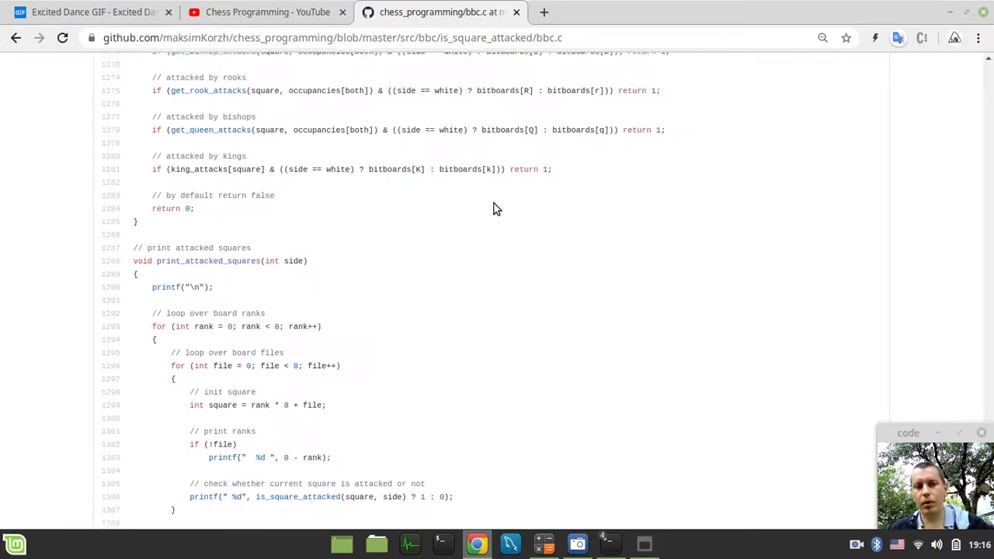
scroll(up, 3)
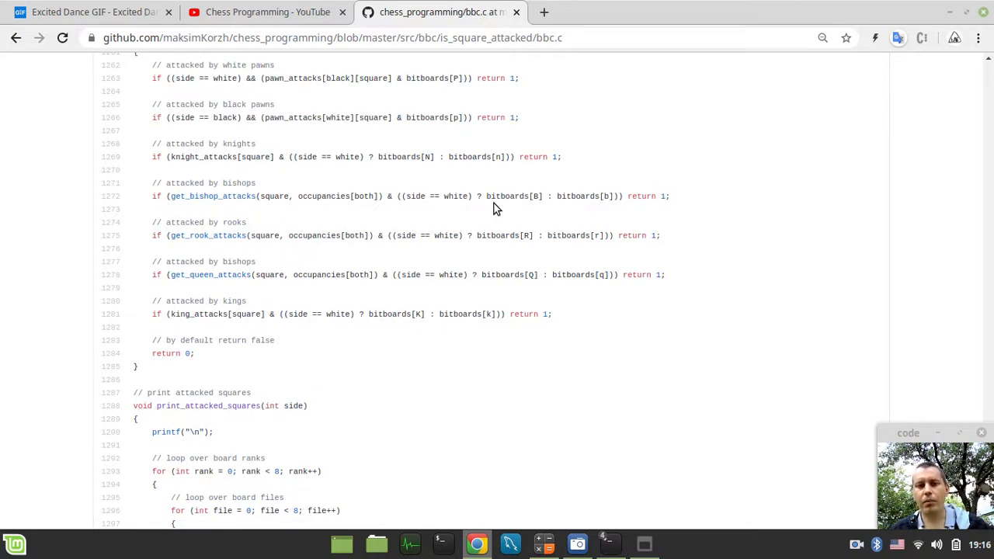
View the is_square_attacked makefile and highlight its bbc.exe output name
click(16, 38)
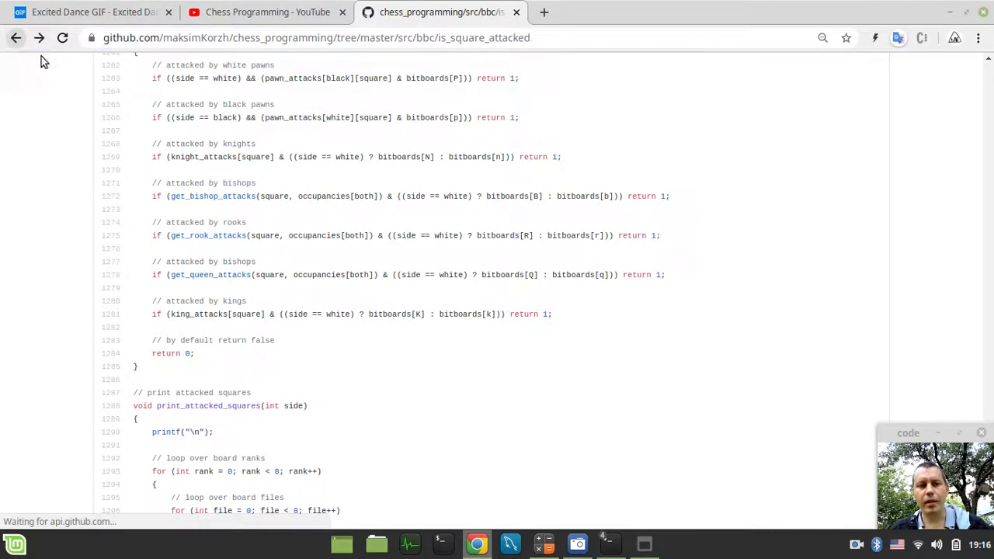
click(15, 37)
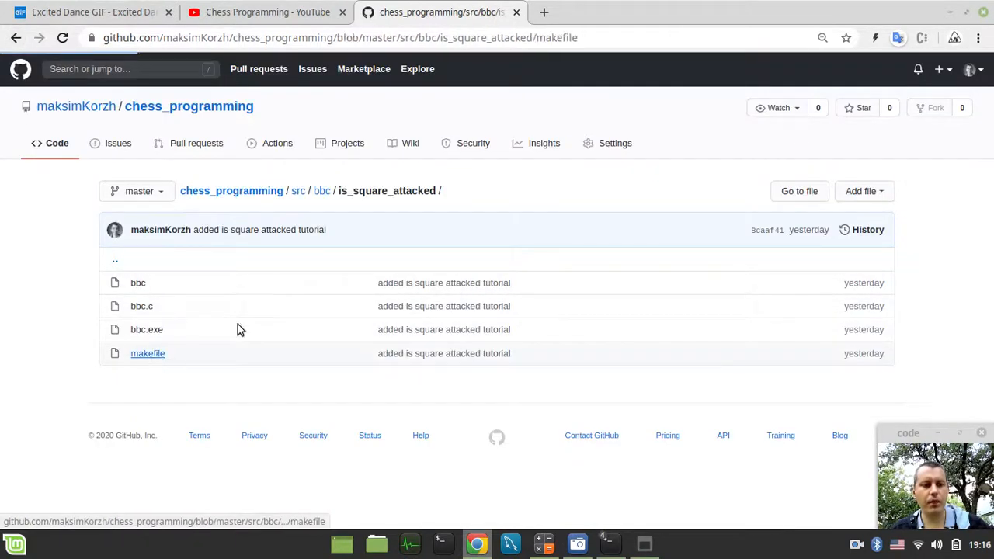
click(148, 354)
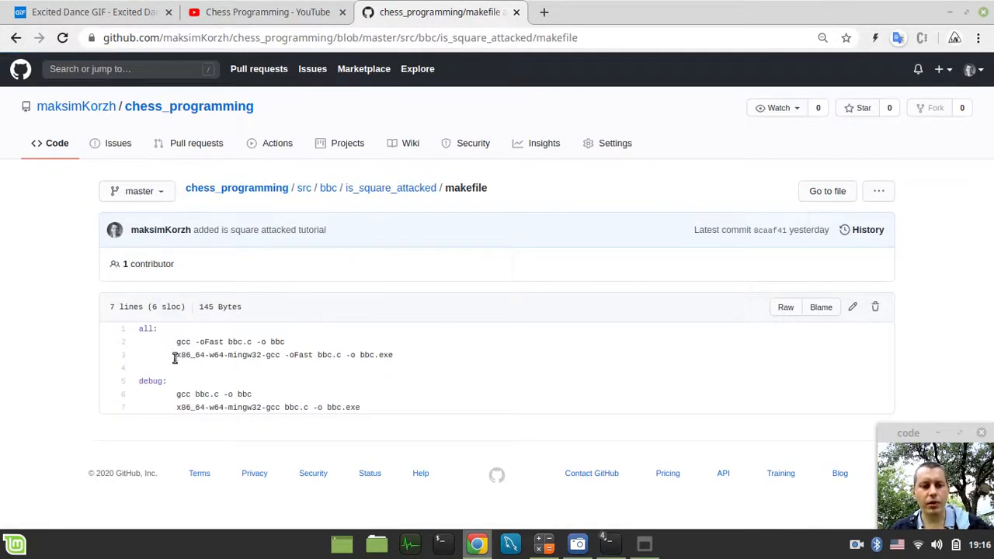
double_click(227, 354)
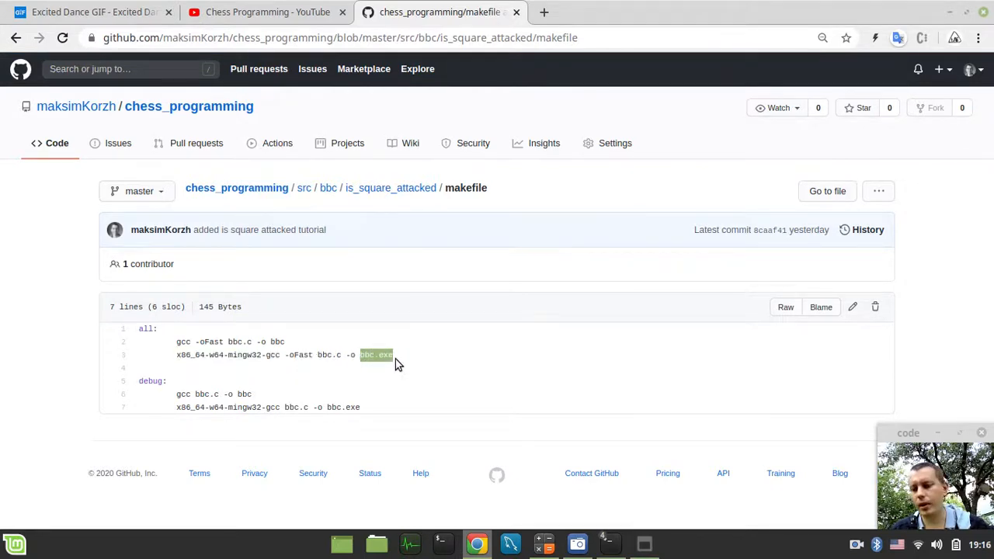
mouse_move(359, 370)
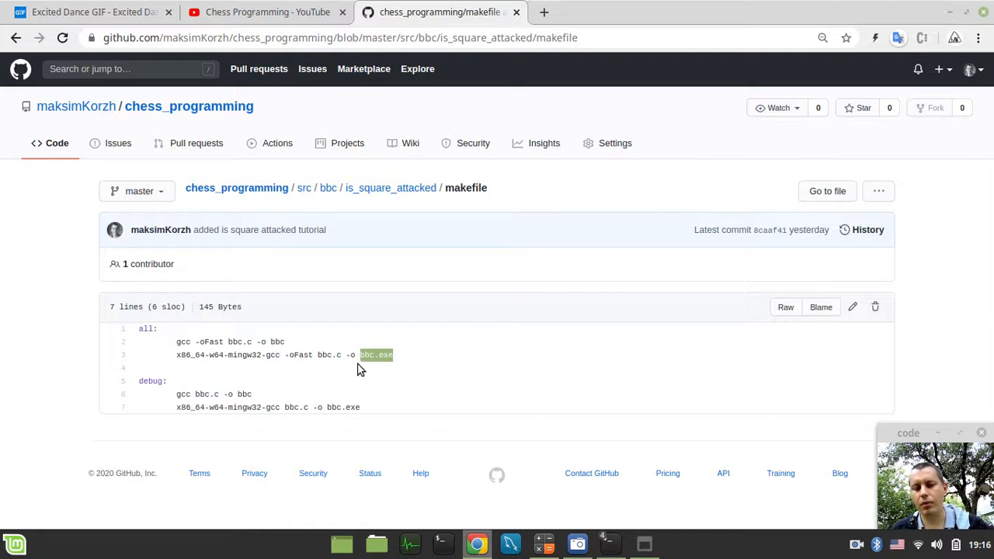
mouse_move(242, 354)
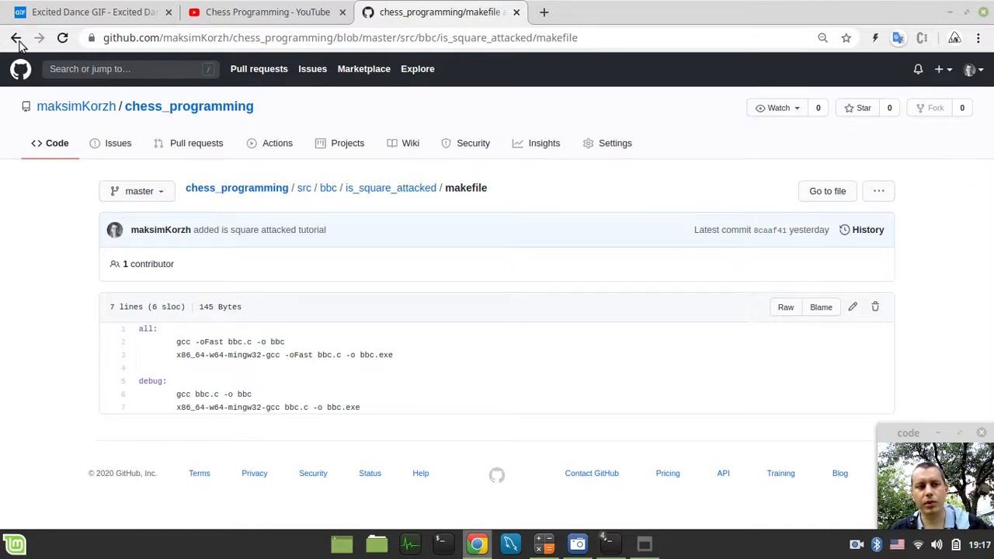
Visit the define_board folder, return to bbc, and show is_square_attacked's makefile again
click(17, 37)
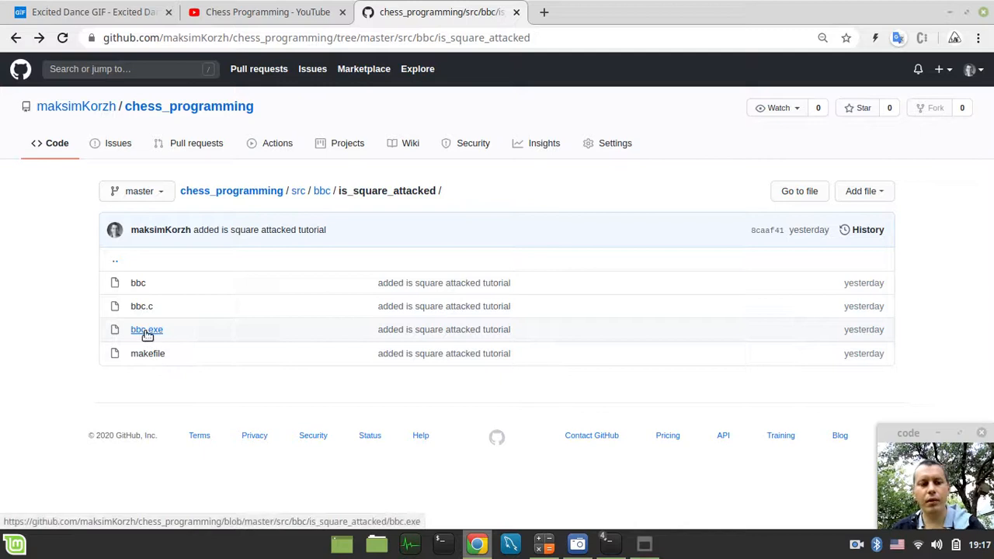
click(320, 190)
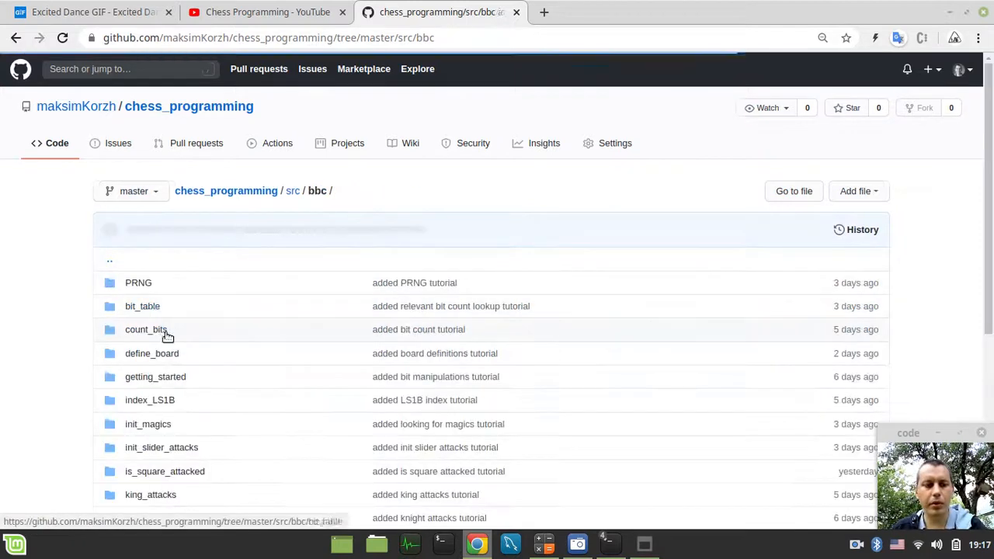
click(152, 354)
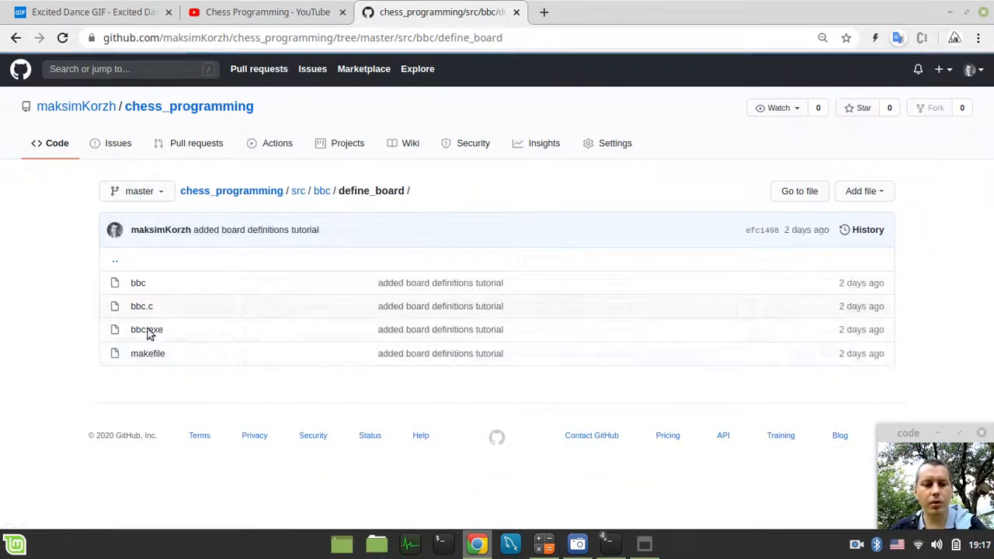
mouse_move(146, 329)
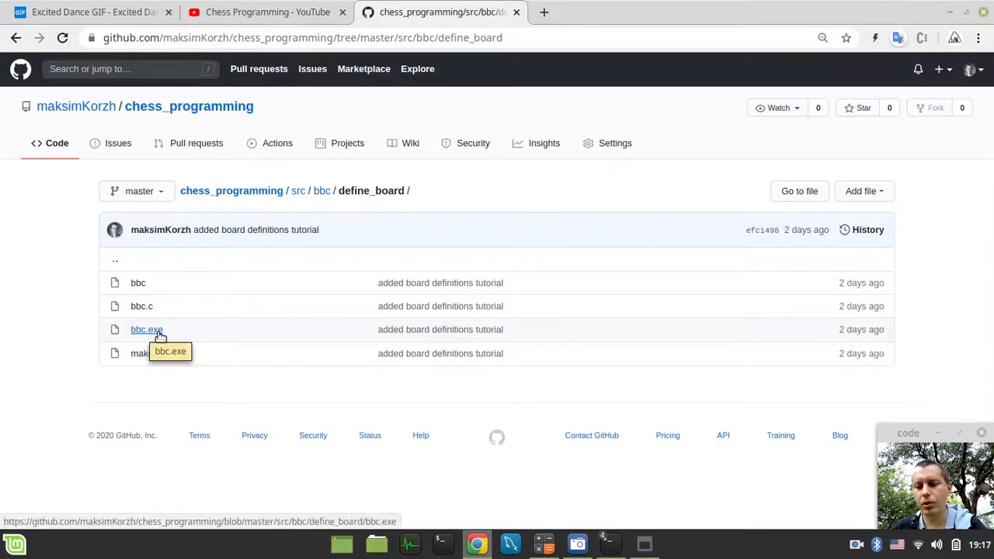
mouse_move(149, 334)
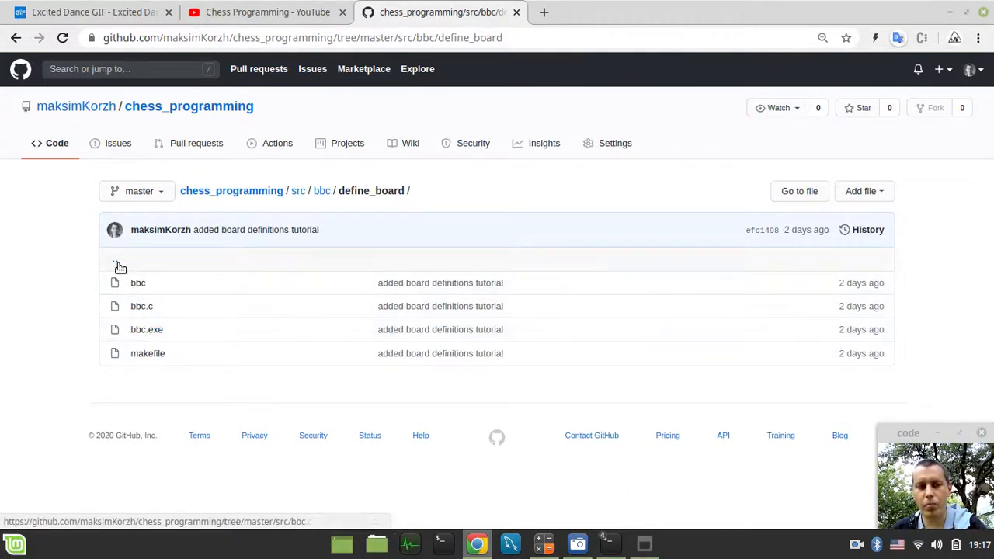
click(321, 189)
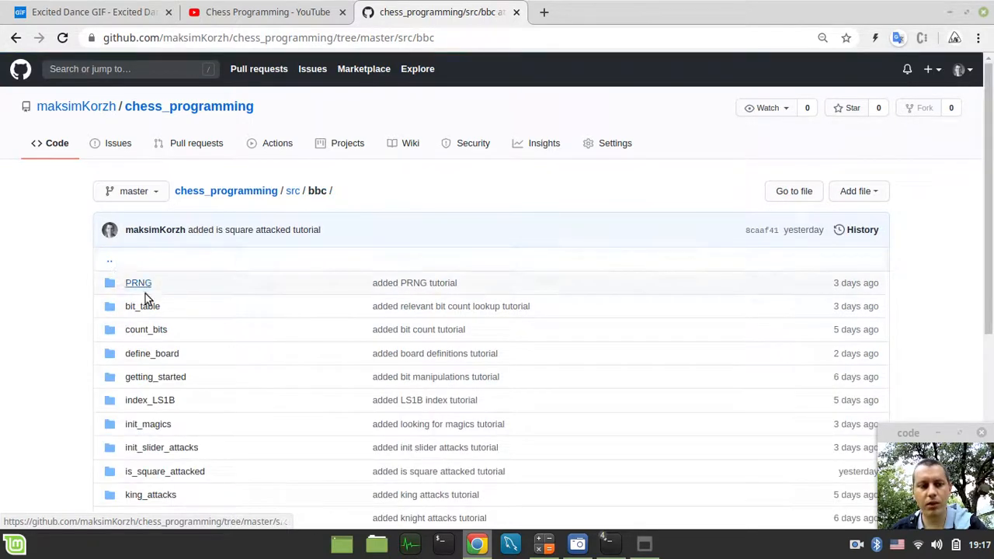
mouse_move(165, 472)
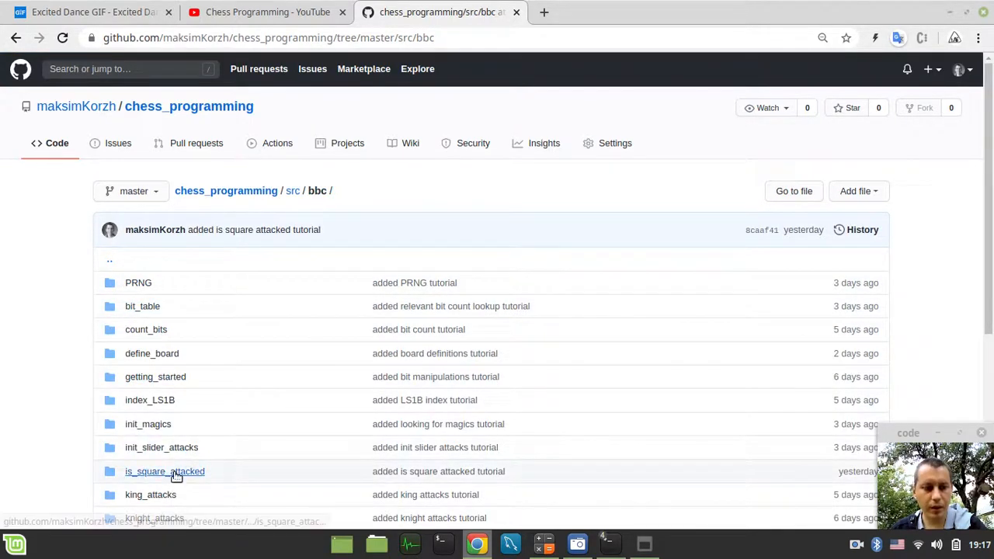
click(165, 472)
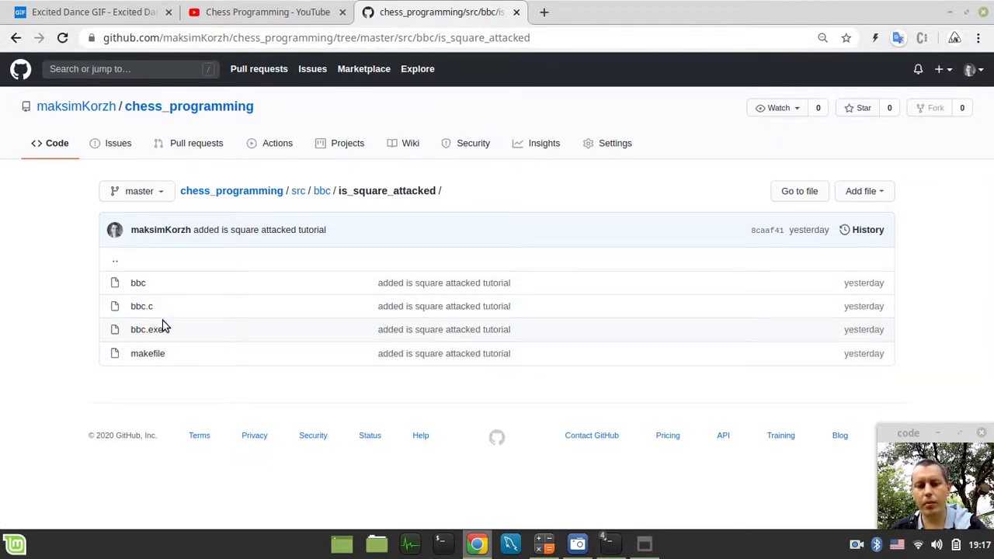
mouse_move(137, 283)
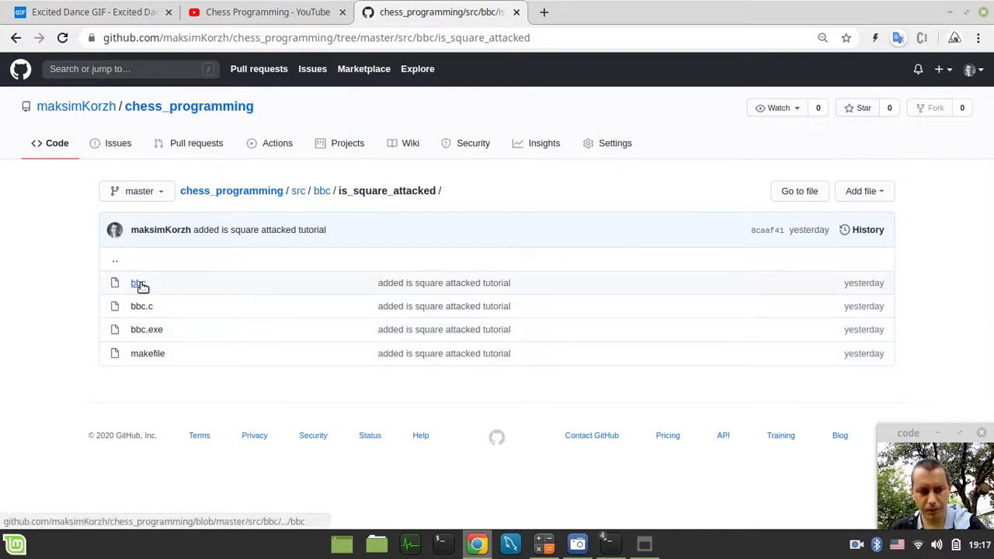
click(147, 354)
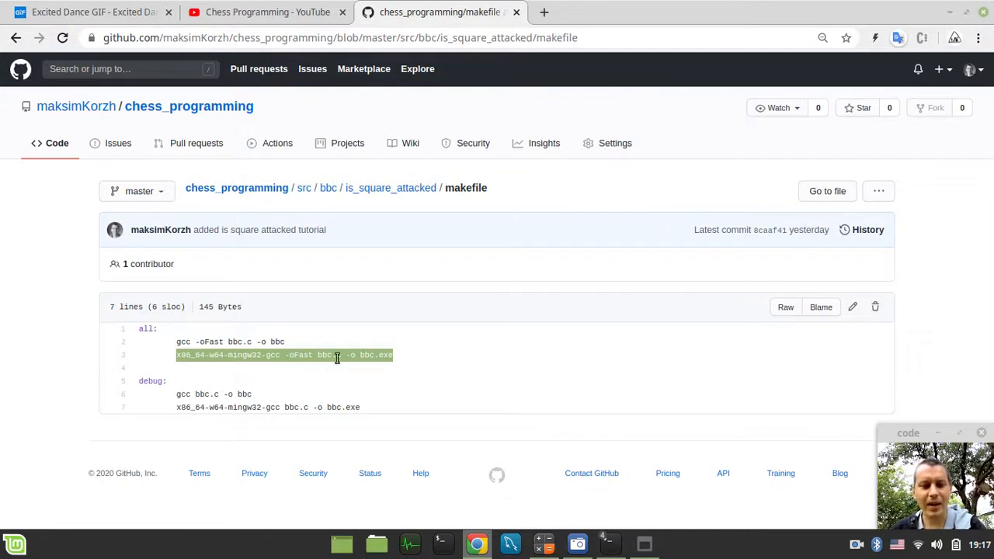
mouse_move(216, 359)
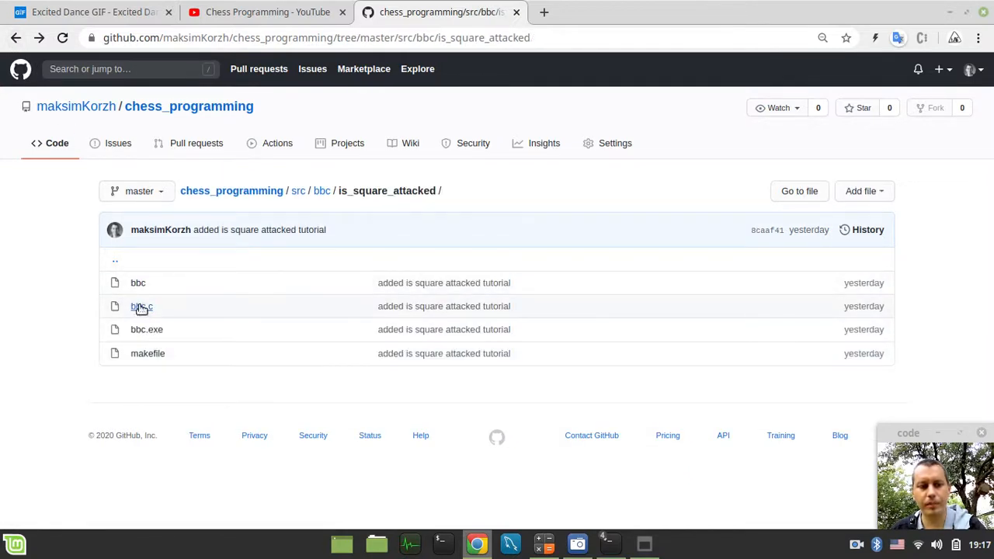
In bbc.c find print_board and highlight the unicode_pieces line in the #ifdef WIN64 block
click(141, 306)
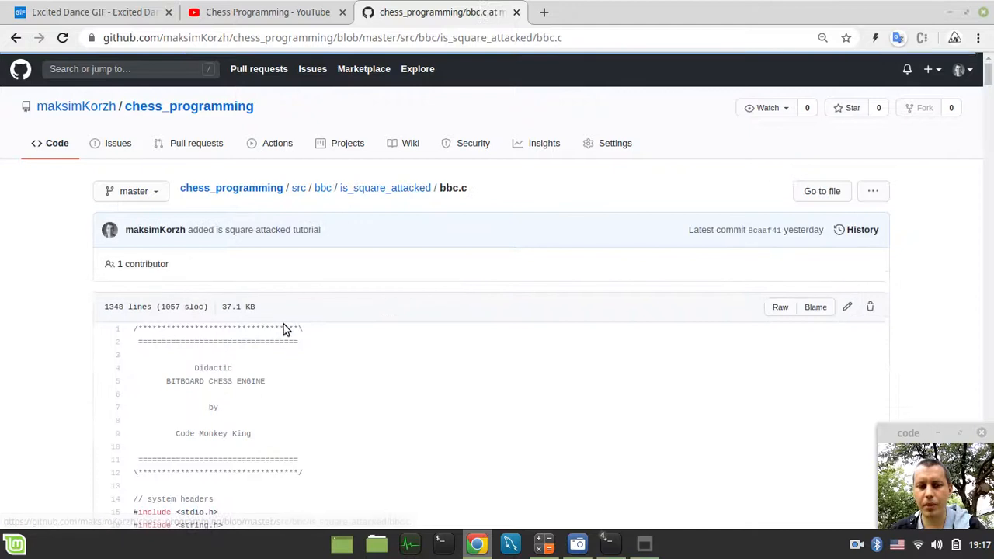
scroll(down, 3)
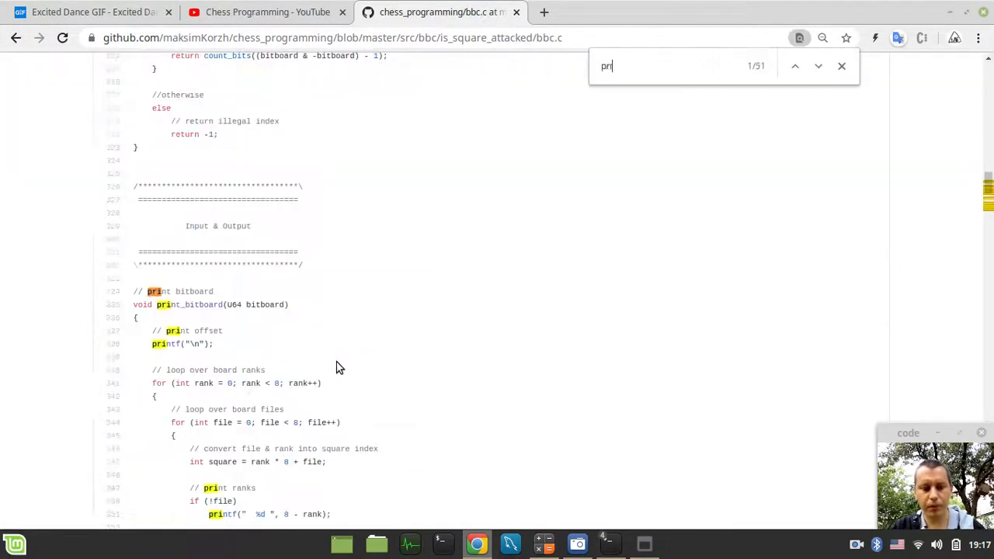
text(print_board)
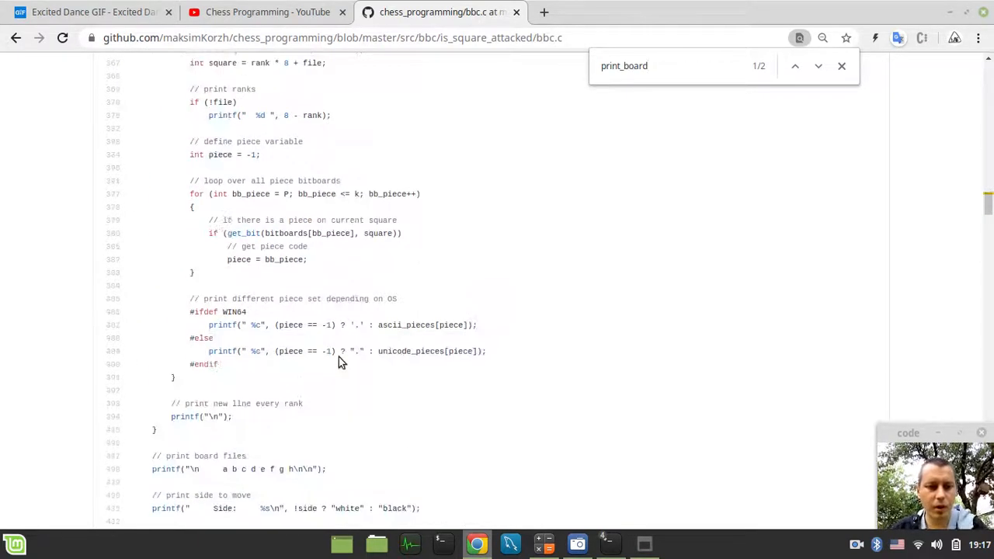
scroll(down, 3)
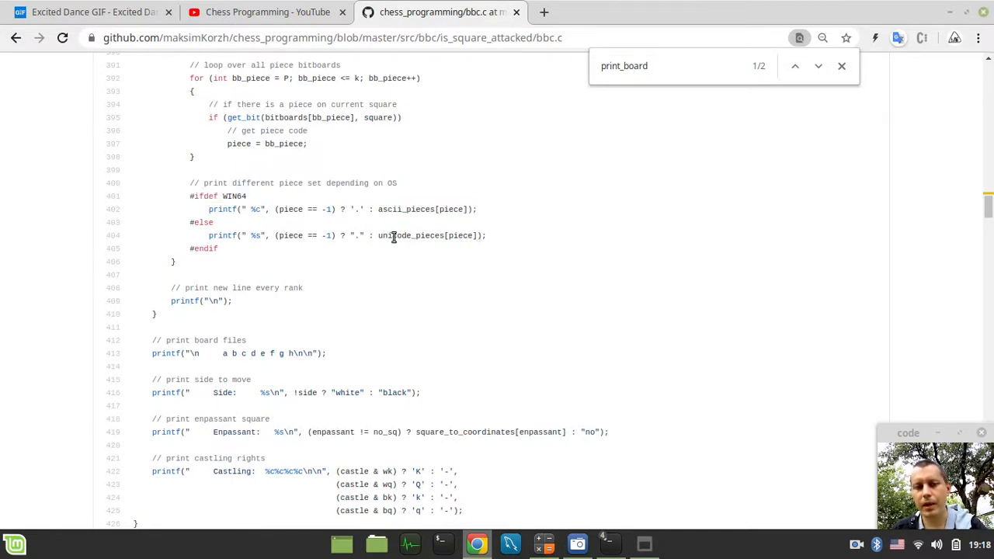
double_click(429, 236)
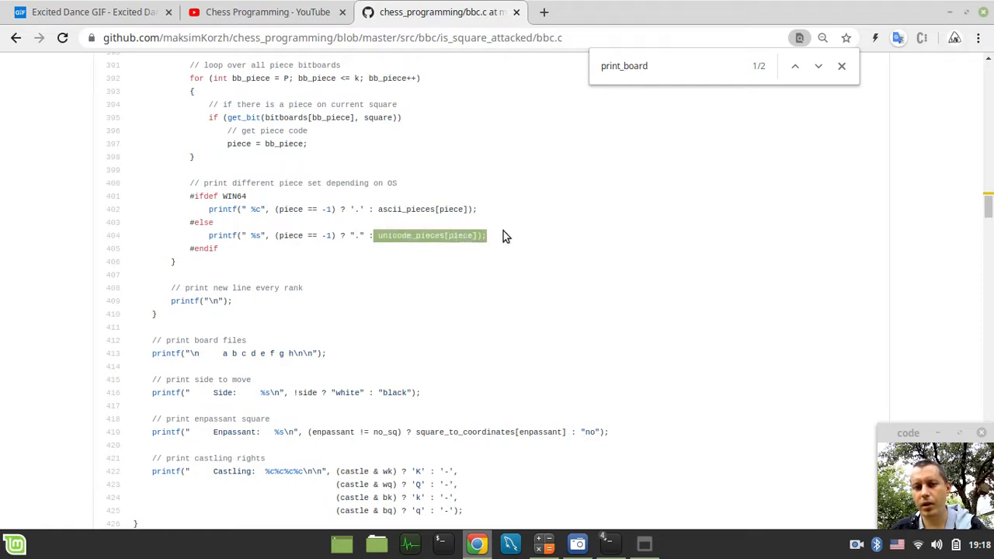
scroll(up, 3)
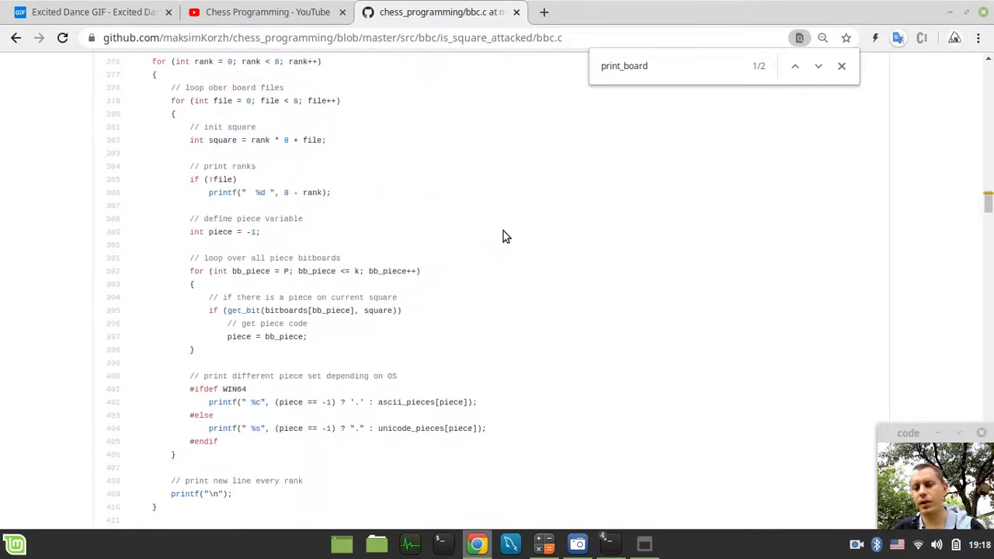
mouse_move(624, 488)
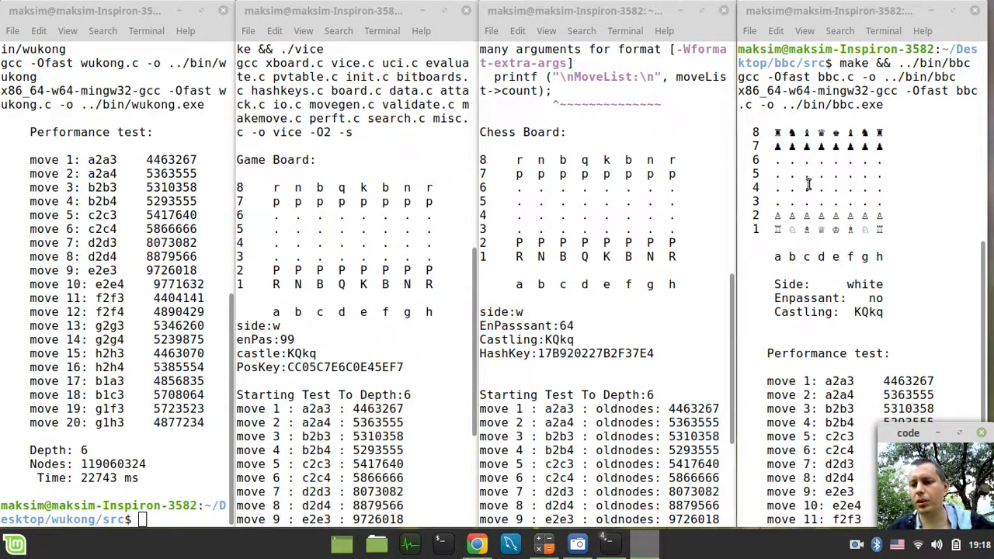
mouse_move(608, 201)
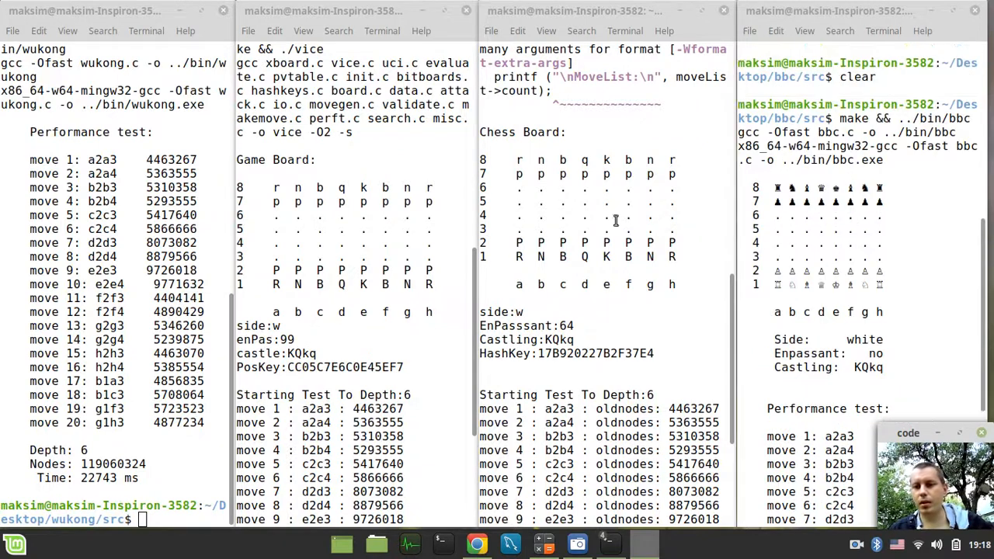
mouse_move(567, 211)
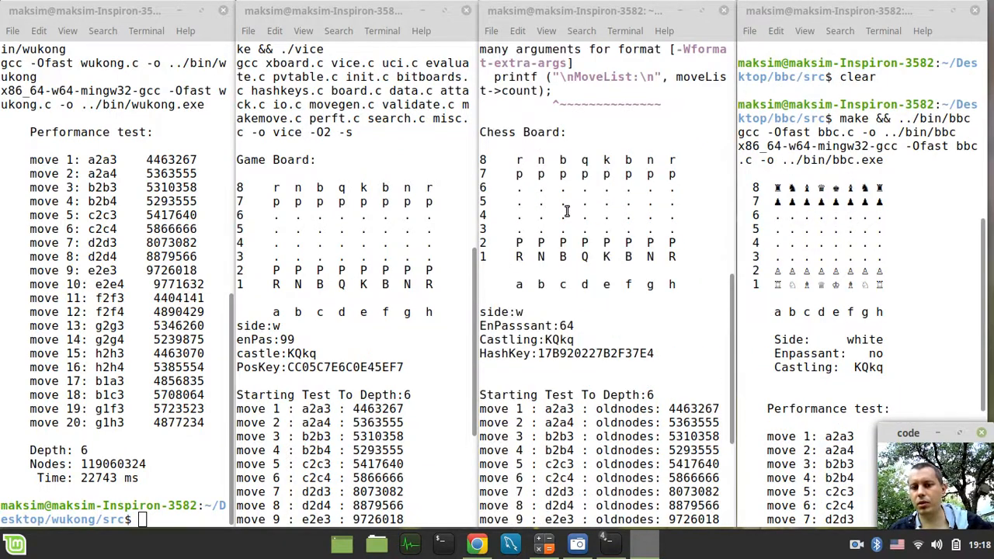
mouse_move(619, 196)
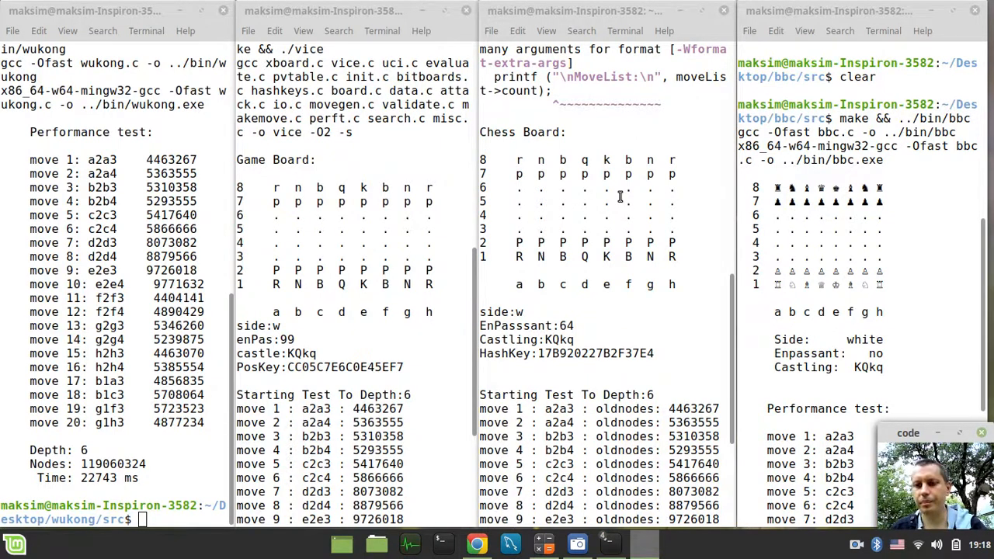
mouse_move(622, 180)
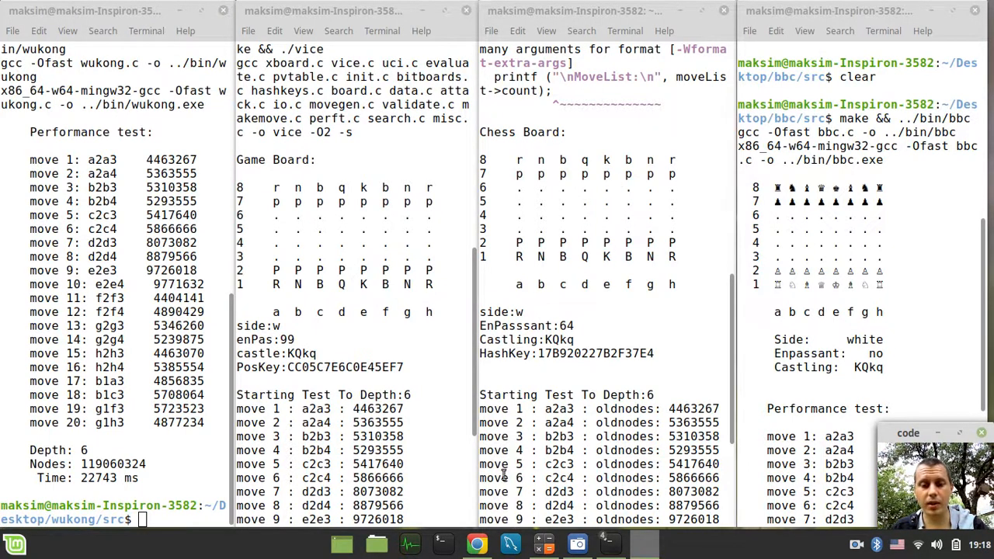
mouse_move(477, 544)
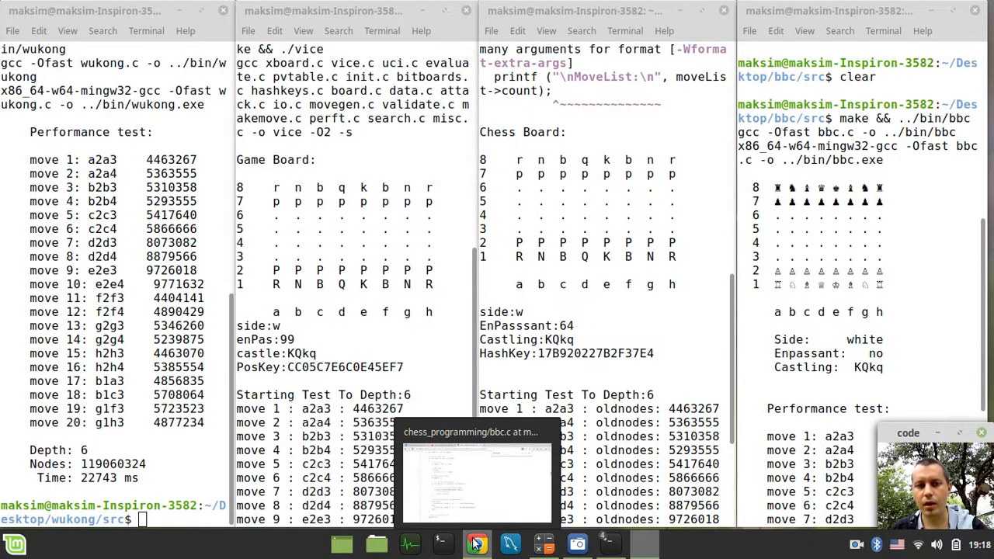
Bring Chrome forward and land on the Tenor Excited Dance GIF after a glance at the YouTube page
click(476, 473)
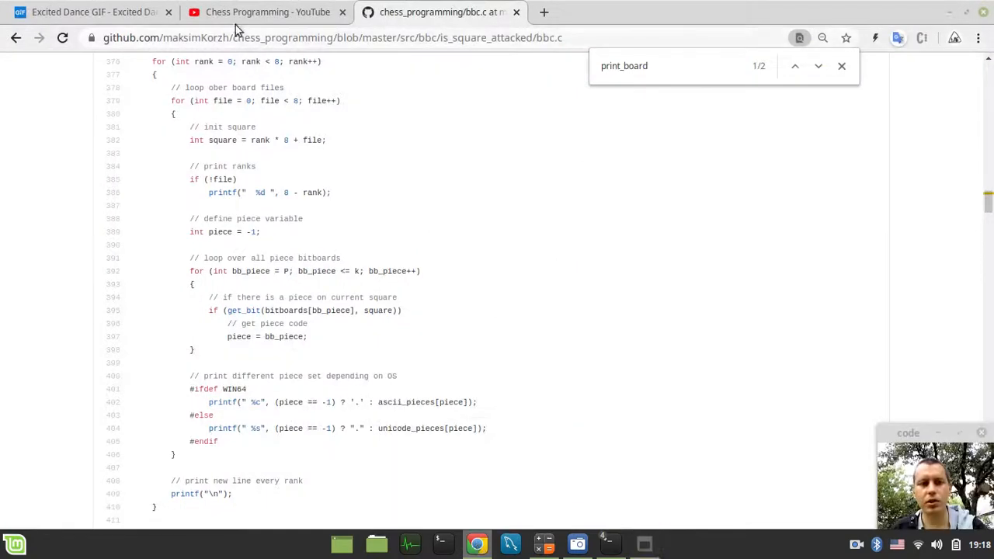
click(268, 13)
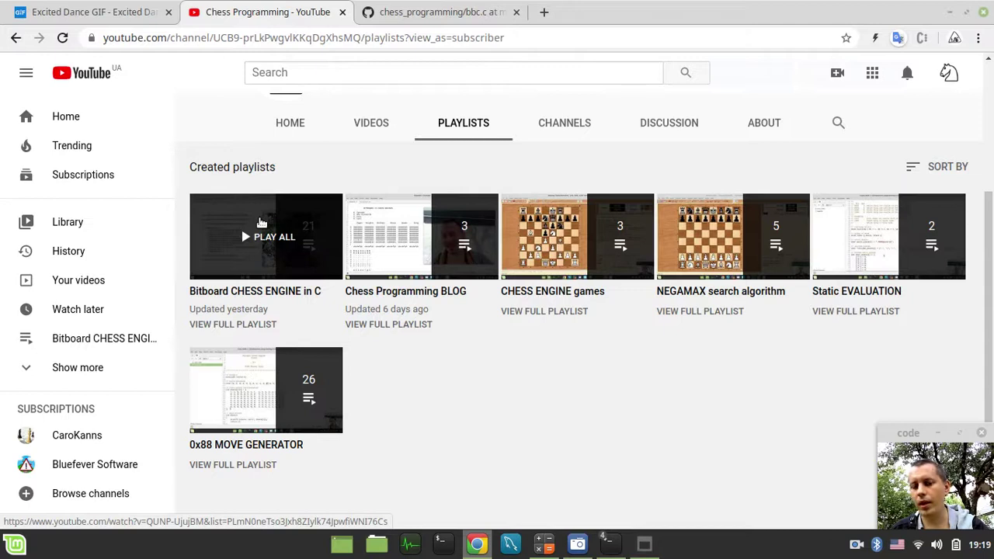
mouse_move(277, 235)
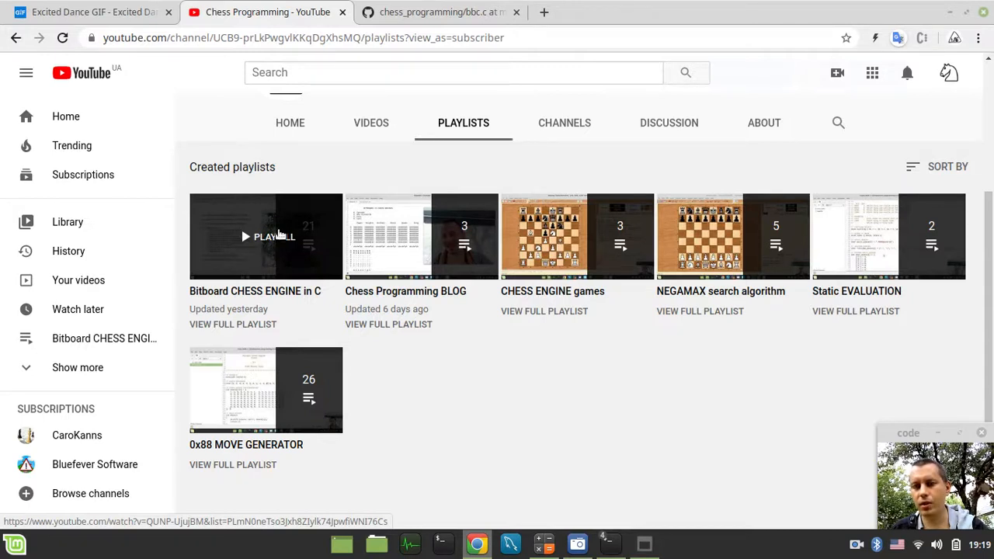
click(93, 13)
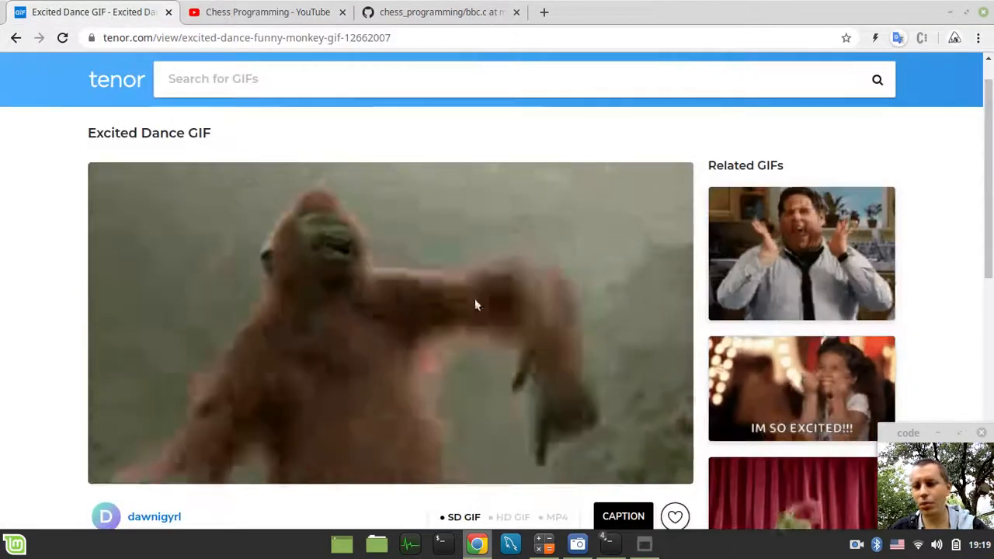
mouse_move(500, 354)
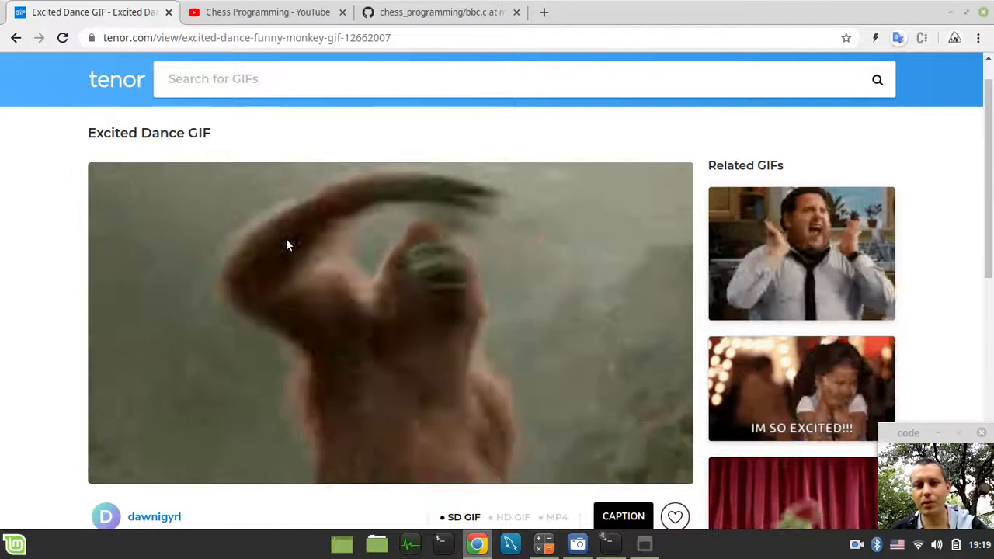
mouse_move(66, 259)
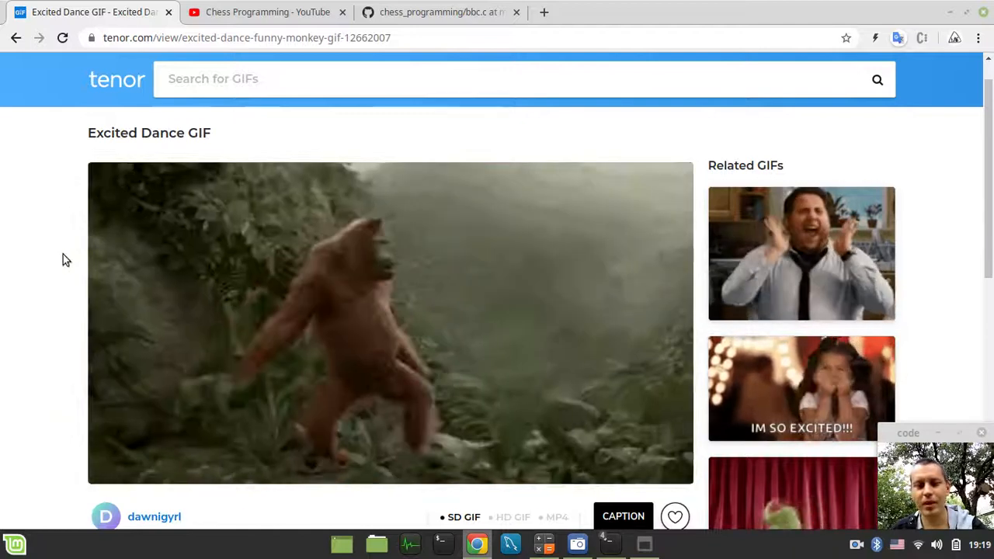